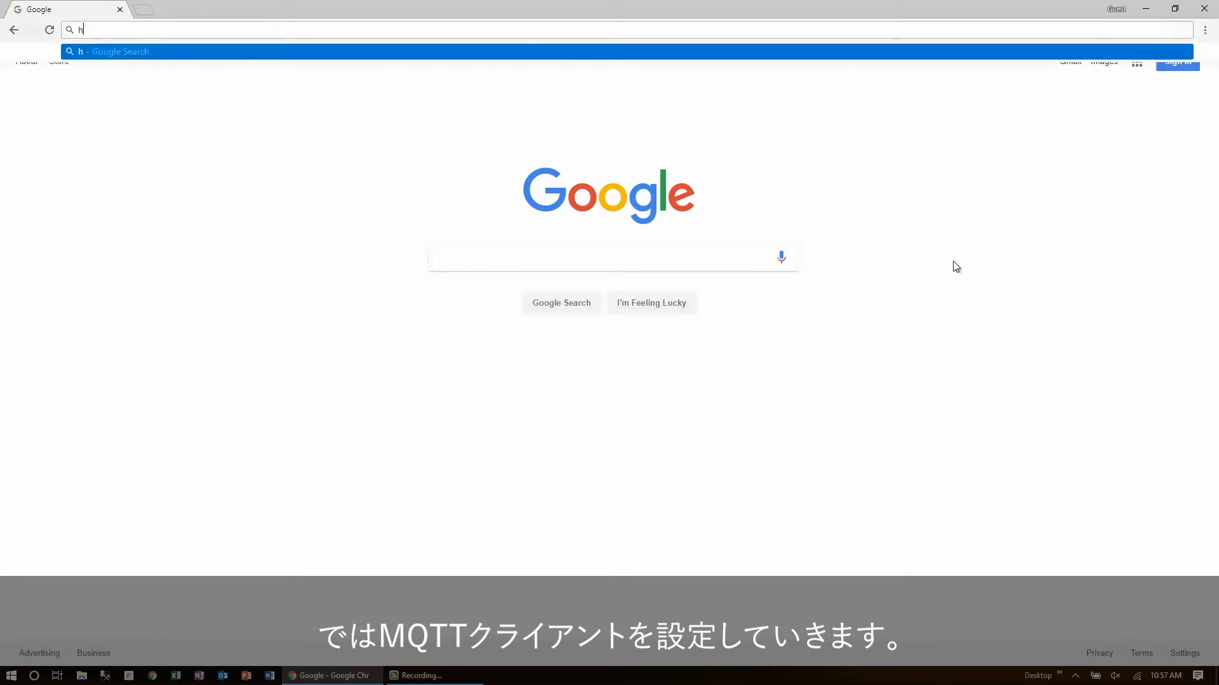
{"action": "type", "text": "https://opto"}
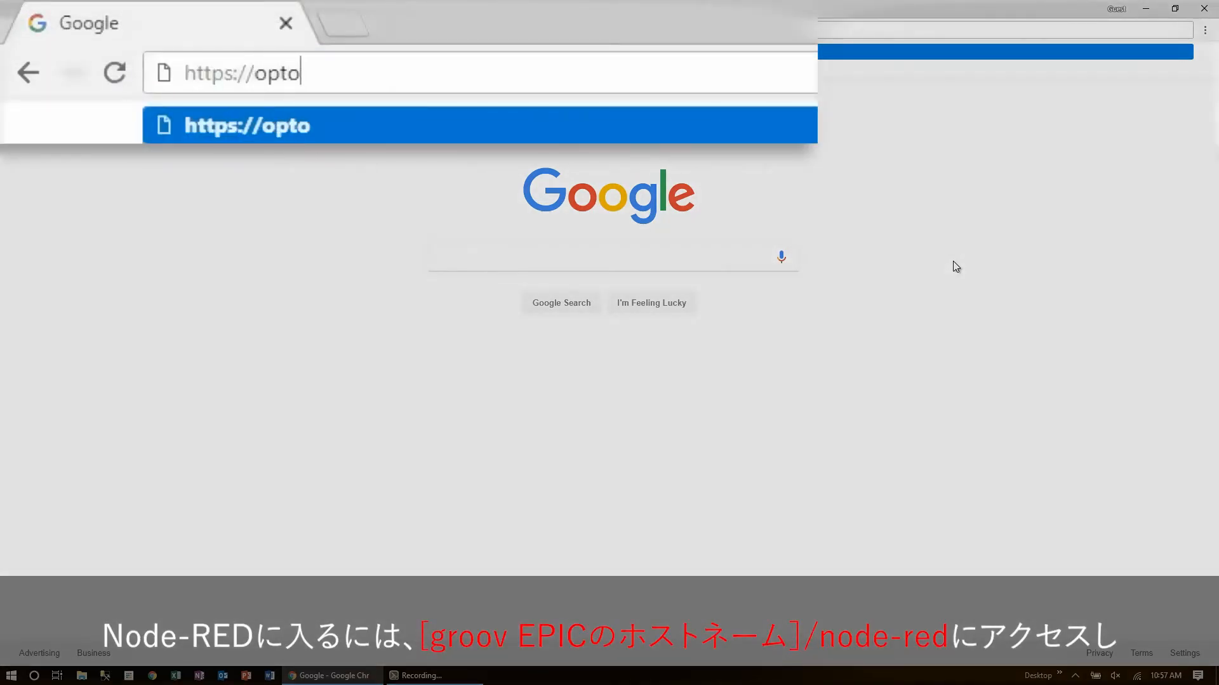
{"action": "type", "text": "-03-f6-41/nod"}
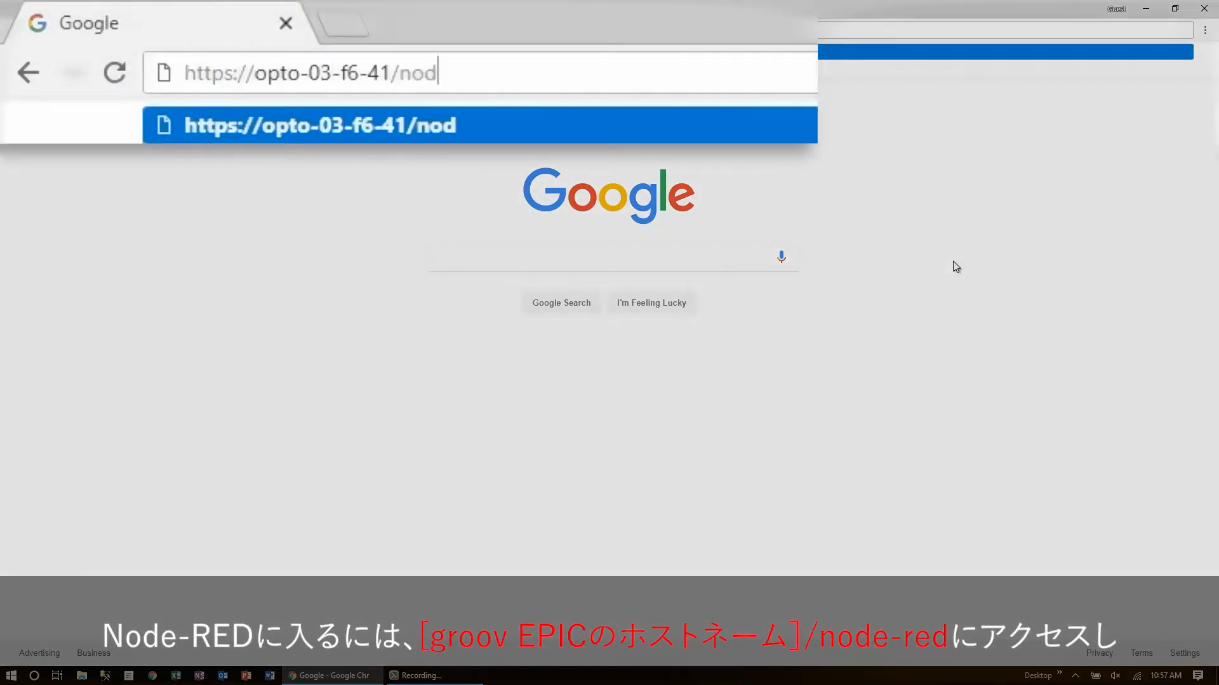
{"action": "key", "text": "Enter"}
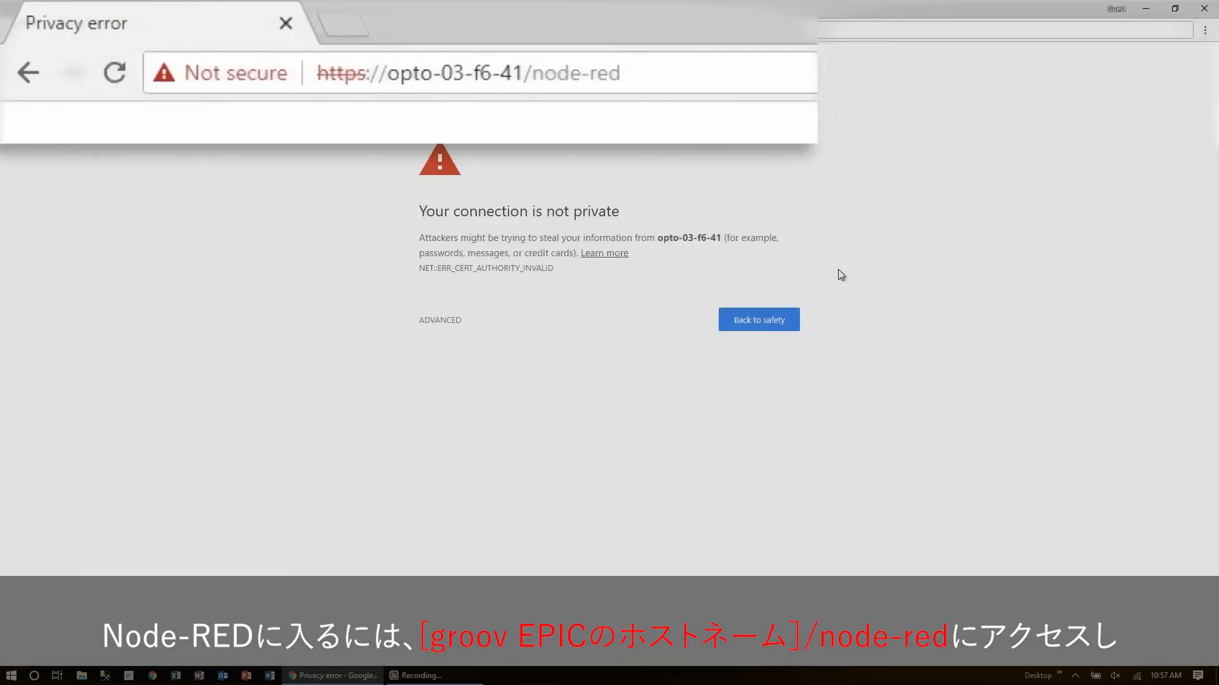
Continue past the certificate warning and begin signing in to Node-RED.
{"action": "left_click", "coordinate": [440, 320]}
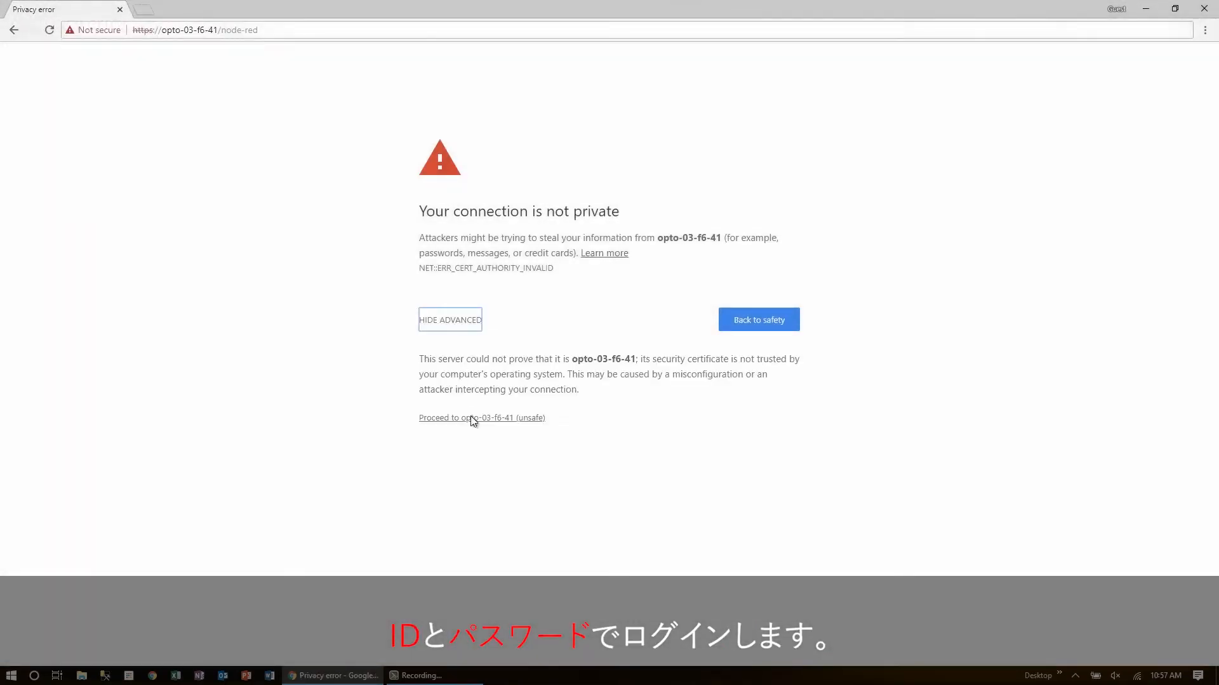
{"action": "left_click", "coordinate": [481, 418]}
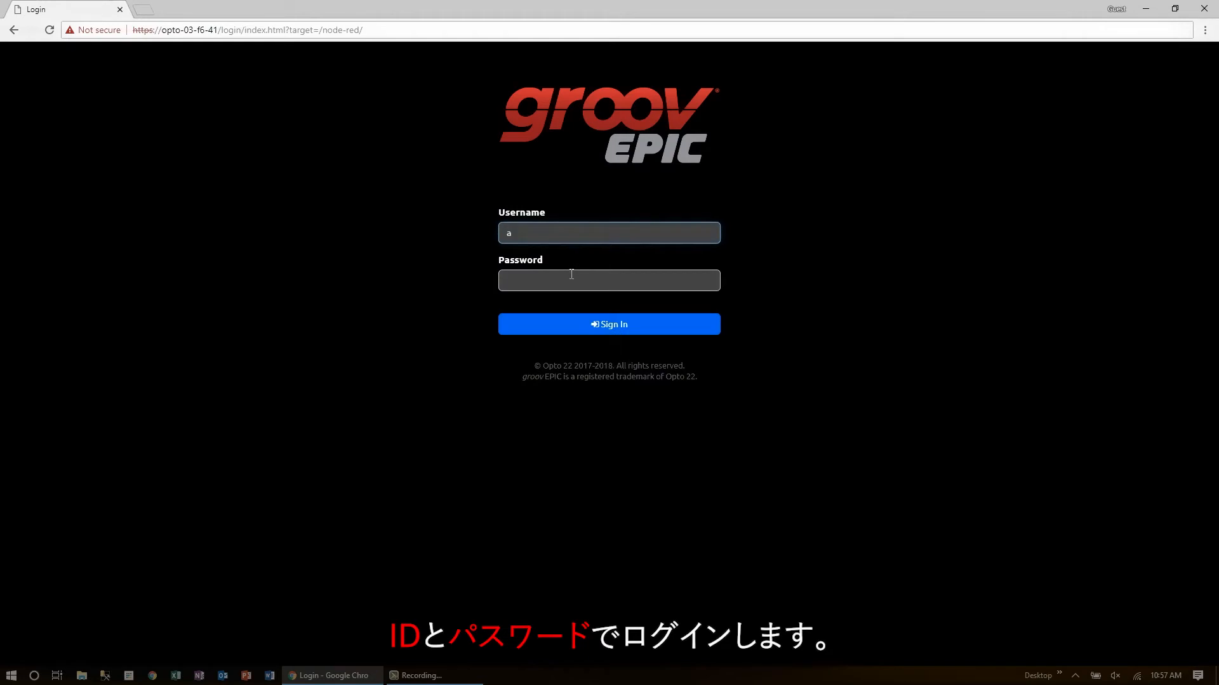
{"action": "left_click", "coordinate": [608, 323]}
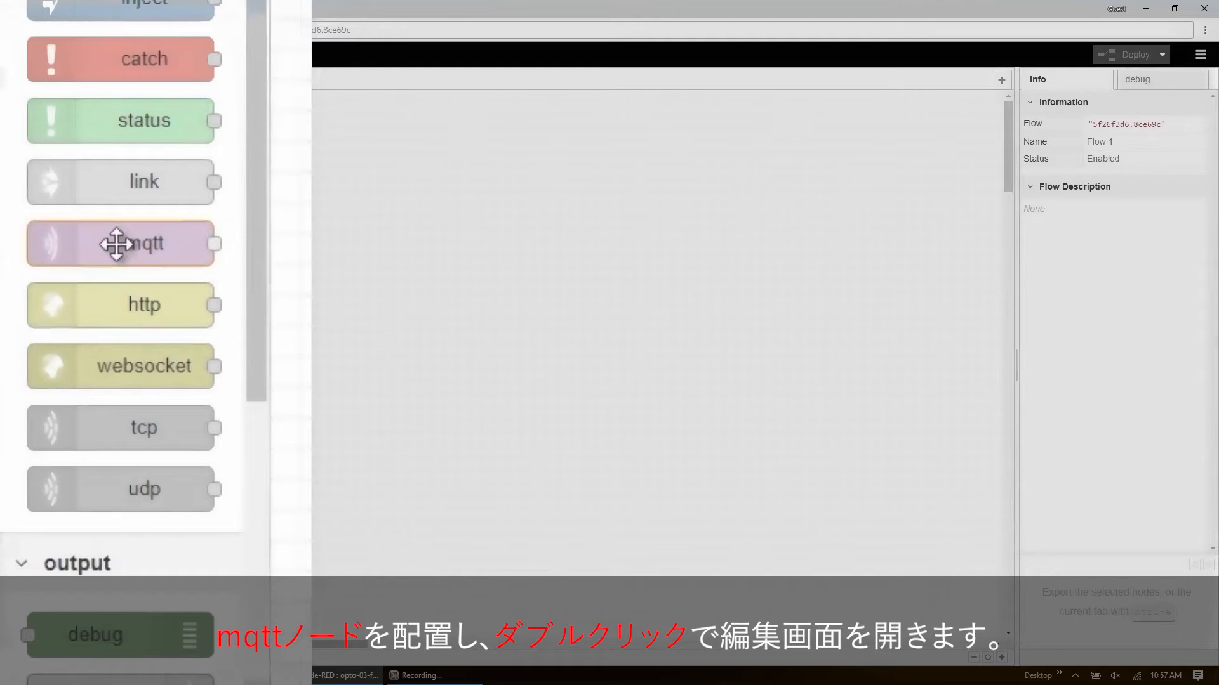
Edit the mqtt input node and start a new broker configuration for its Server.
{"action": "double_click", "coordinate": [203, 177]}
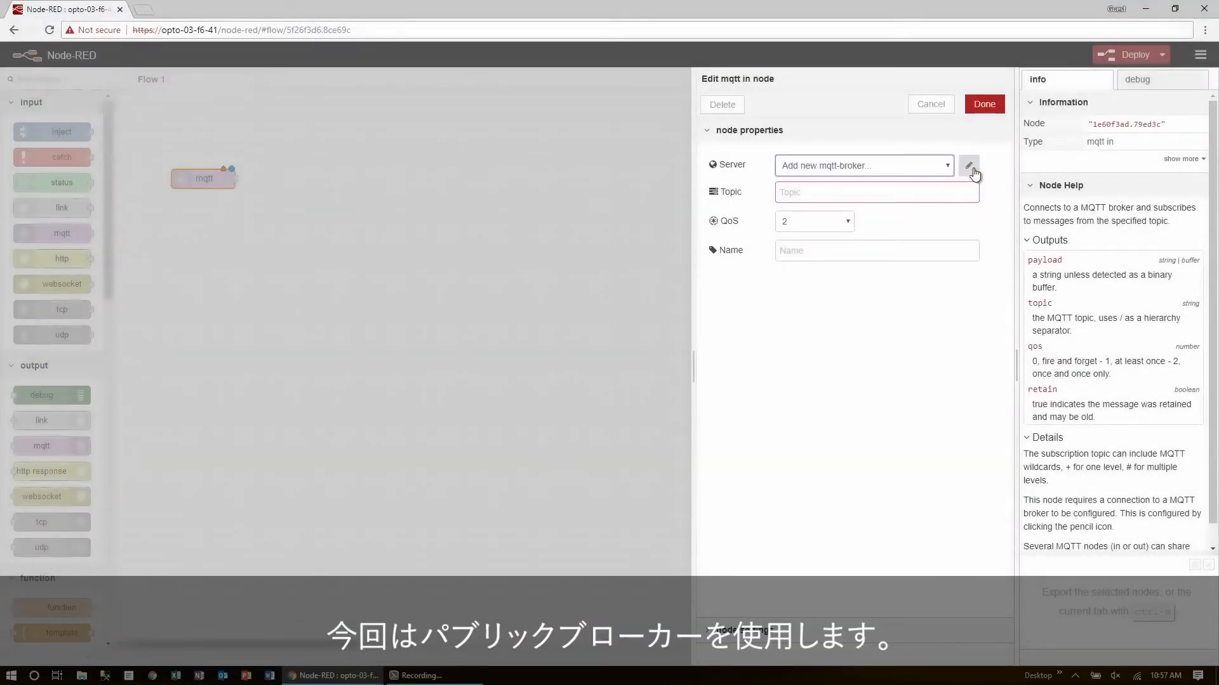
{"action": "left_click", "coordinate": [969, 165]}
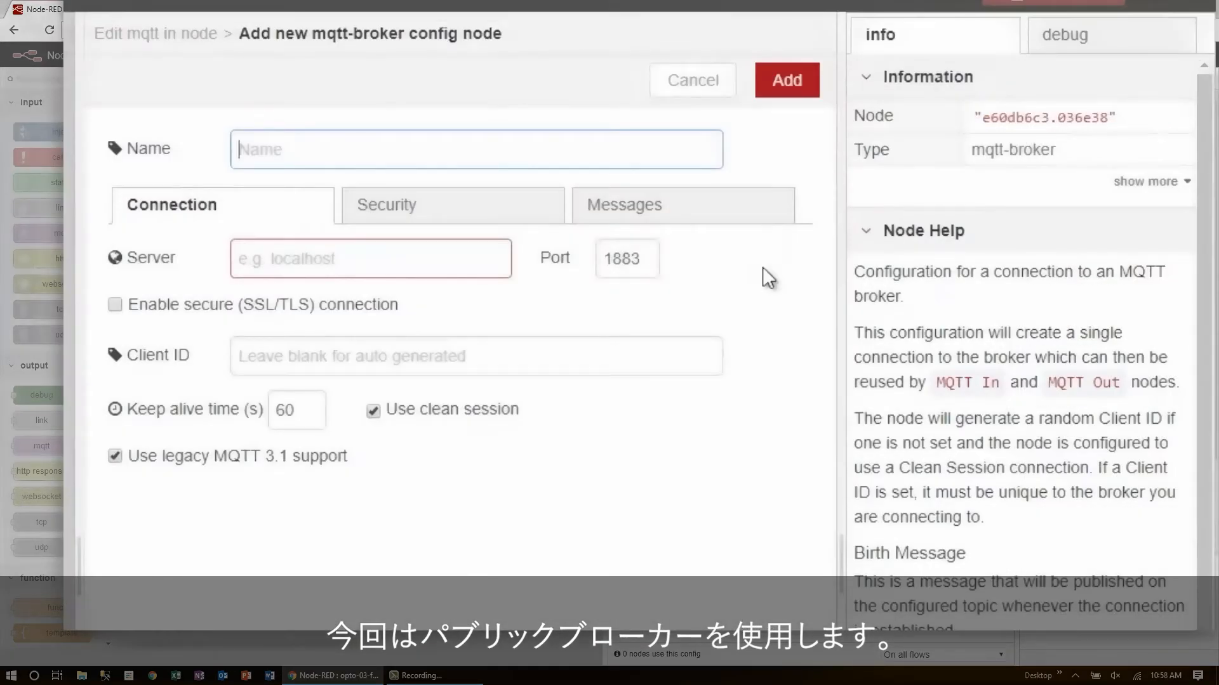
Name the broker 'public broker' with server mqtt.groov.com, adjust the port, then move to its security settings.
{"action": "type", "text": "public broker"}
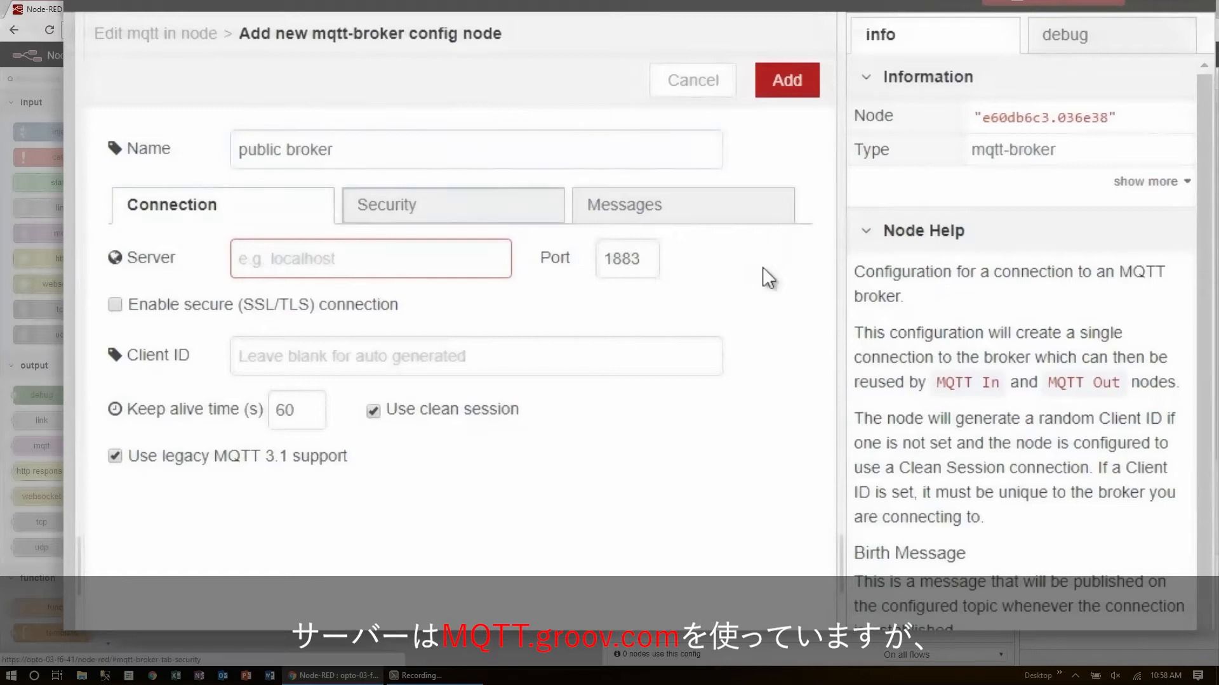
{"action": "type", "text": "m"}
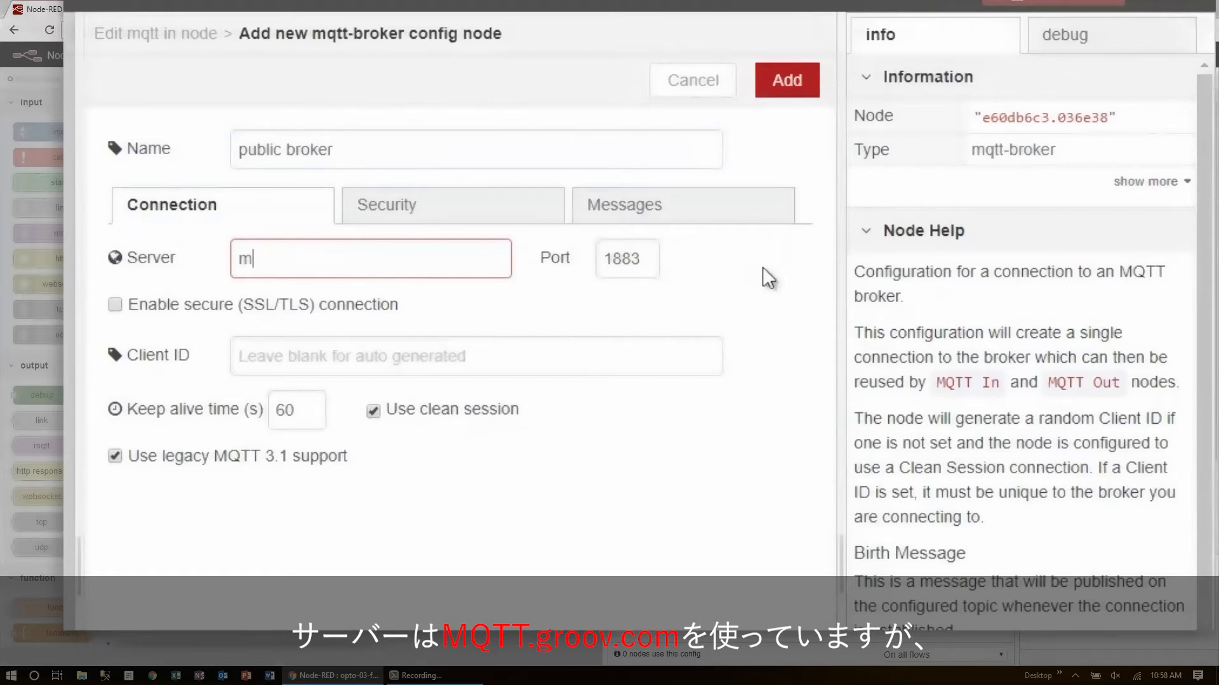
{"action": "type", "text": "qtt.groov"}
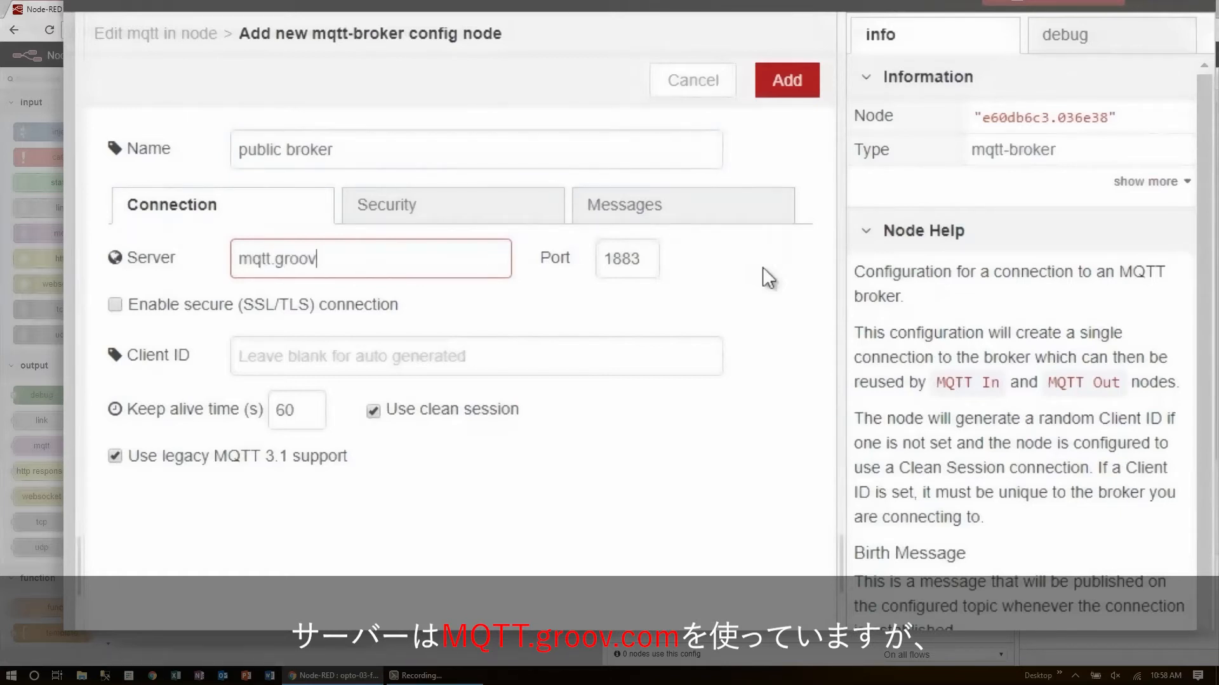
{"action": "type", "text": ".com"}
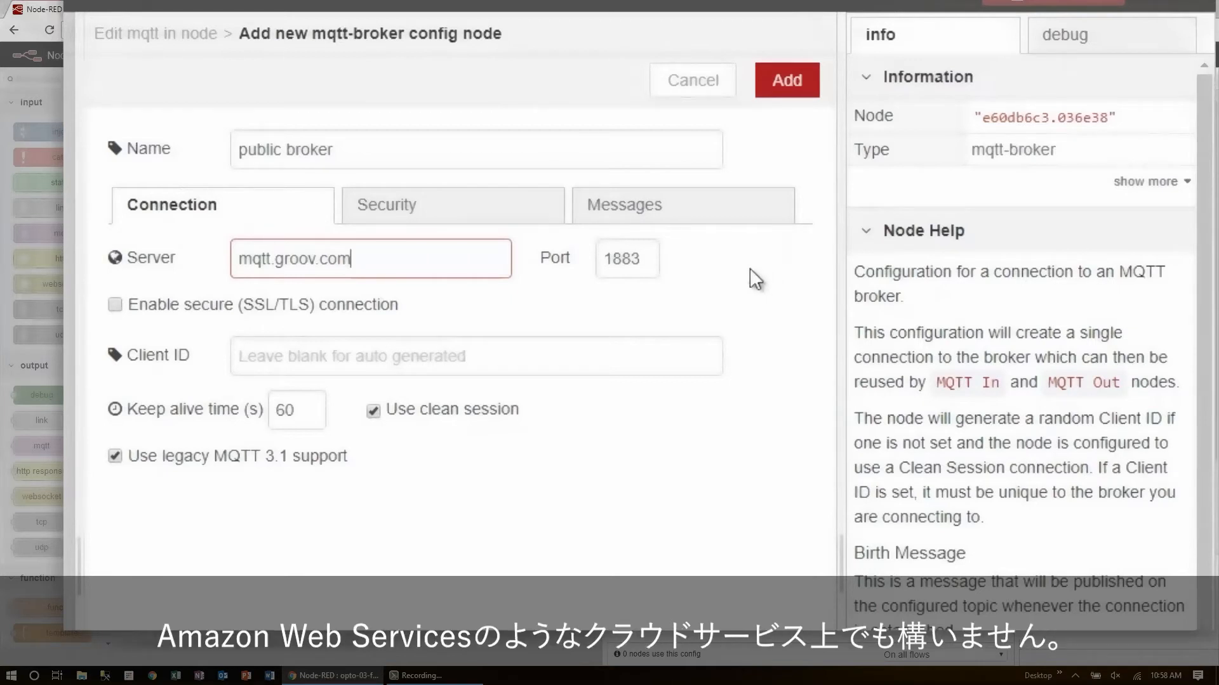
{"action": "left_click", "coordinate": [626, 258]}
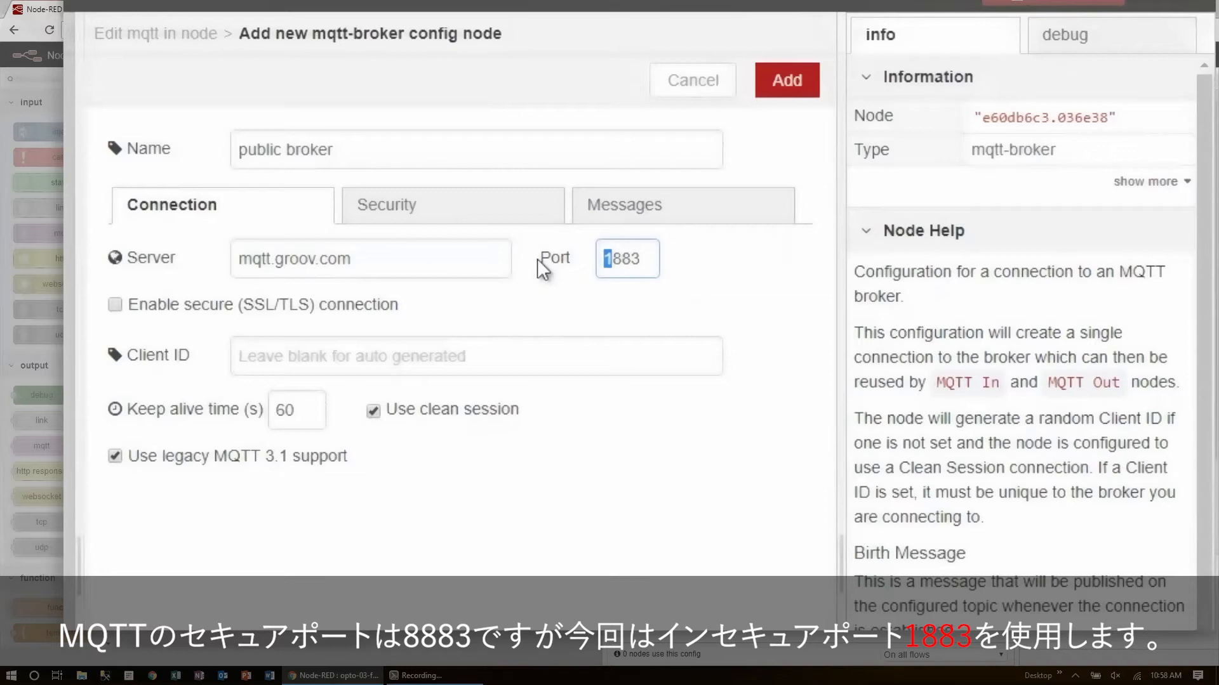
{"action": "type", "text": "8883"}
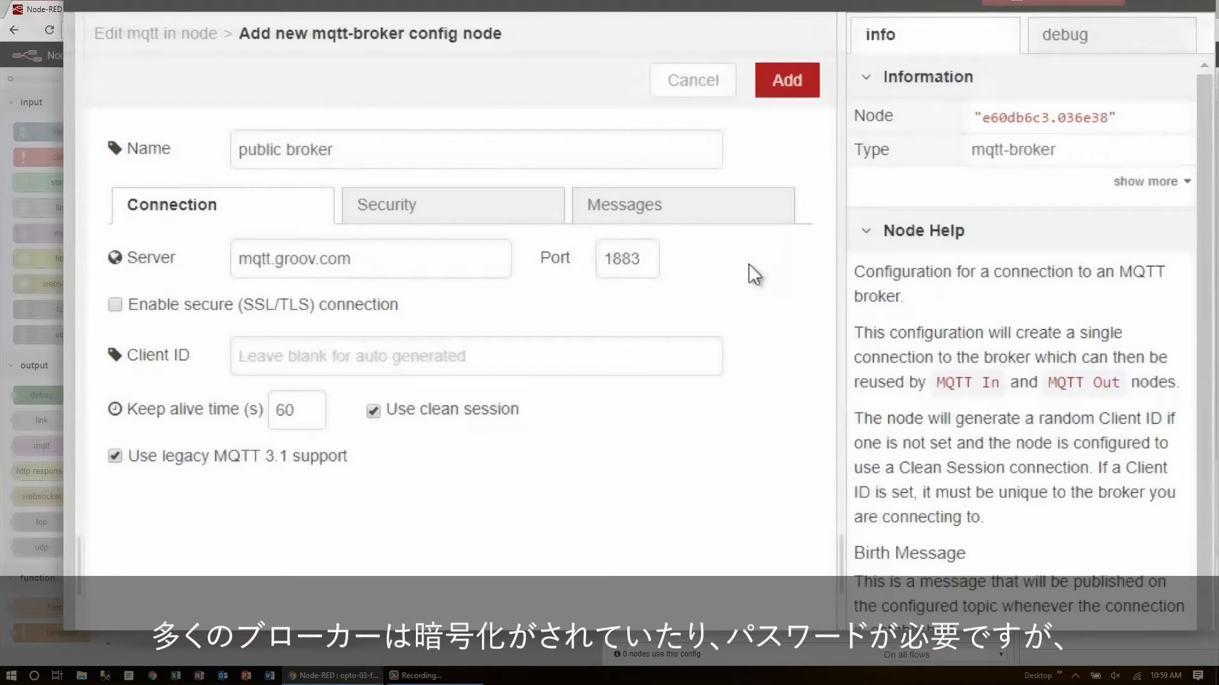
{"action": "mouse_move", "coordinate": [397, 305]}
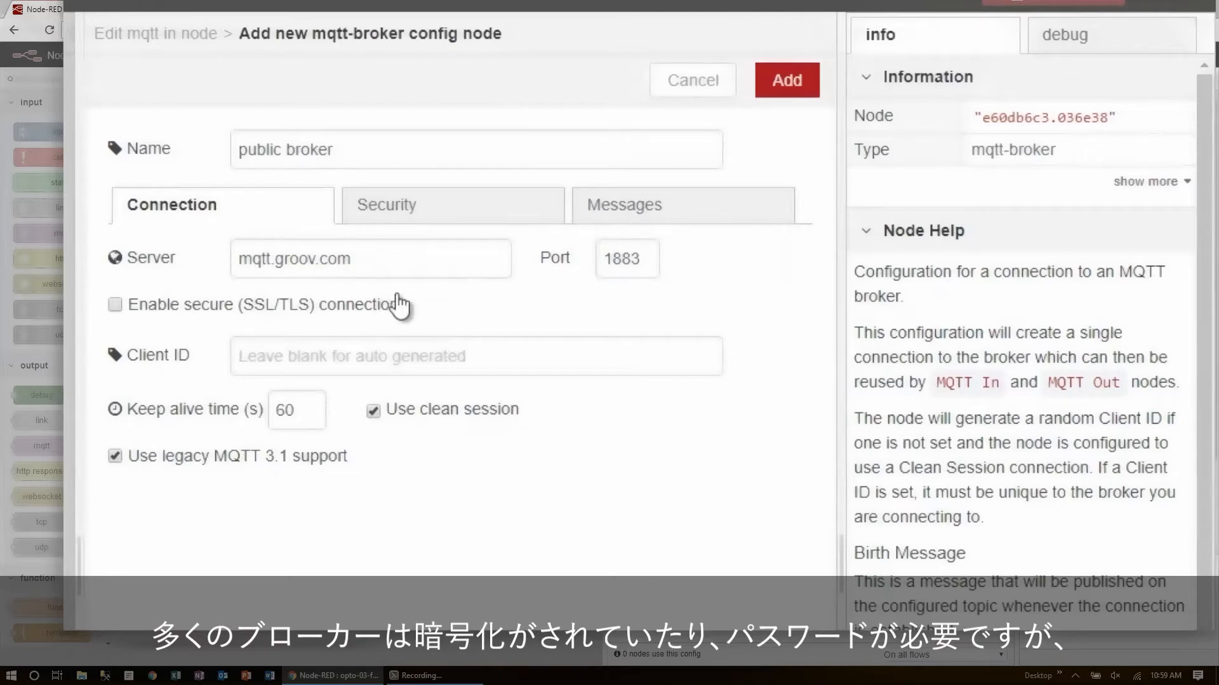
{"action": "left_click", "coordinate": [388, 204]}
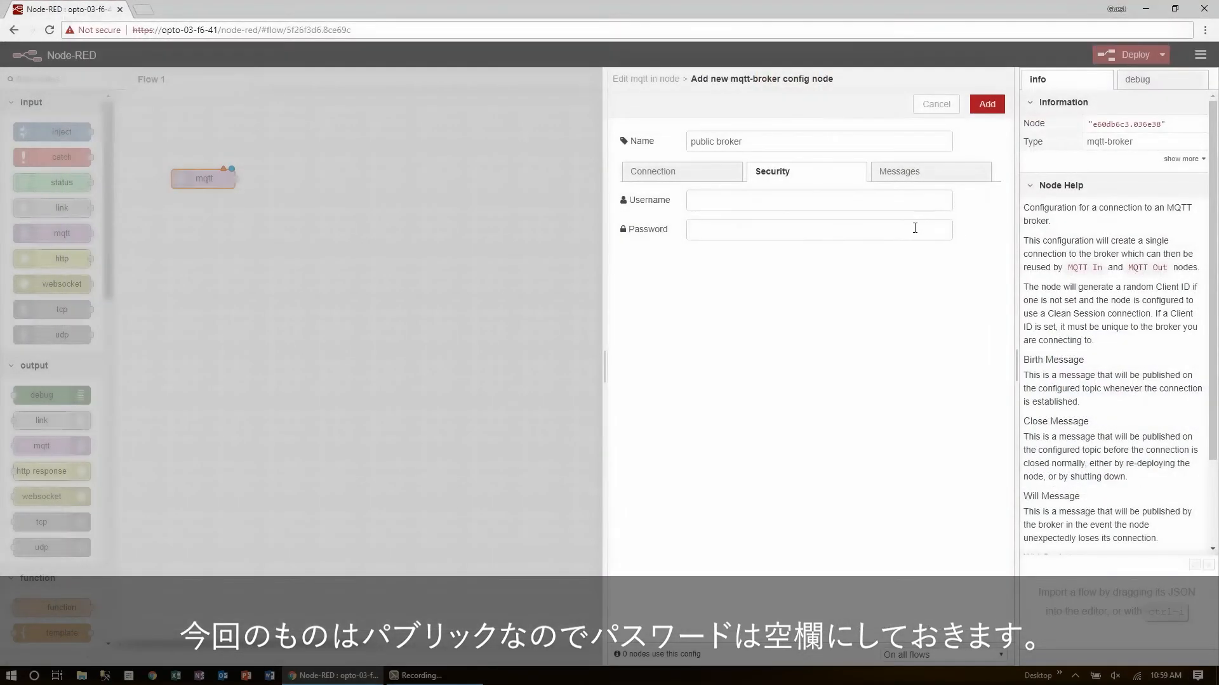
{"action": "mouse_move", "coordinate": [959, 183]}
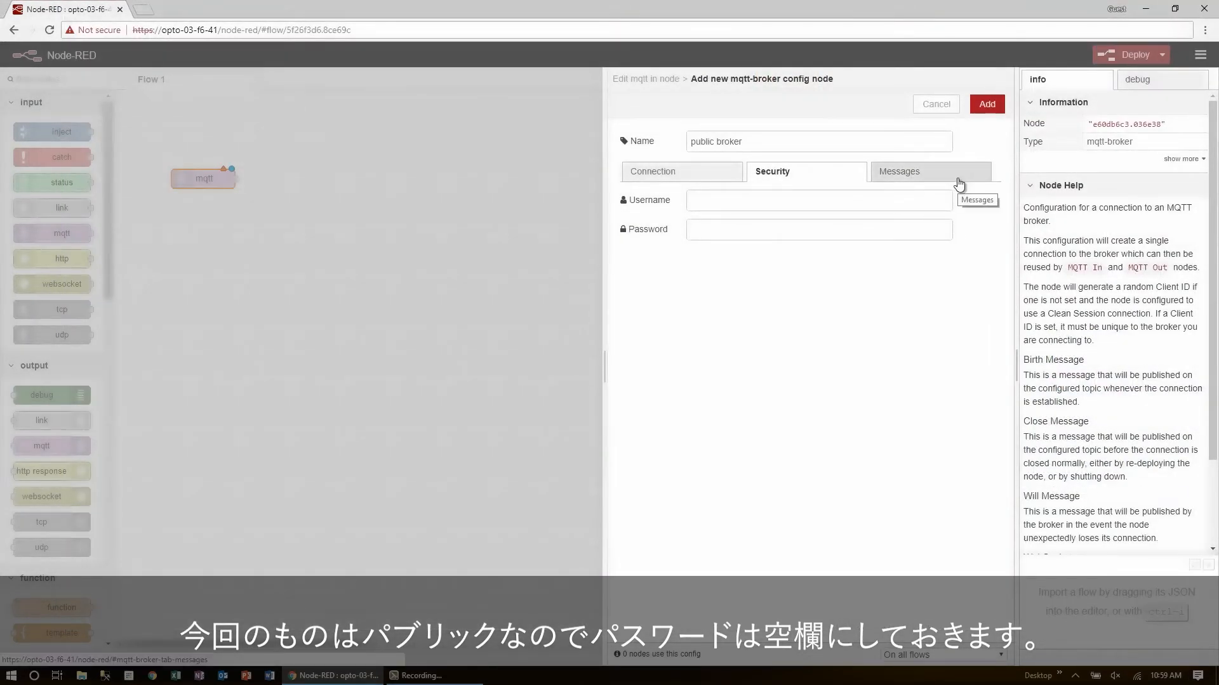
Review the birth, close and will message fields, leaving them blank, and return to Connection.
{"action": "left_click", "coordinate": [899, 172]}
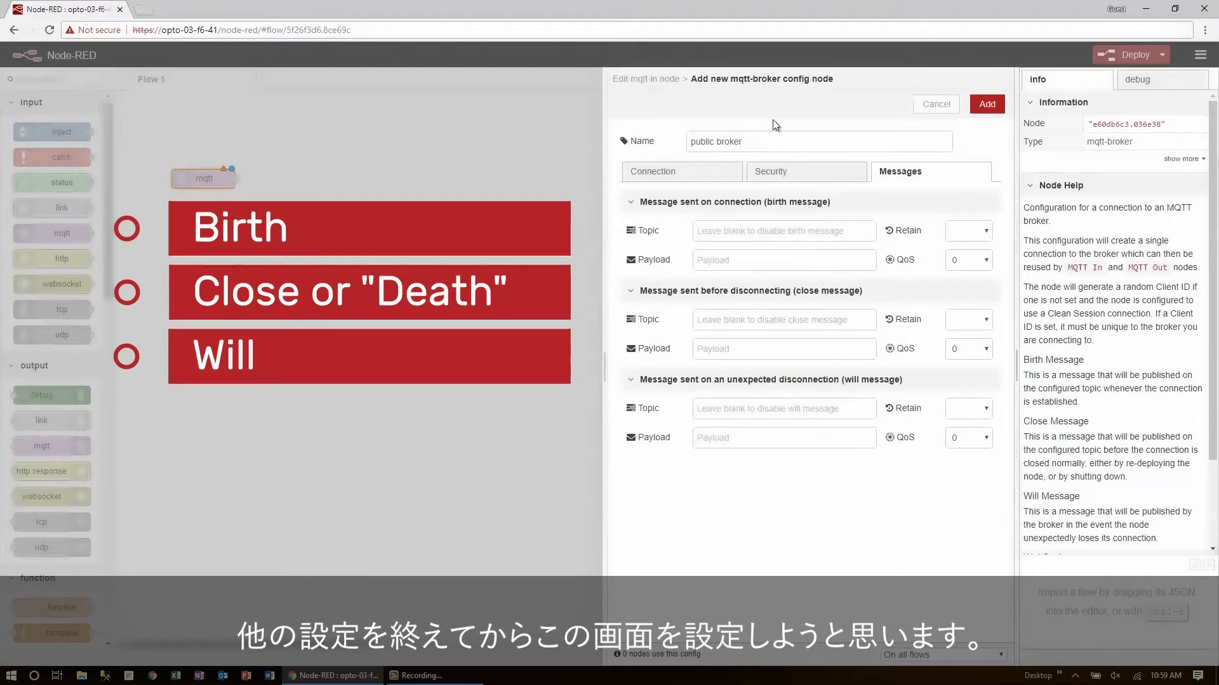
{"action": "left_click", "coordinate": [680, 171]}
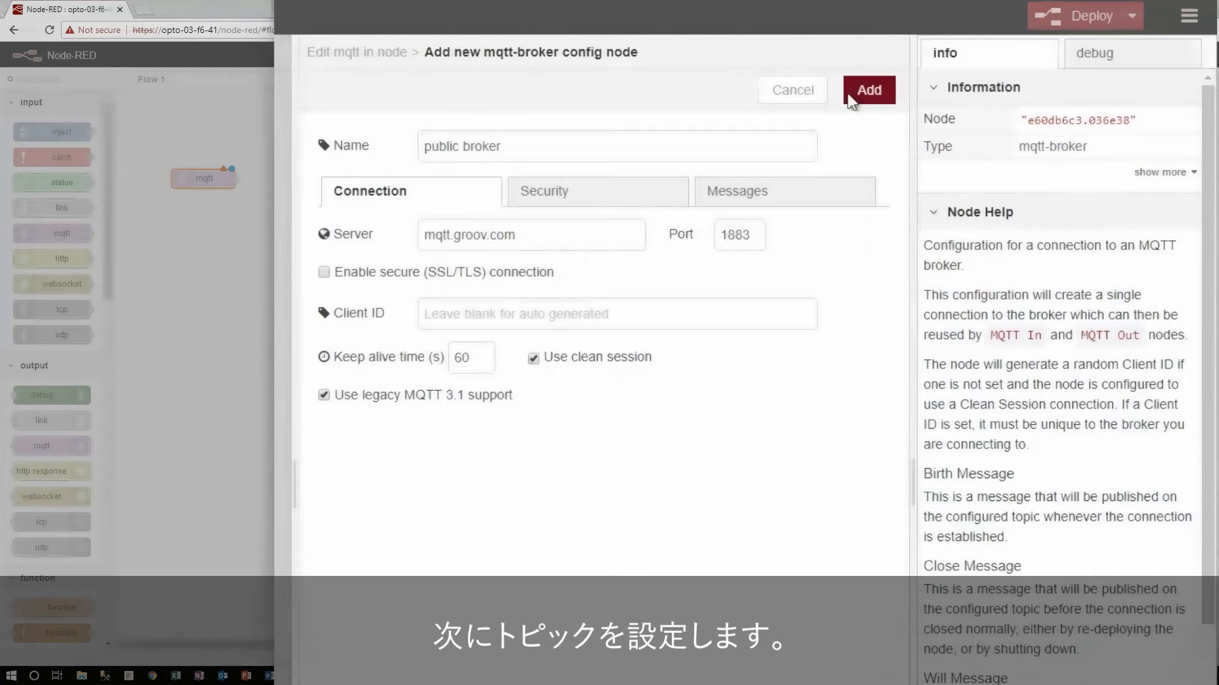
Save the public broker config and set the mqtt in node topic to workshop/switch.
{"action": "left_click", "coordinate": [868, 90]}
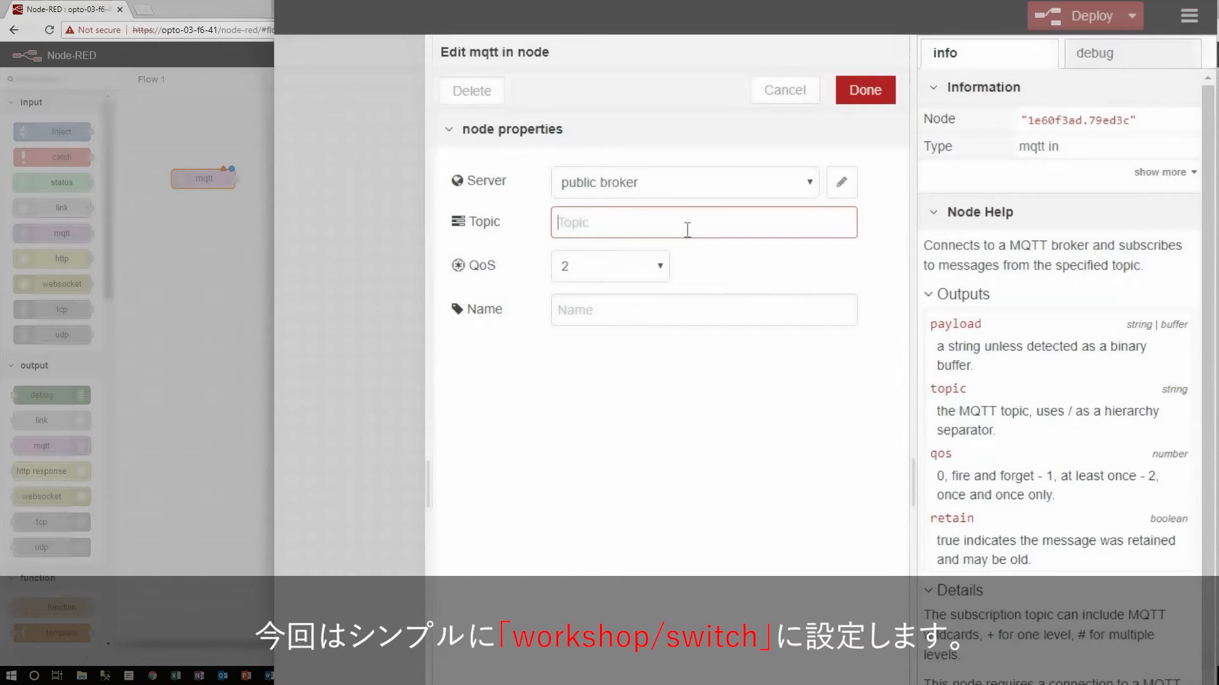
{"action": "type", "text": "workshop/swit"}
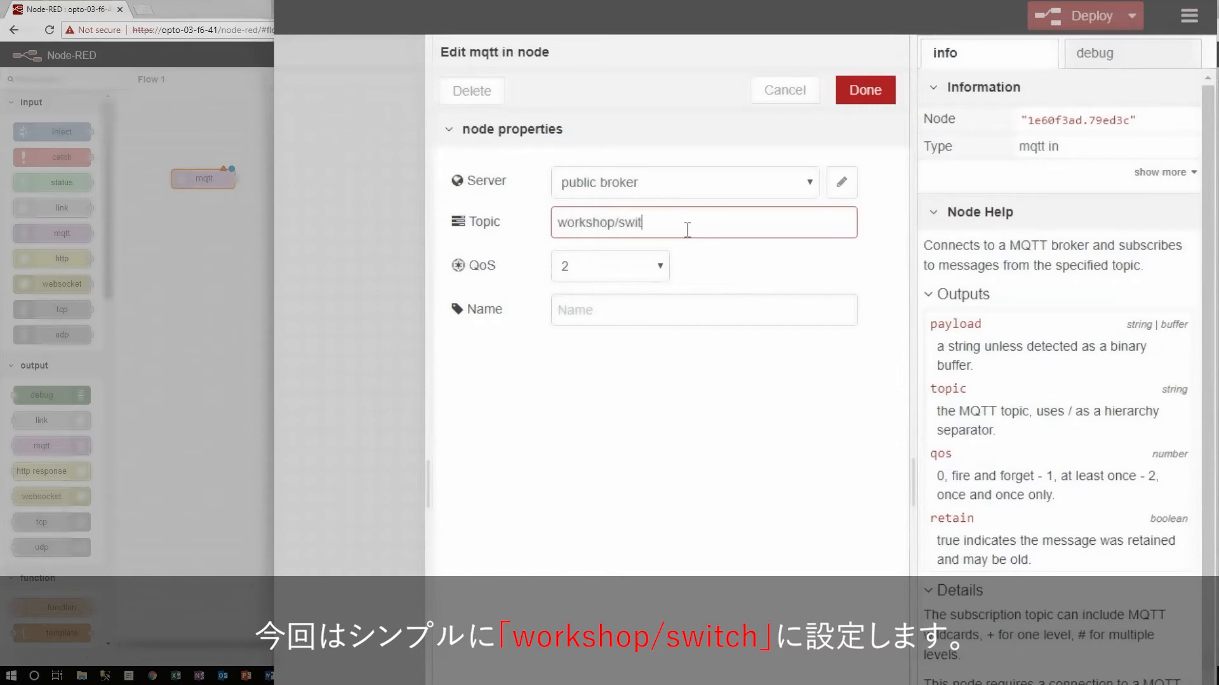
{"action": "type", "text": "ch"}
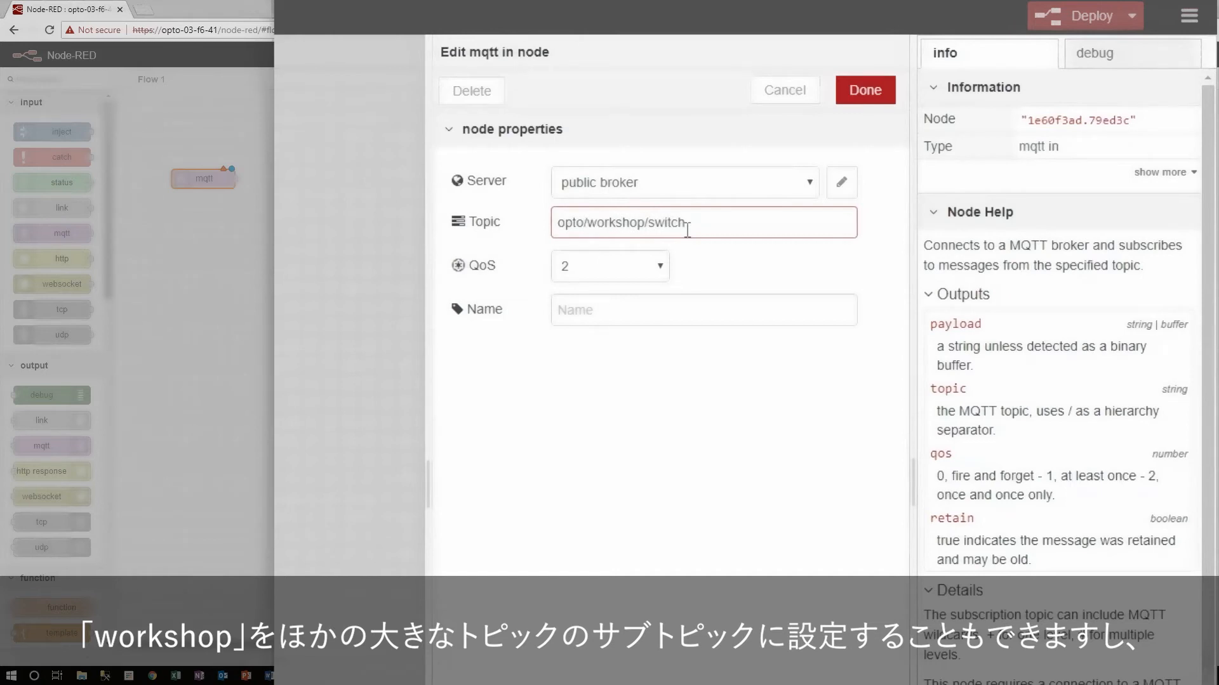
{"action": "double_click", "coordinate": [600, 222]}
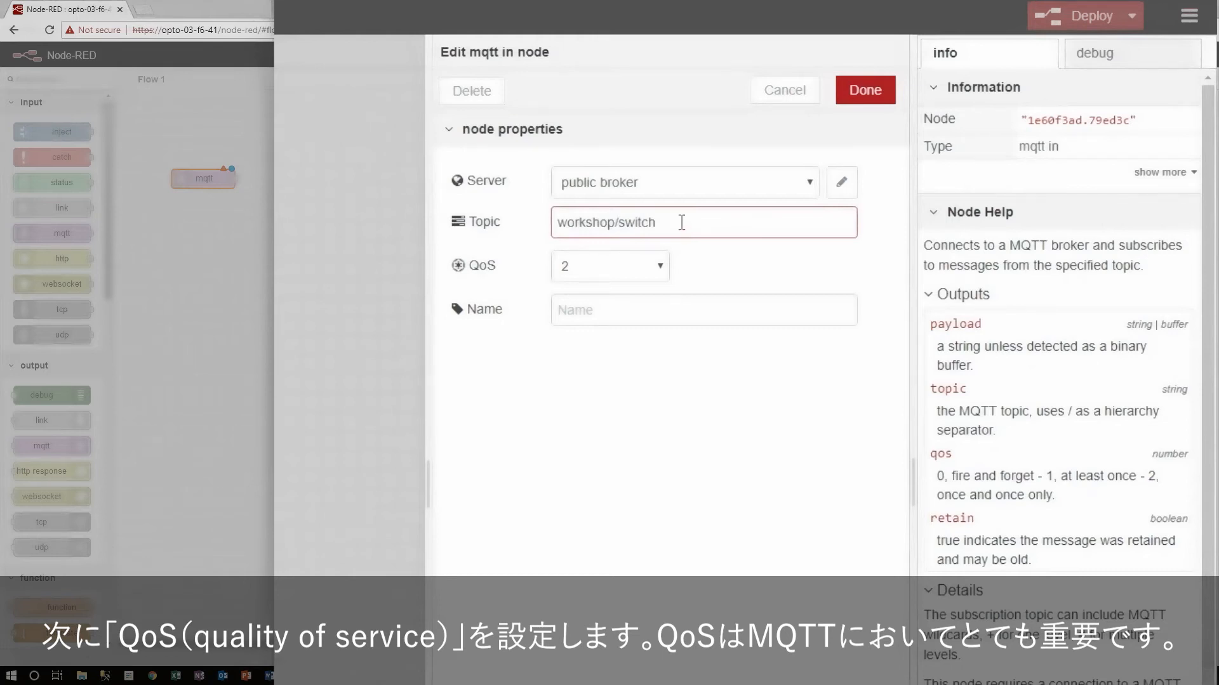
Show the QoS choices for the mqtt in node, keeping QoS 2.
{"action": "left_click", "coordinate": [608, 265]}
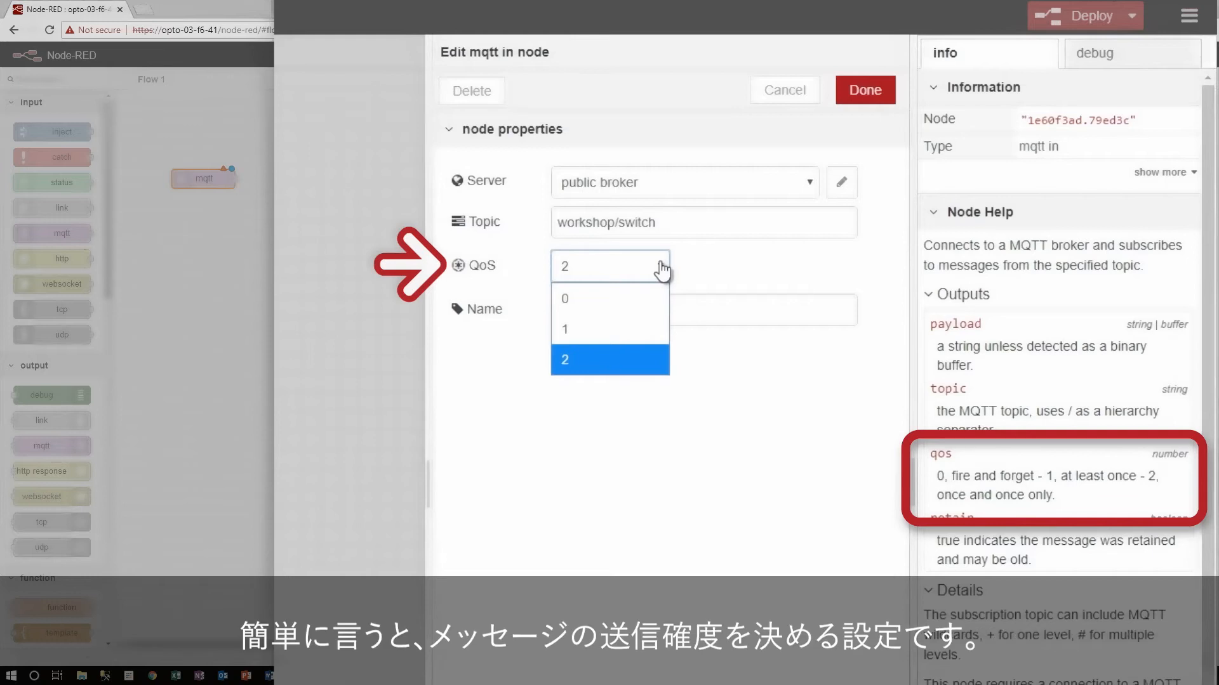
{"action": "mouse_move", "coordinate": [660, 275]}
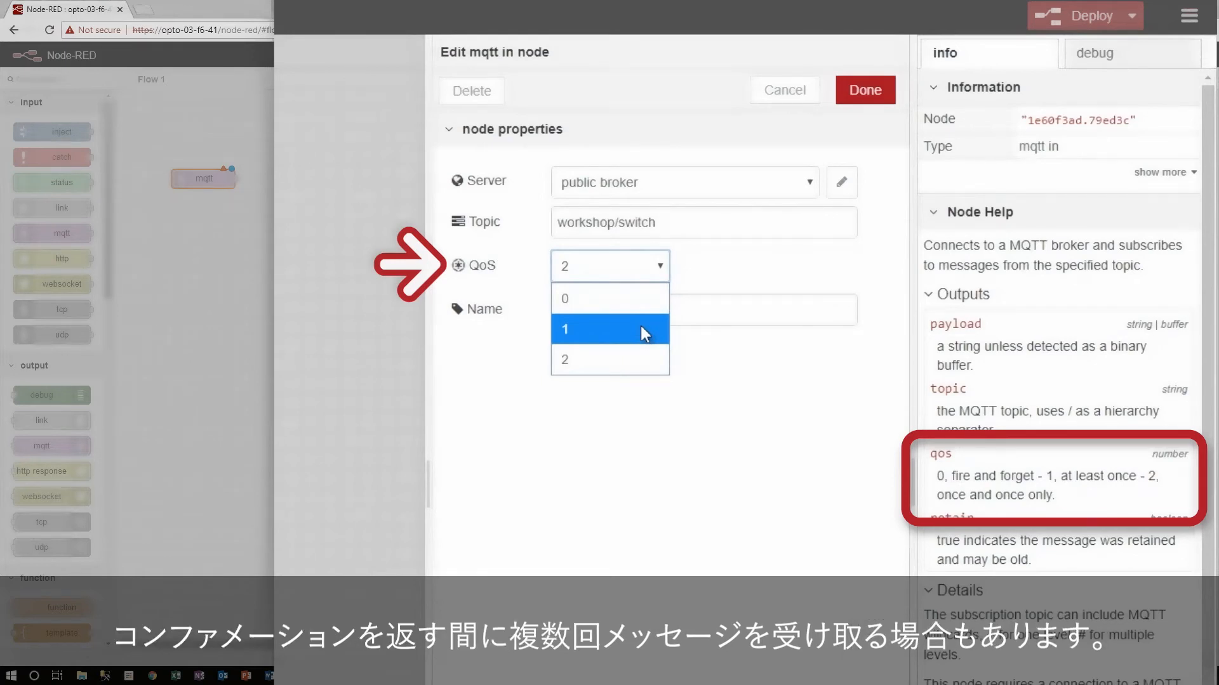
{"action": "mouse_move", "coordinate": [723, 351]}
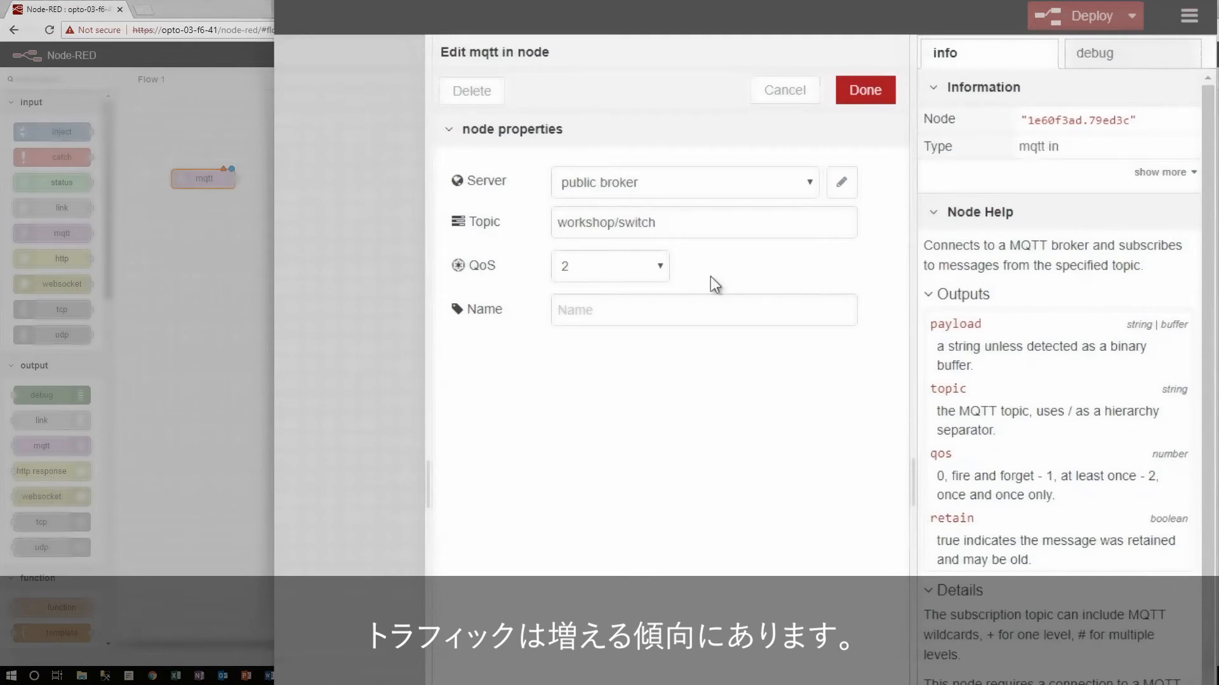
Name the mqtt in node 'switch' and confirm its settings.
{"action": "left_click", "coordinate": [702, 310]}
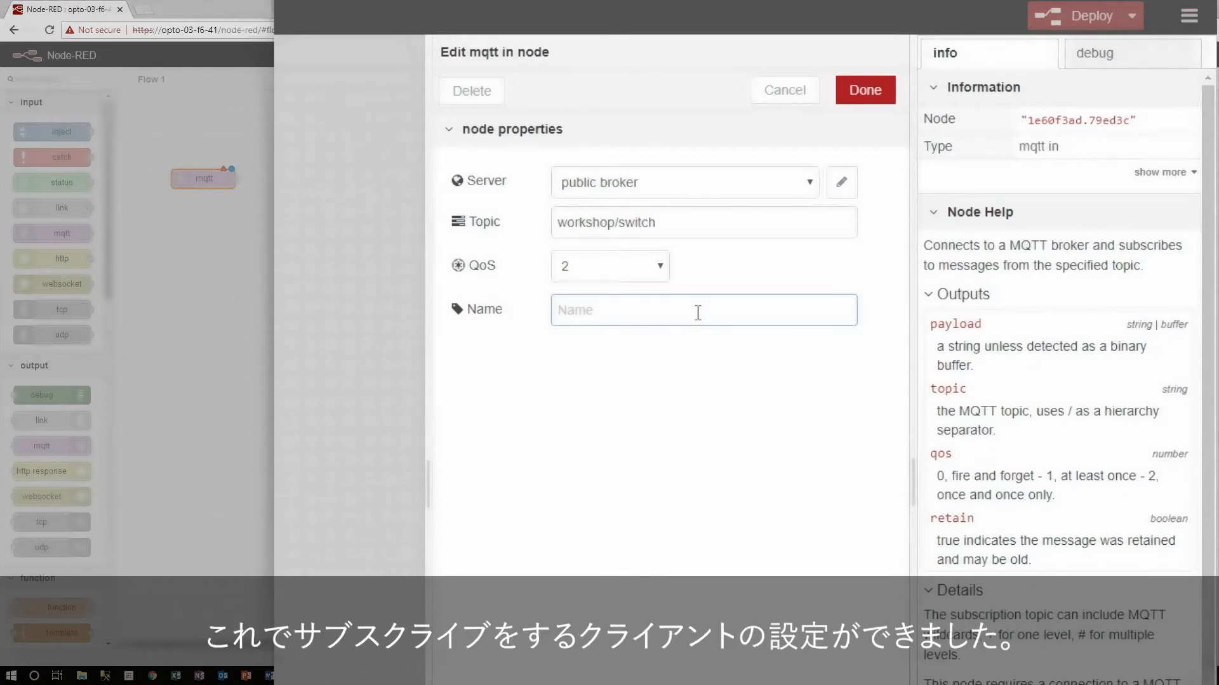
{"action": "type", "text": "switch"}
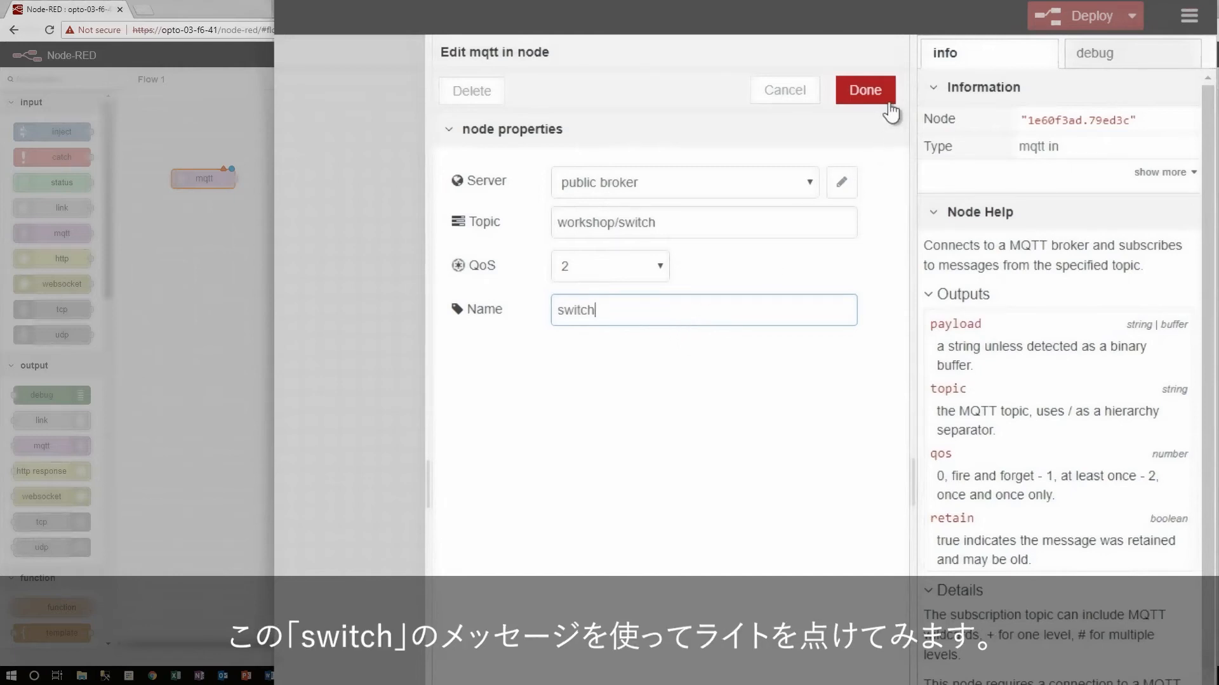
{"action": "left_click", "coordinate": [863, 90]}
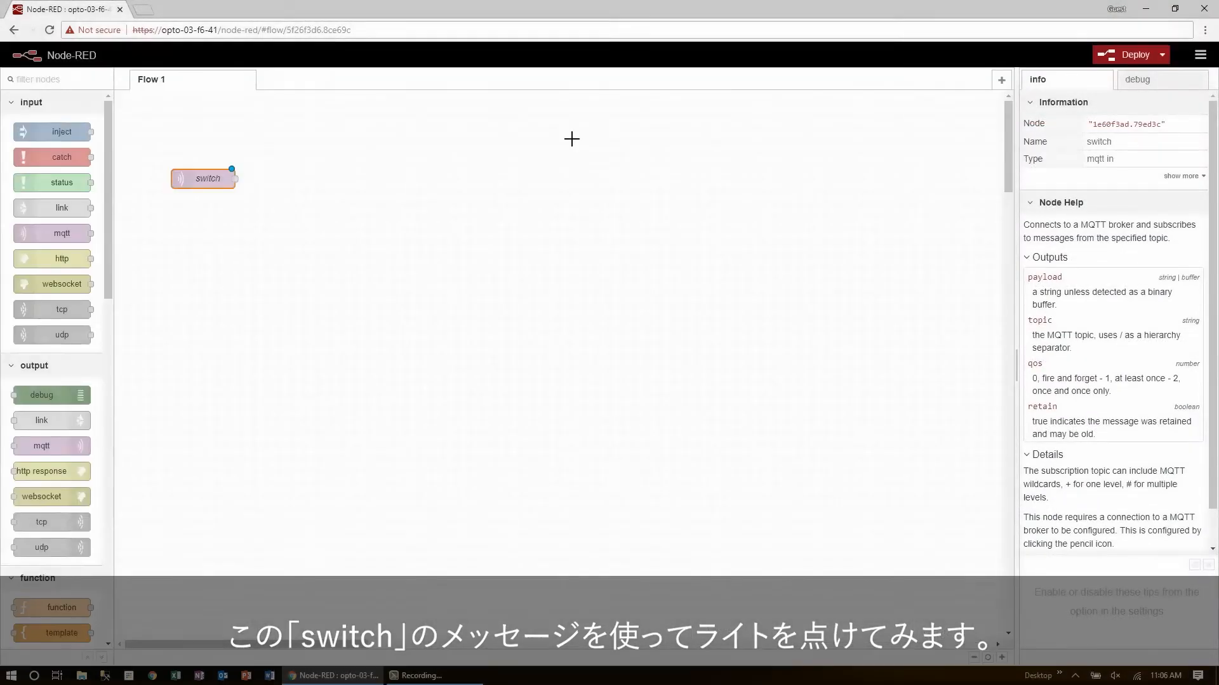
Place a pac write node beside the switch node and edit its settings.
{"action": "scroll", "scroll_direction": "down", "scroll_amount": 3}
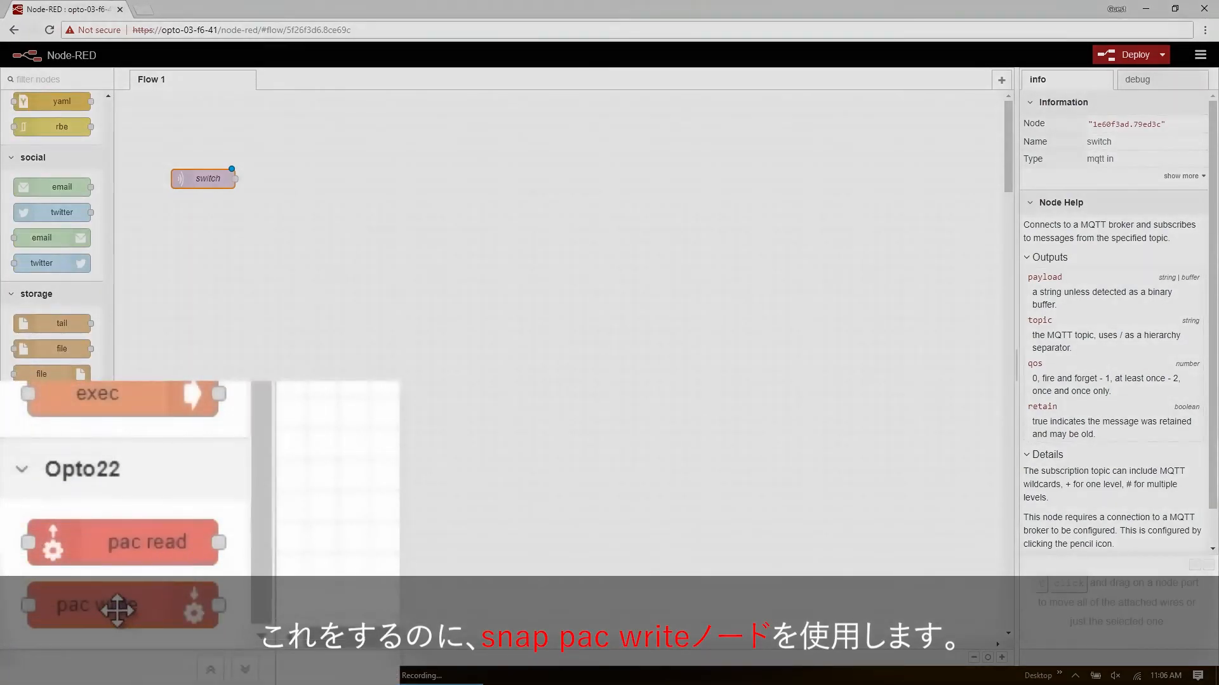
{"action": "left_click_drag", "start_coordinate": [85, 607], "coordinate": [317, 171]}
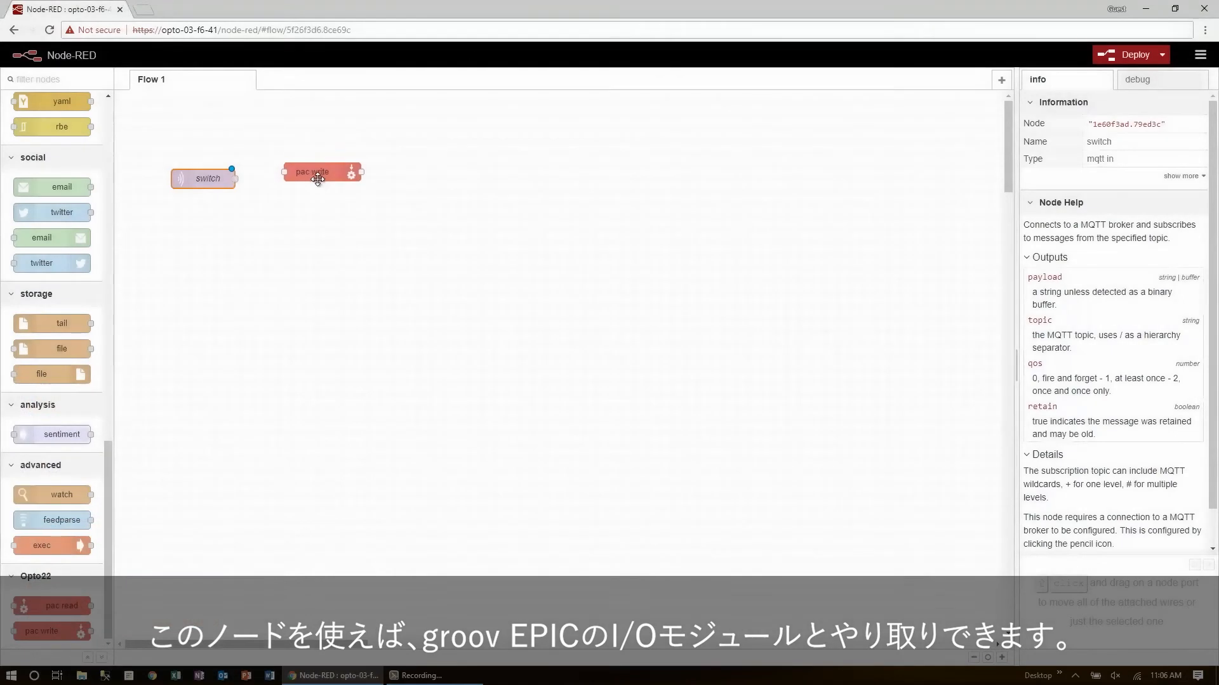
{"action": "left_click", "coordinate": [315, 179]}
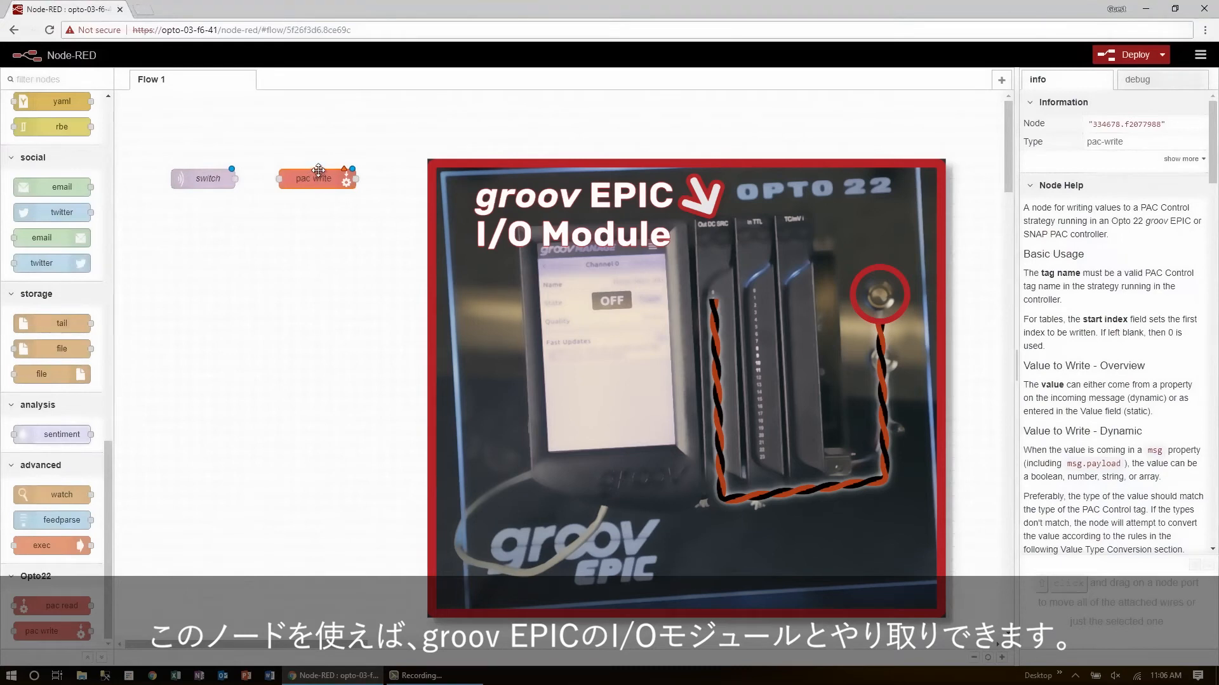
{"action": "double_click", "coordinate": [314, 178]}
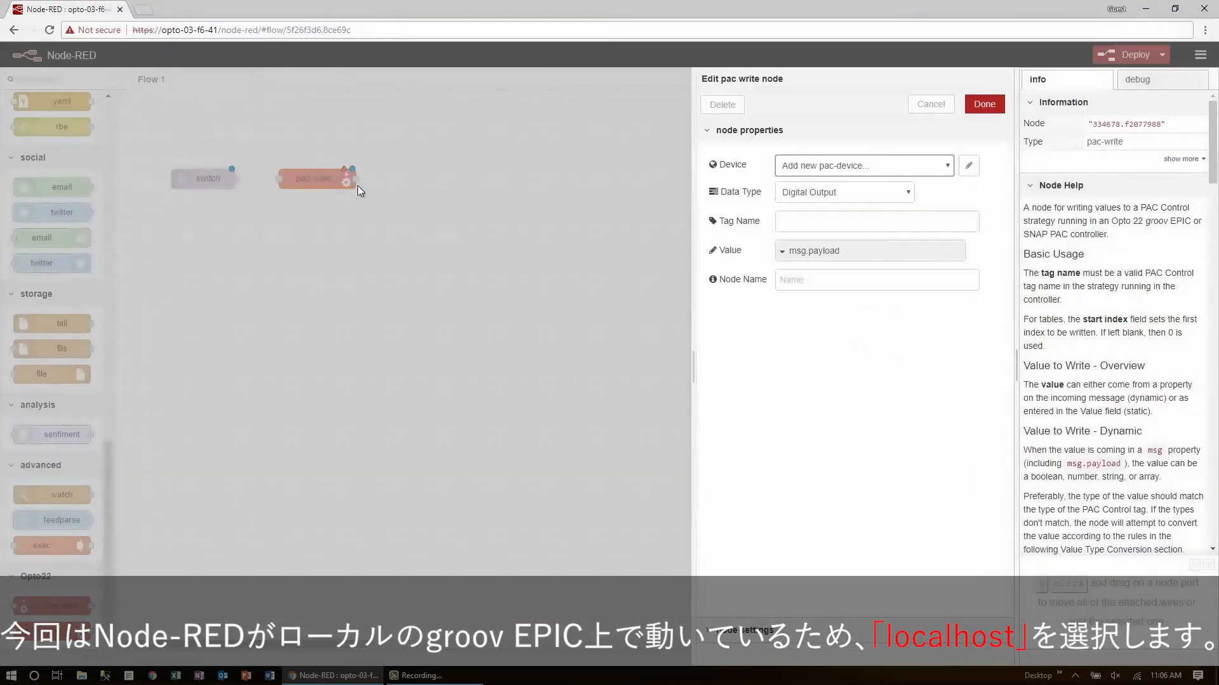
Set the pac write node to device localhost with tag Panel_Red_LED and confirm.
{"action": "left_click", "coordinate": [863, 165]}
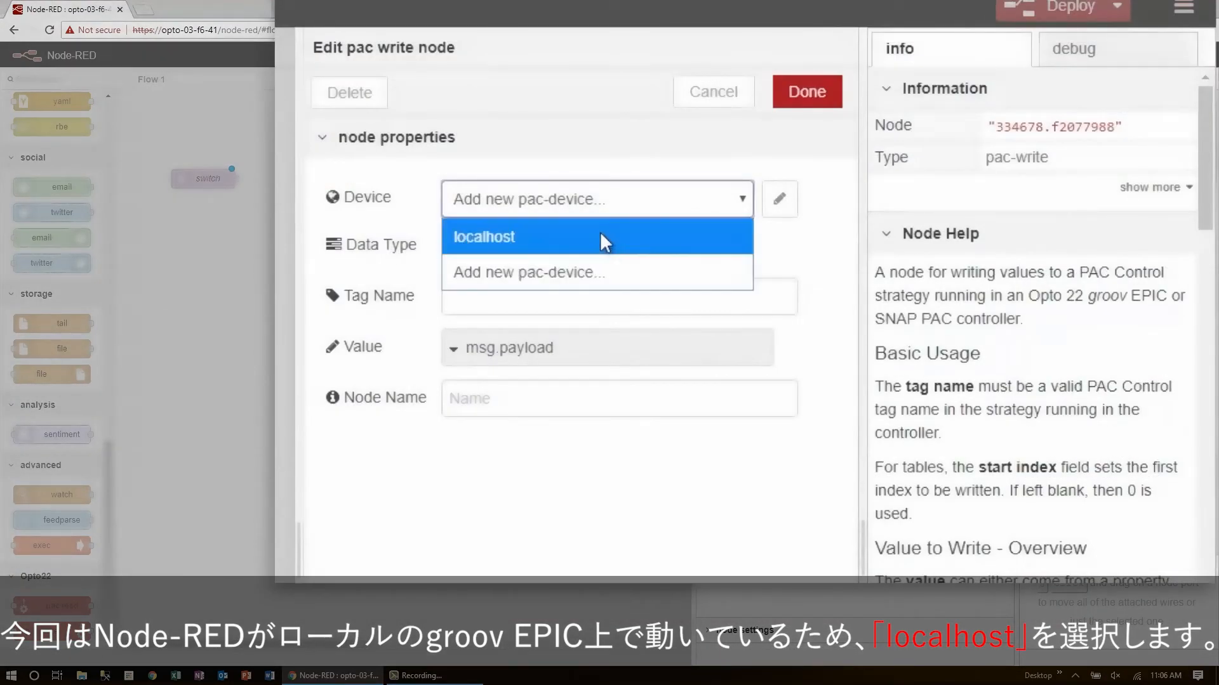
{"action": "left_click", "coordinate": [484, 238]}
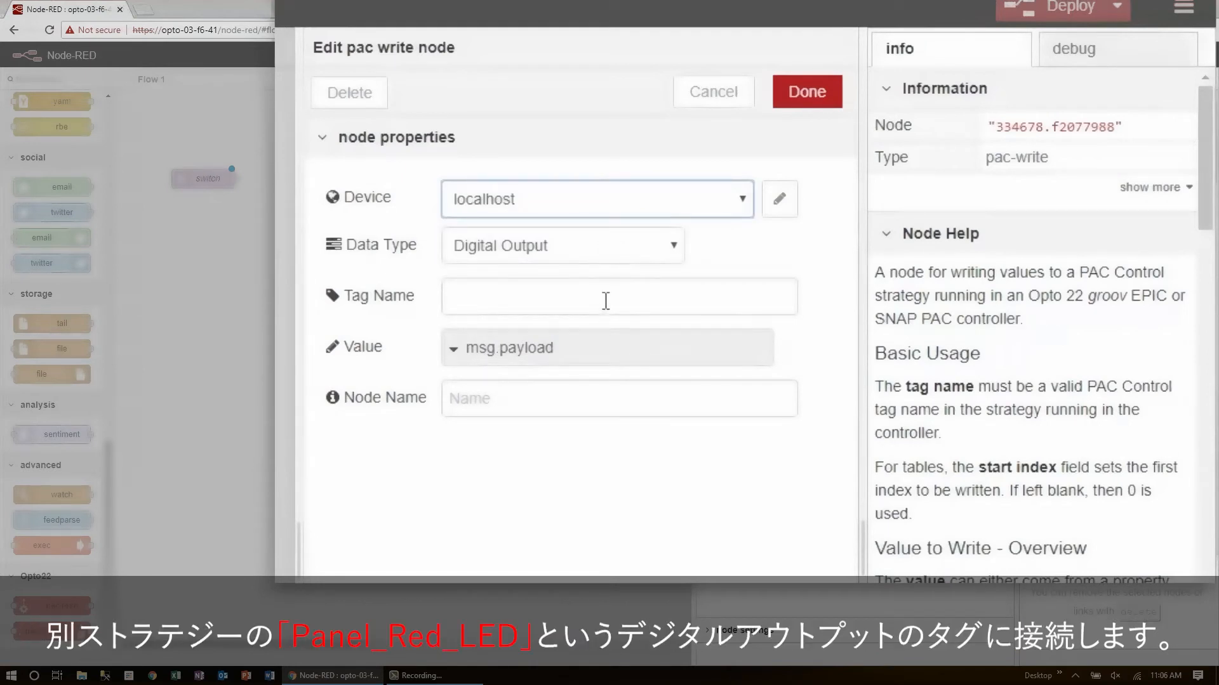
{"action": "left_click", "coordinate": [619, 295]}
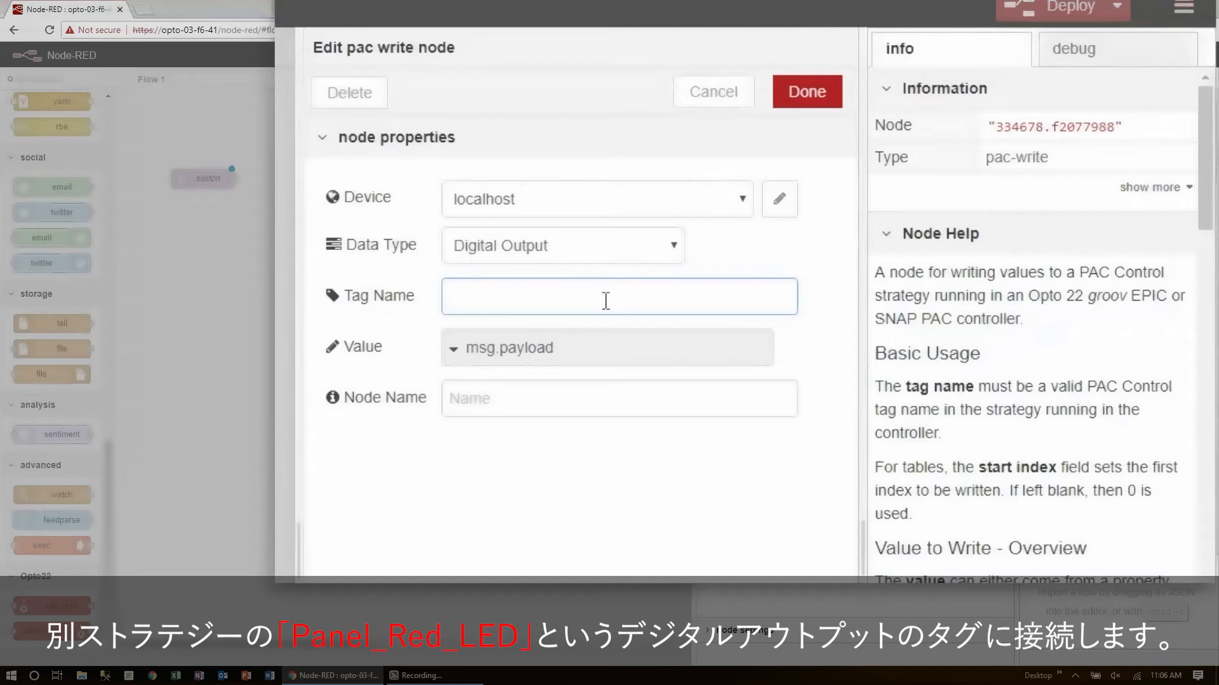
{"action": "type", "text": "Panel_Red_L"}
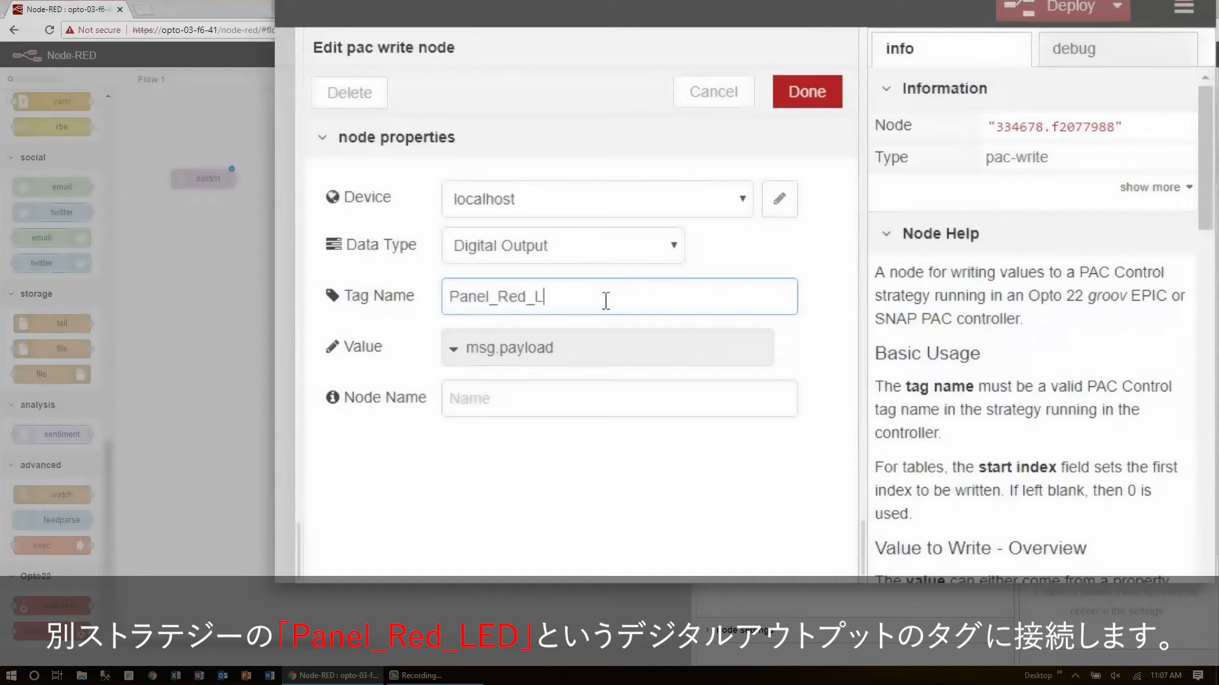
{"action": "type", "text": "ED"}
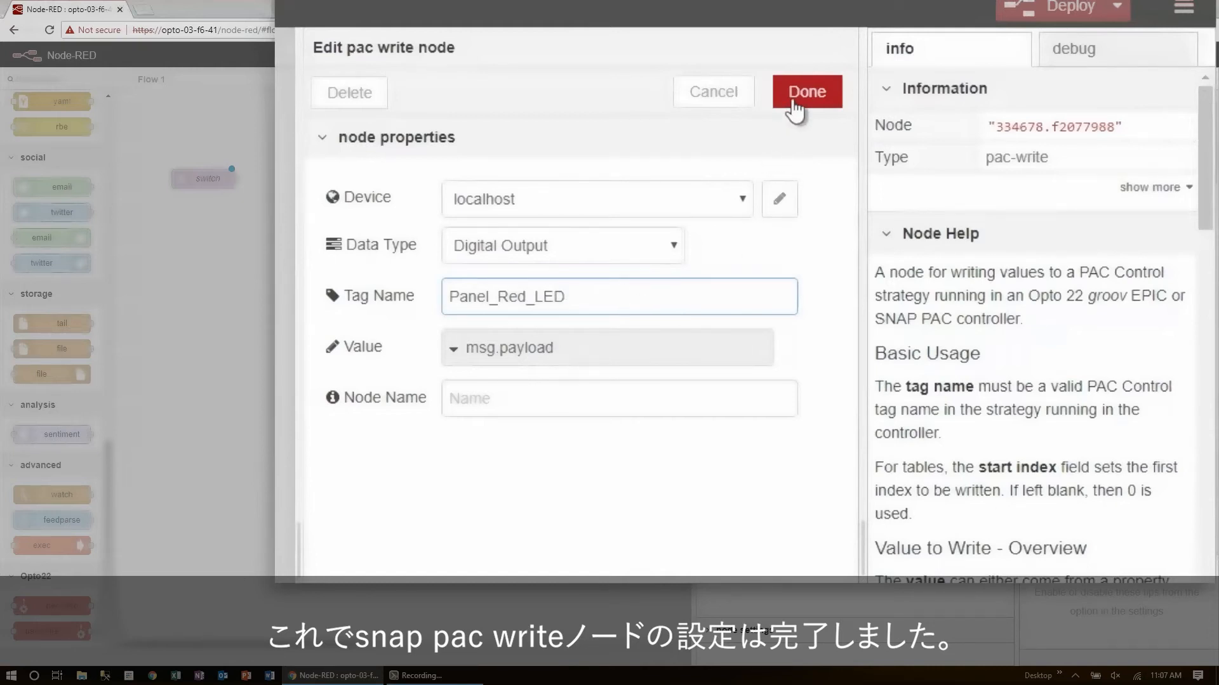
{"action": "left_click", "coordinate": [807, 91]}
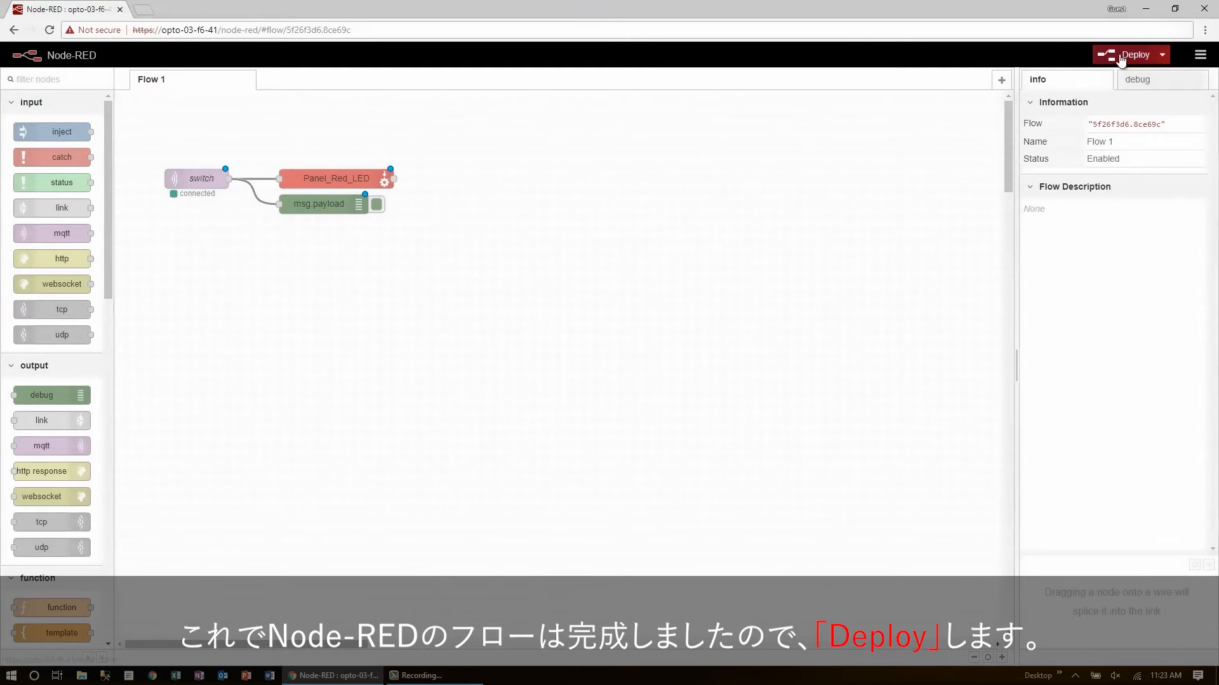
Deploy the flow, then bring up the Windows Start menu.
{"action": "left_click", "coordinate": [1134, 54]}
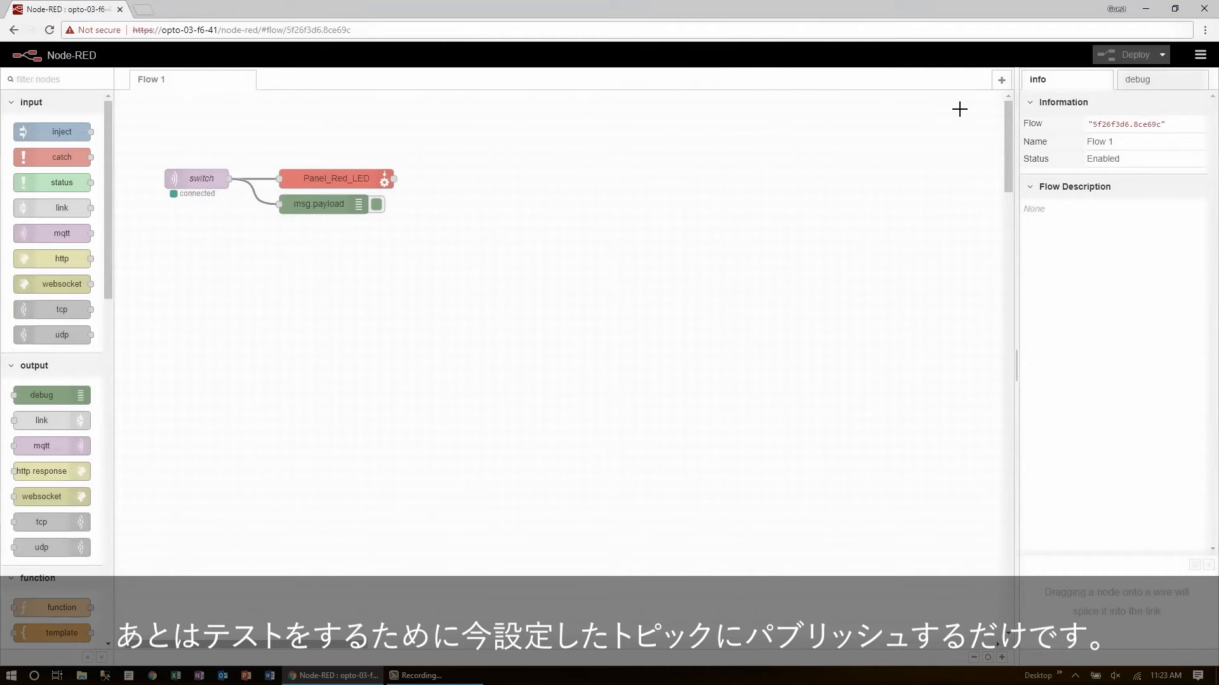
{"action": "mouse_move", "coordinate": [403, 450]}
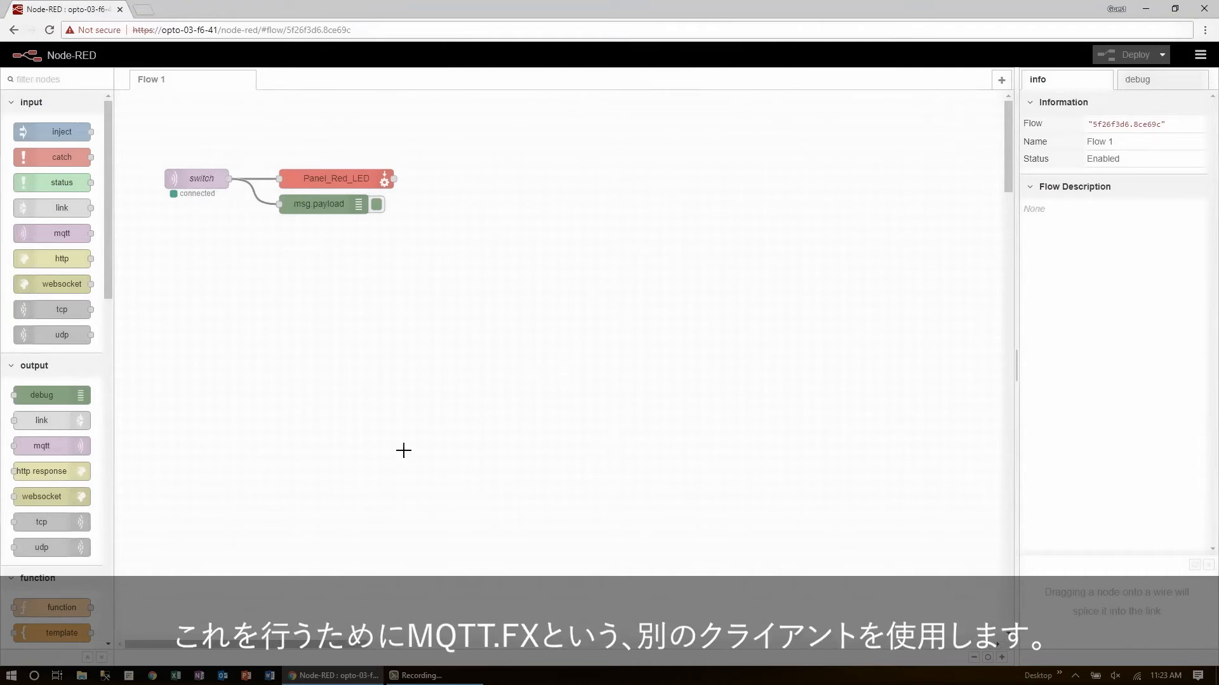
{"action": "left_click", "coordinate": [11, 674]}
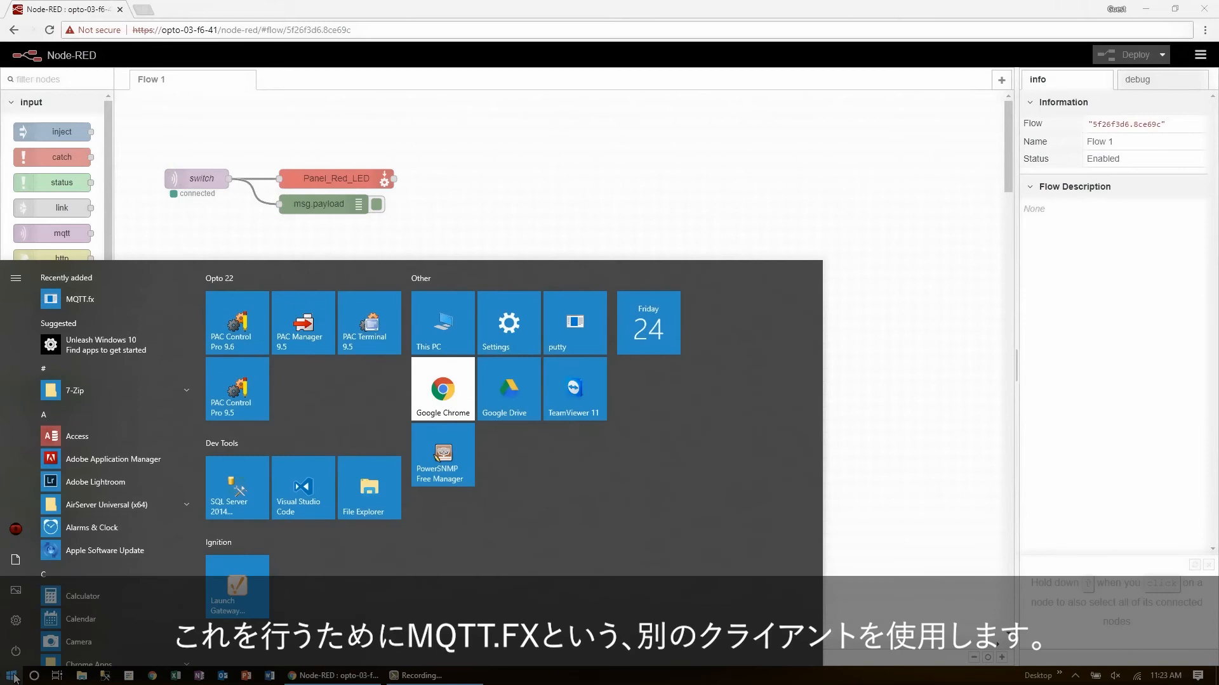
Launch MQTT.fx and add a new connection profile named 'public broker'.
{"action": "left_click", "coordinate": [10, 675]}
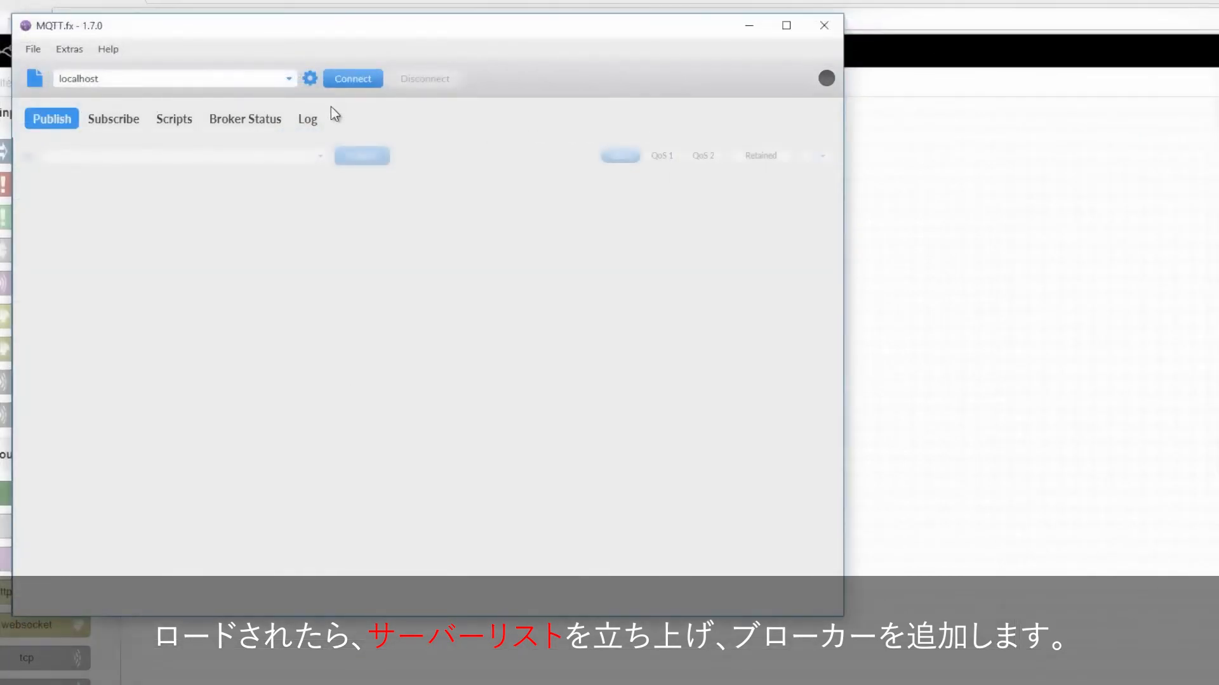
{"action": "left_click", "coordinate": [310, 77]}
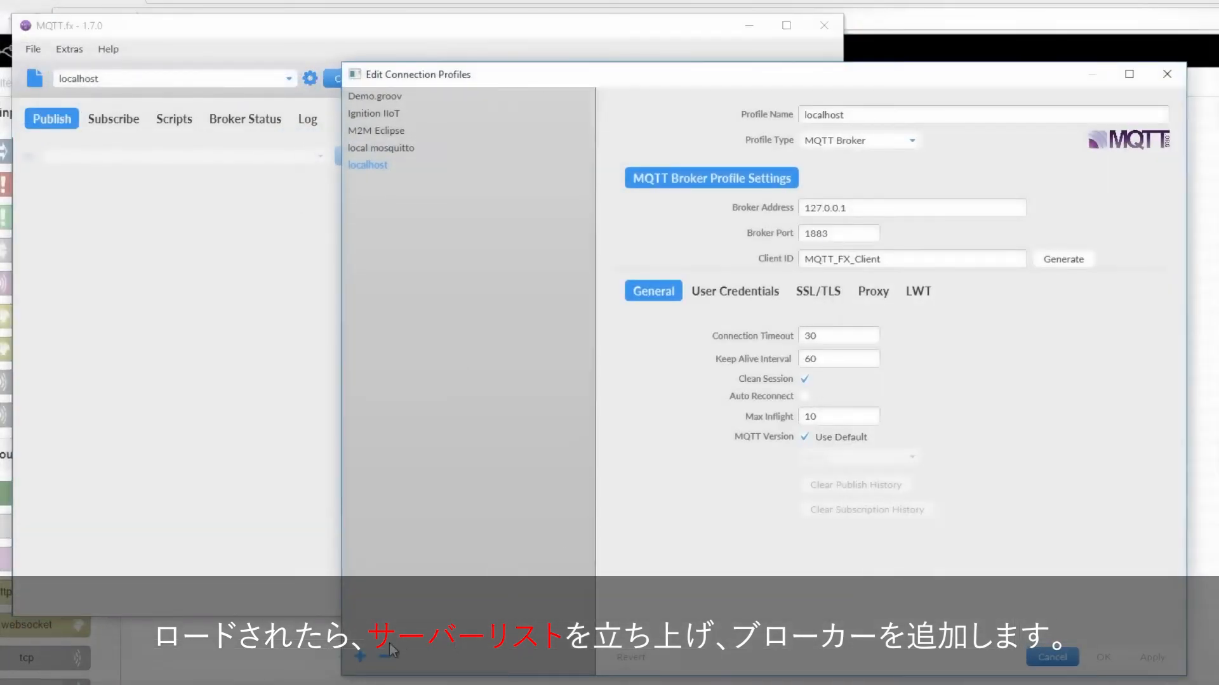
{"action": "left_click", "coordinate": [360, 657]}
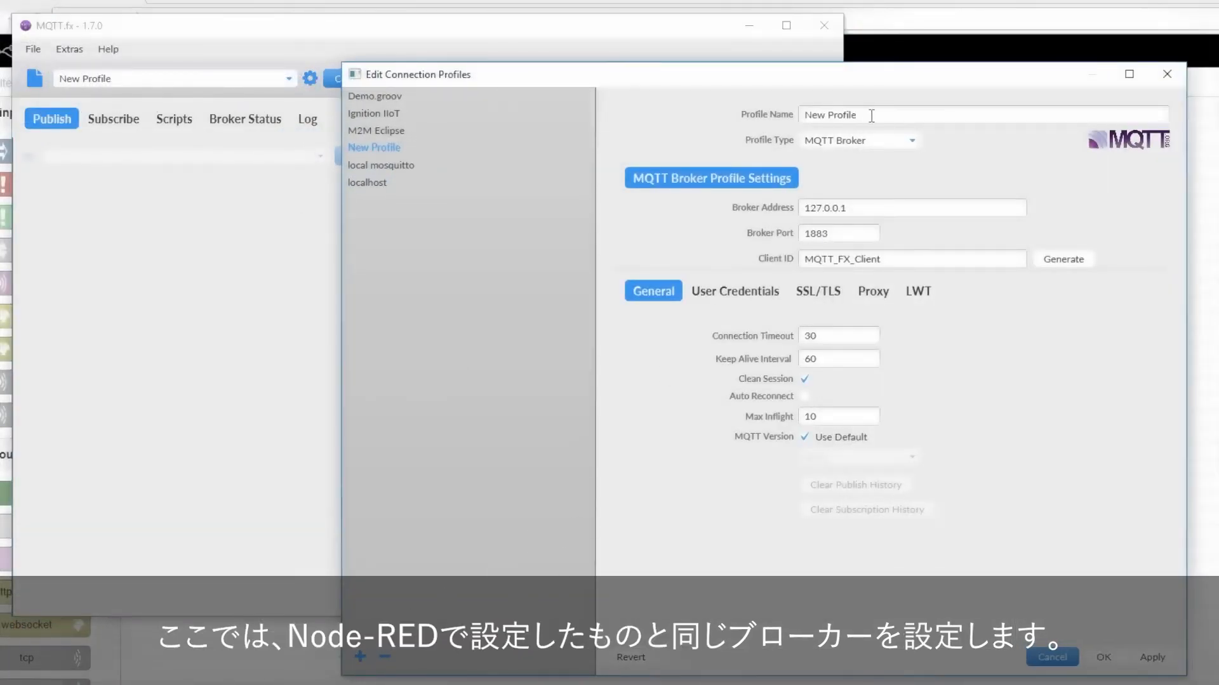
{"action": "type", "text": "public broker"}
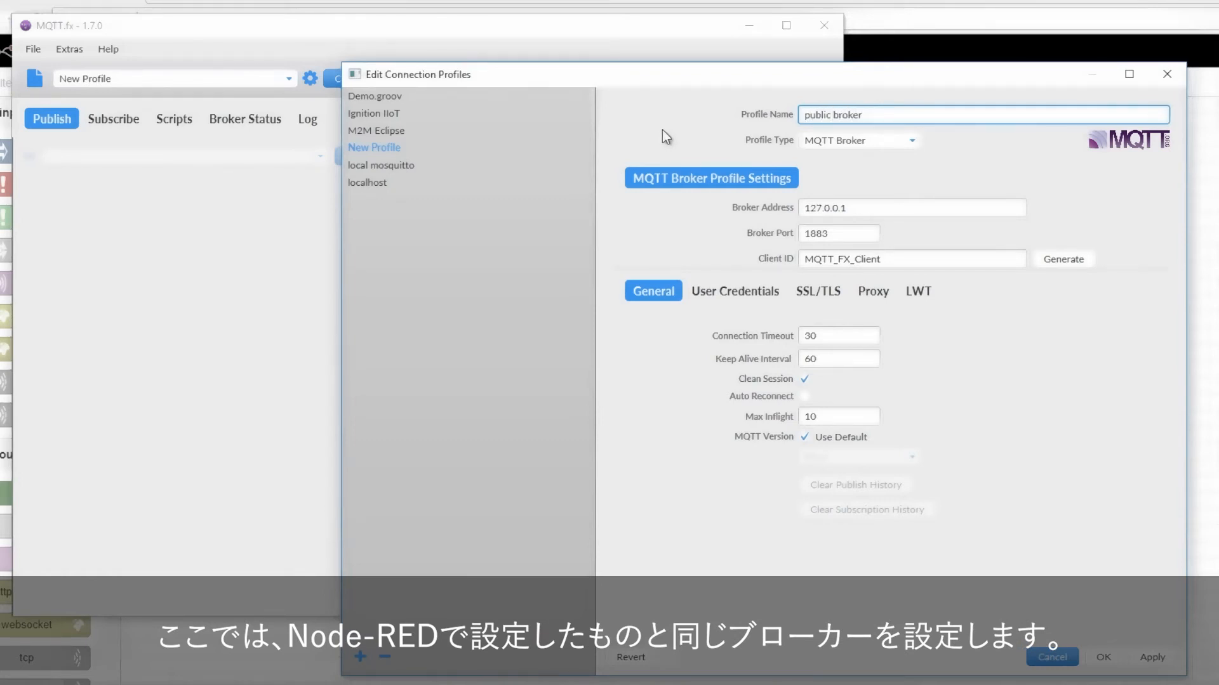
Set the profile's broker address to mqtt.groov.com, check user credentials, and apply.
{"action": "left_click", "coordinate": [912, 207]}
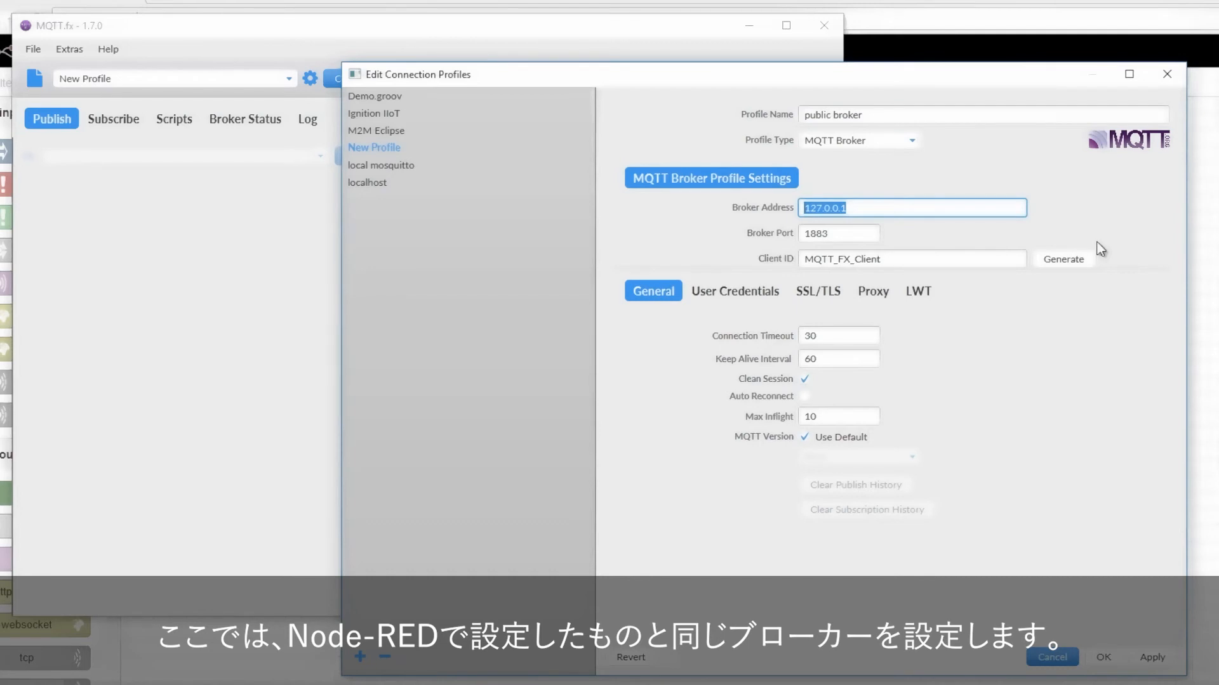
{"action": "type", "text": "mqtt.groov.com"}
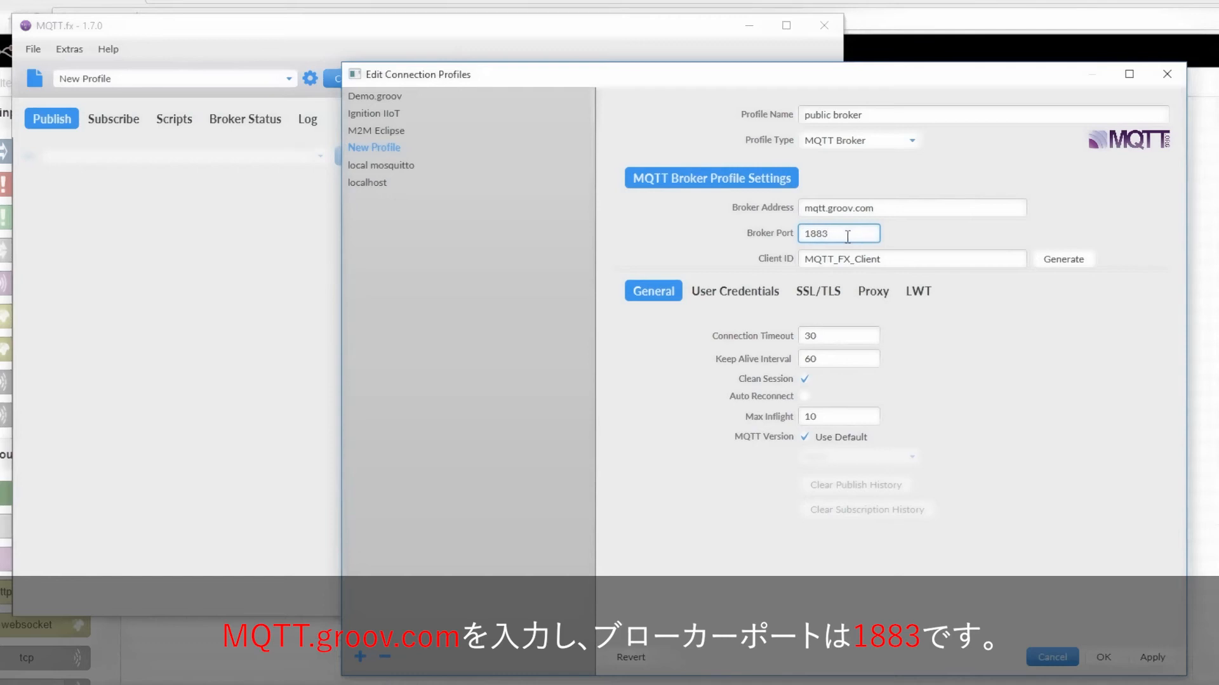
{"action": "left_click", "coordinate": [732, 291]}
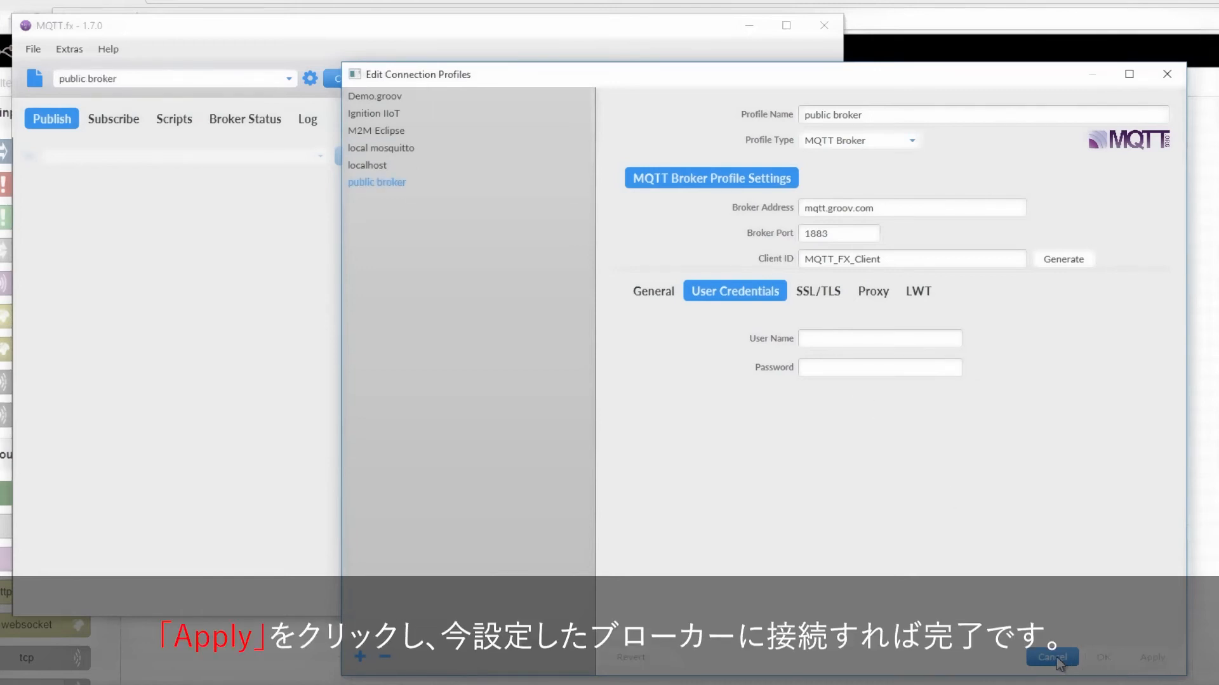
{"action": "left_click", "coordinate": [1051, 658]}
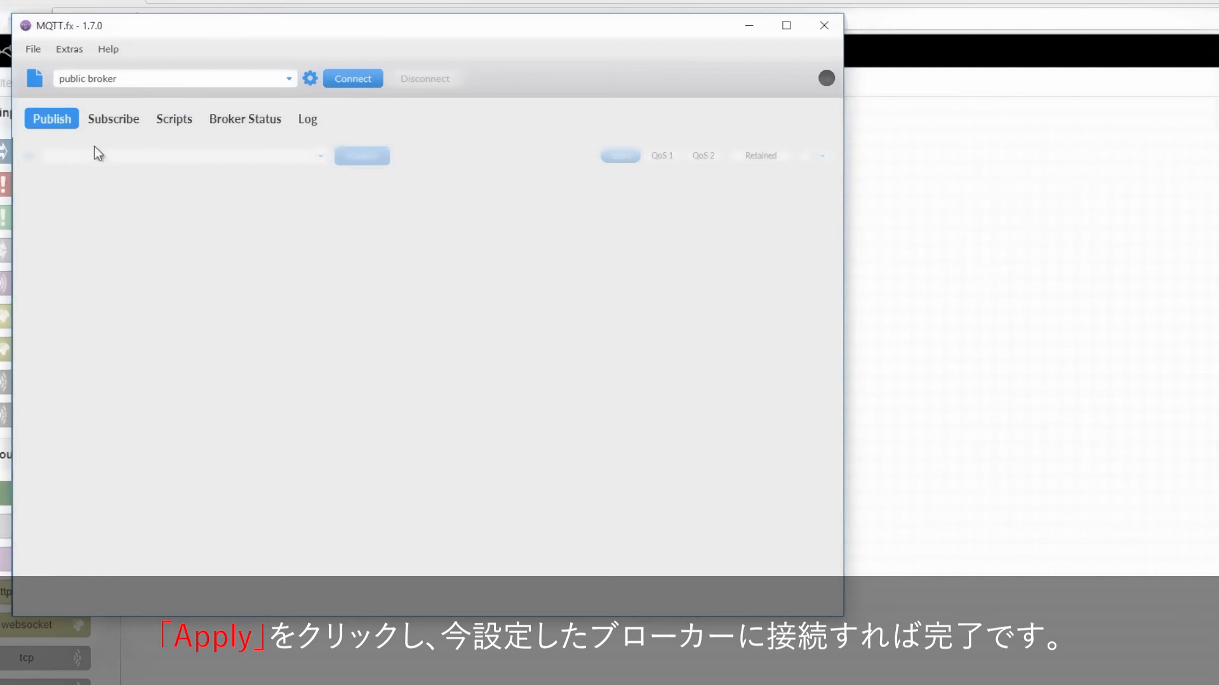
Connect to the public broker and prepare message True on topic workshop/switch.
{"action": "left_click", "coordinate": [351, 79]}
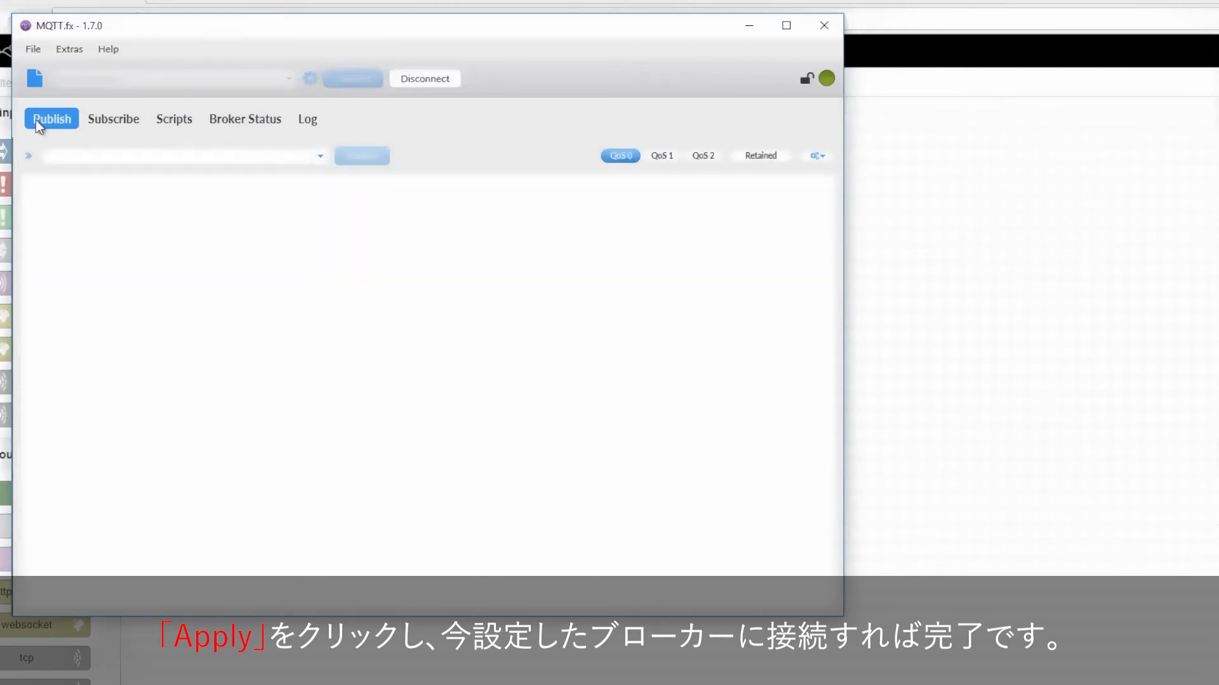
{"action": "type", "text": "workshop/switc"}
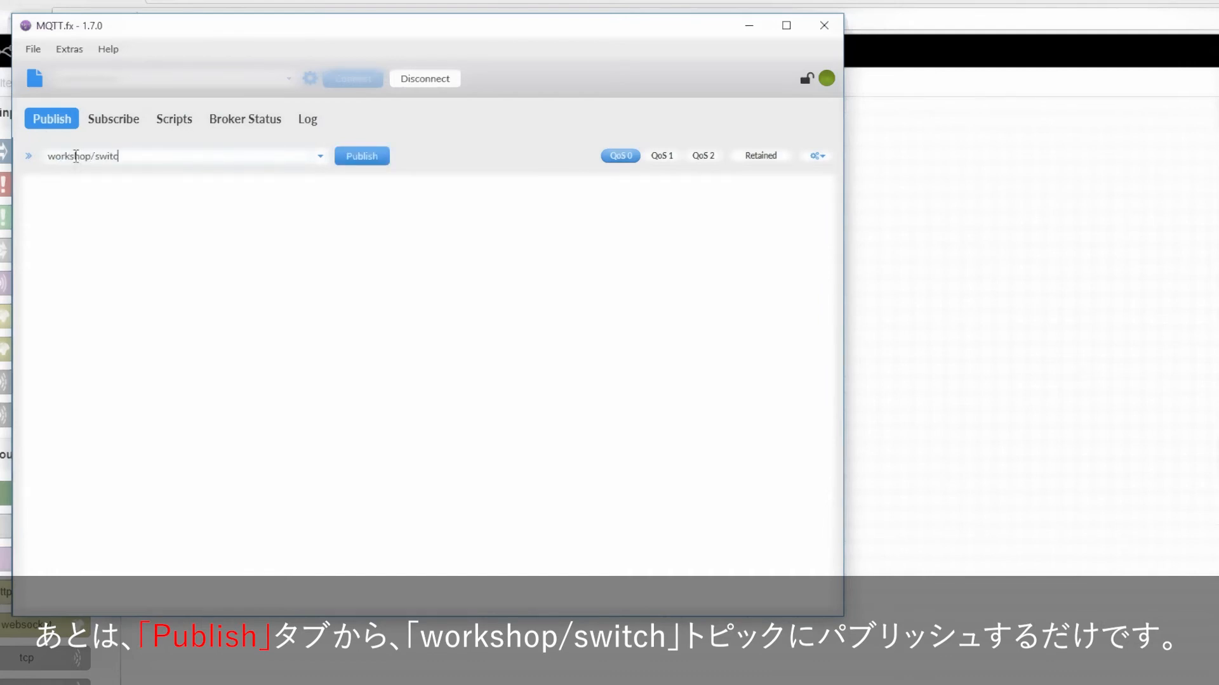
{"action": "type", "text": "h"}
{"action": "left_click", "coordinate": [426, 375]}
{"action": "type", "text": "True"}
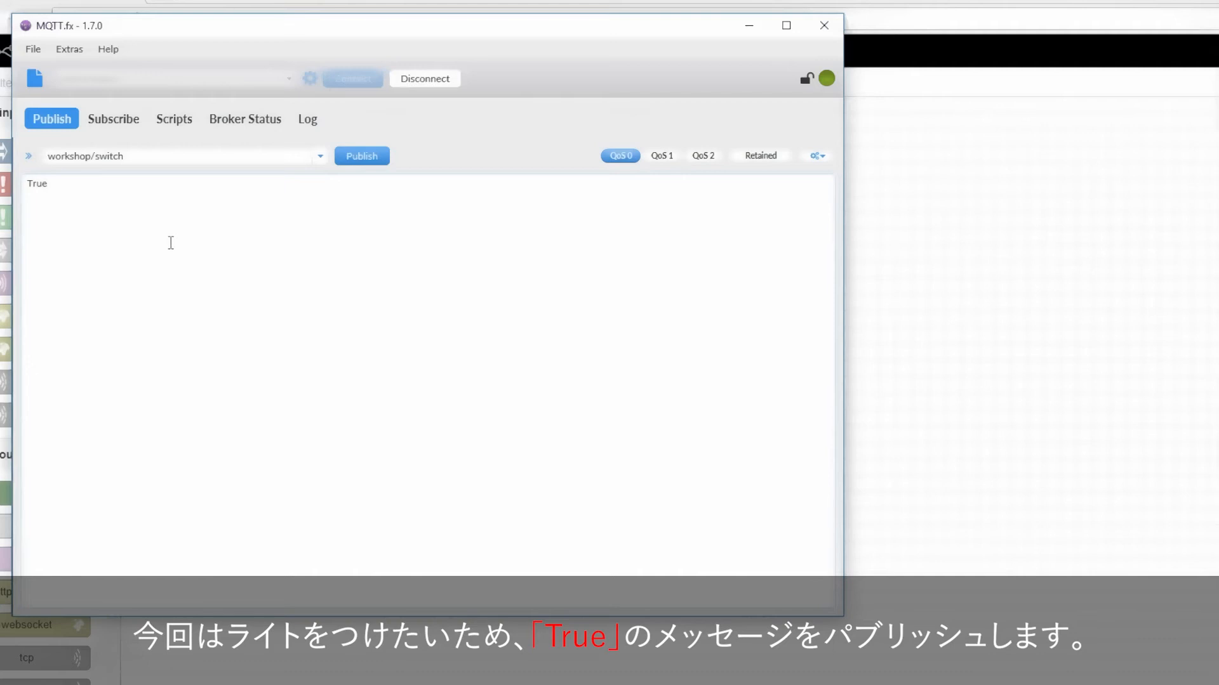
Publish True to workshop/switch, turning the groov EPIC's red panel light on.
{"action": "left_click", "coordinate": [360, 156]}
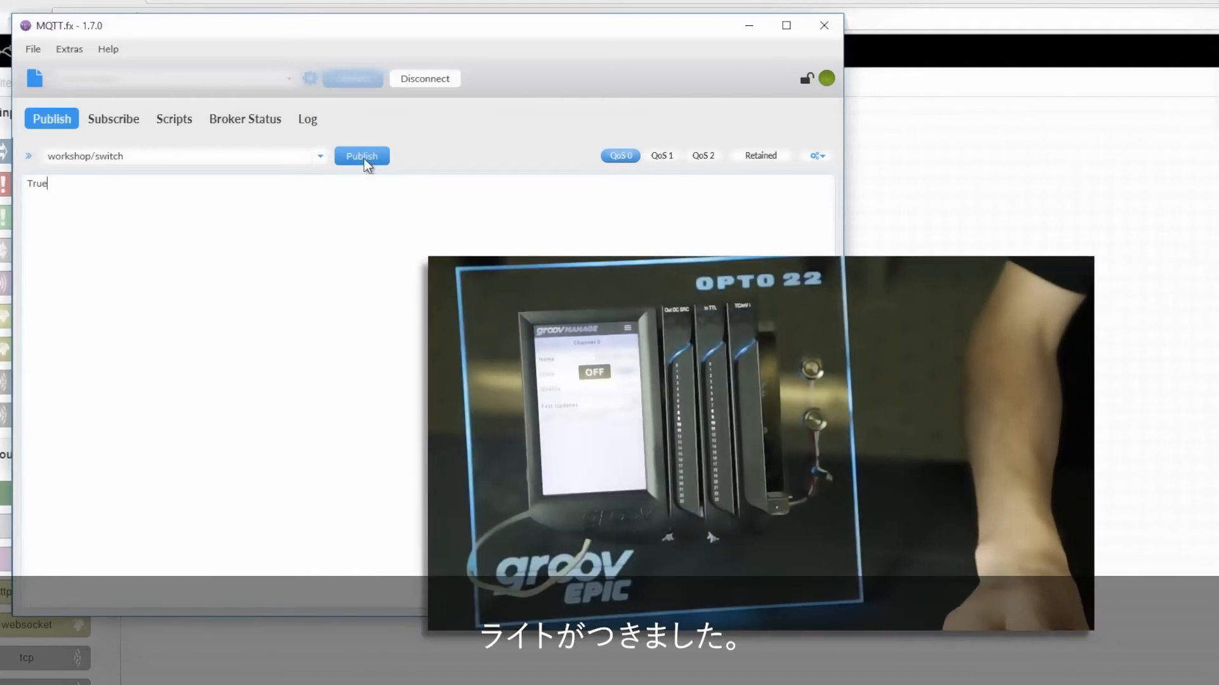
{"action": "left_click", "coordinate": [360, 155]}
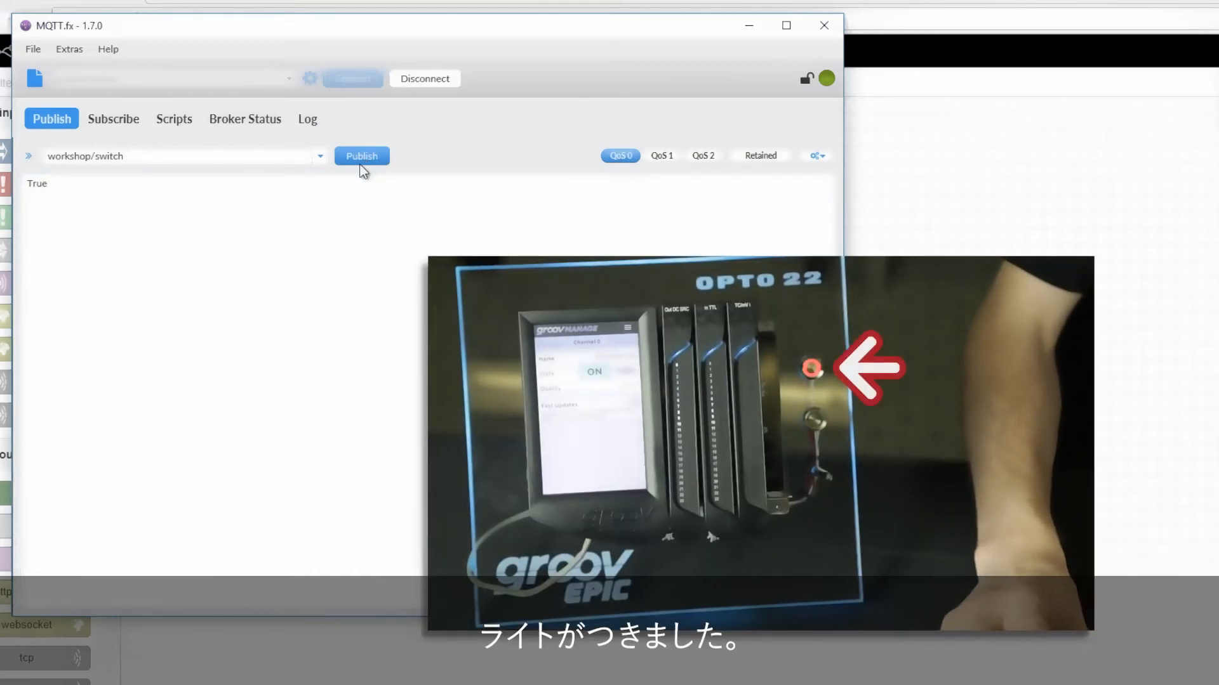
{"action": "mouse_move", "coordinate": [361, 155]}
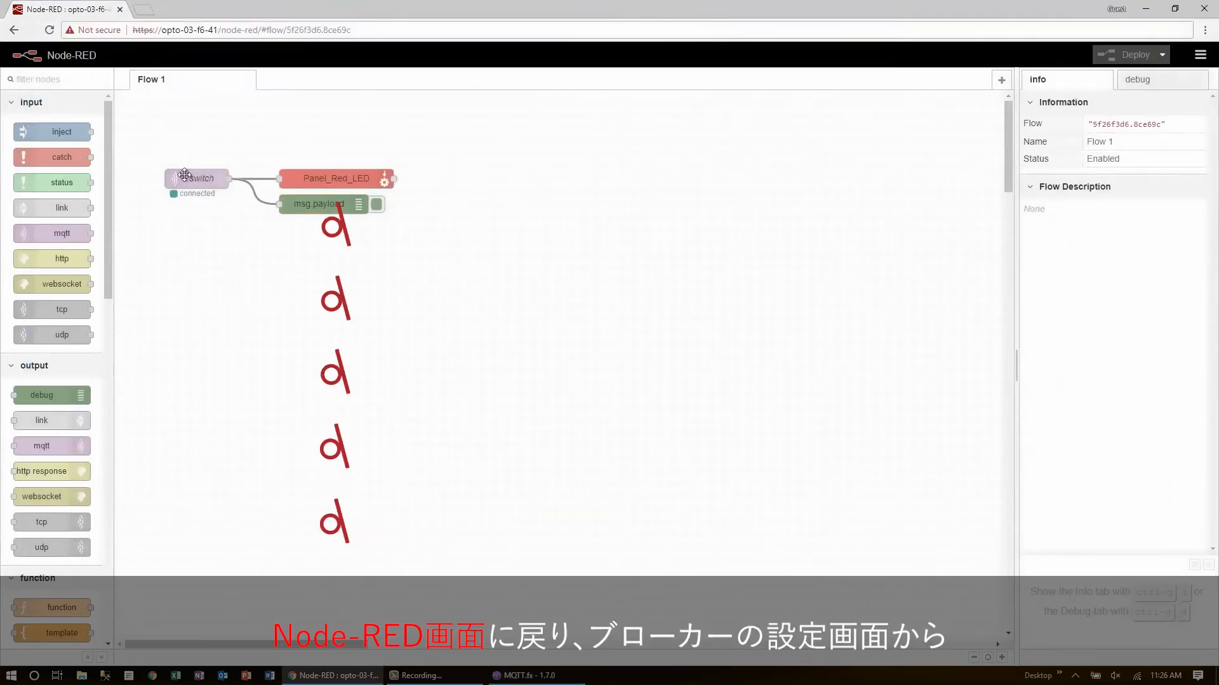
Reopen the public broker configuration from the switch mqtt in node's properties.
{"action": "double_click", "coordinate": [197, 178]}
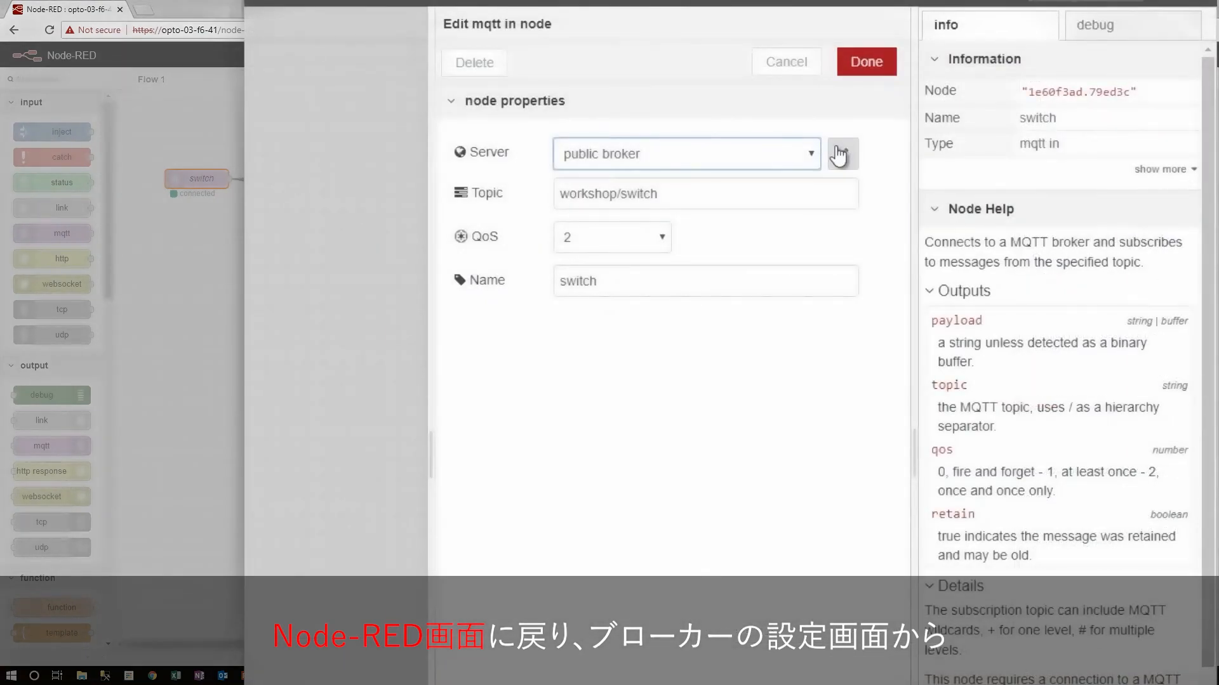
{"action": "left_click", "coordinate": [865, 61]}
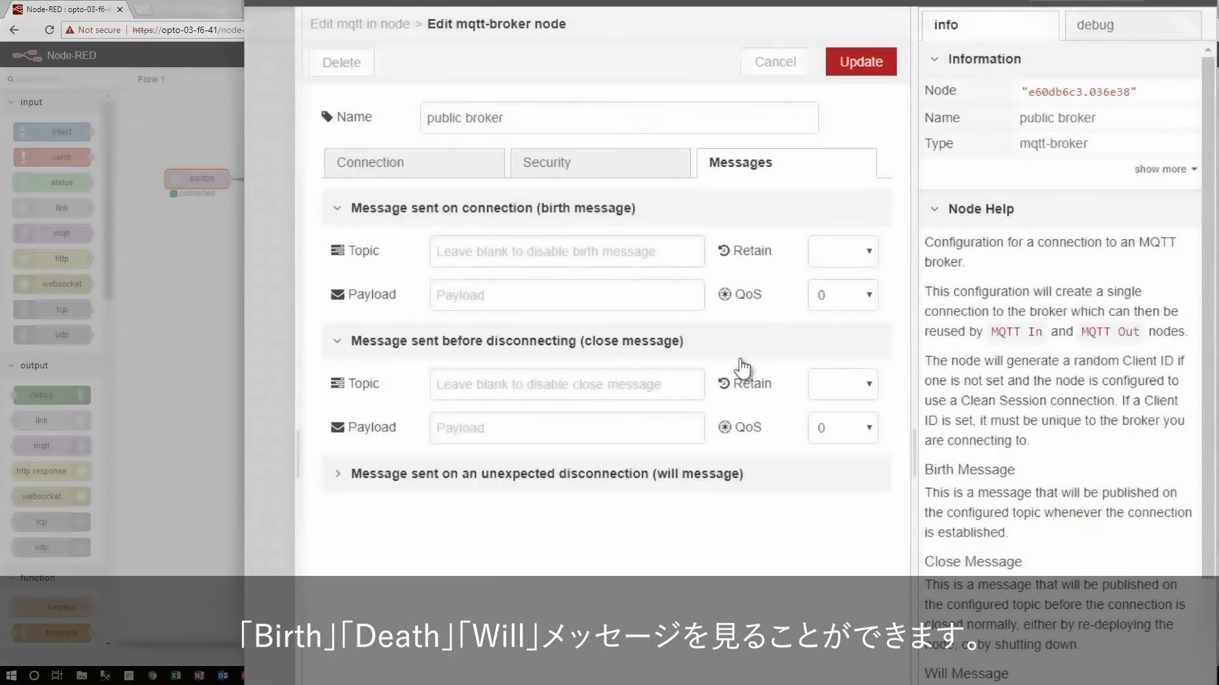
Set the birth message to ONLINE on workshop/status with QoS 1 and retain true.
{"action": "left_click", "coordinate": [546, 474]}
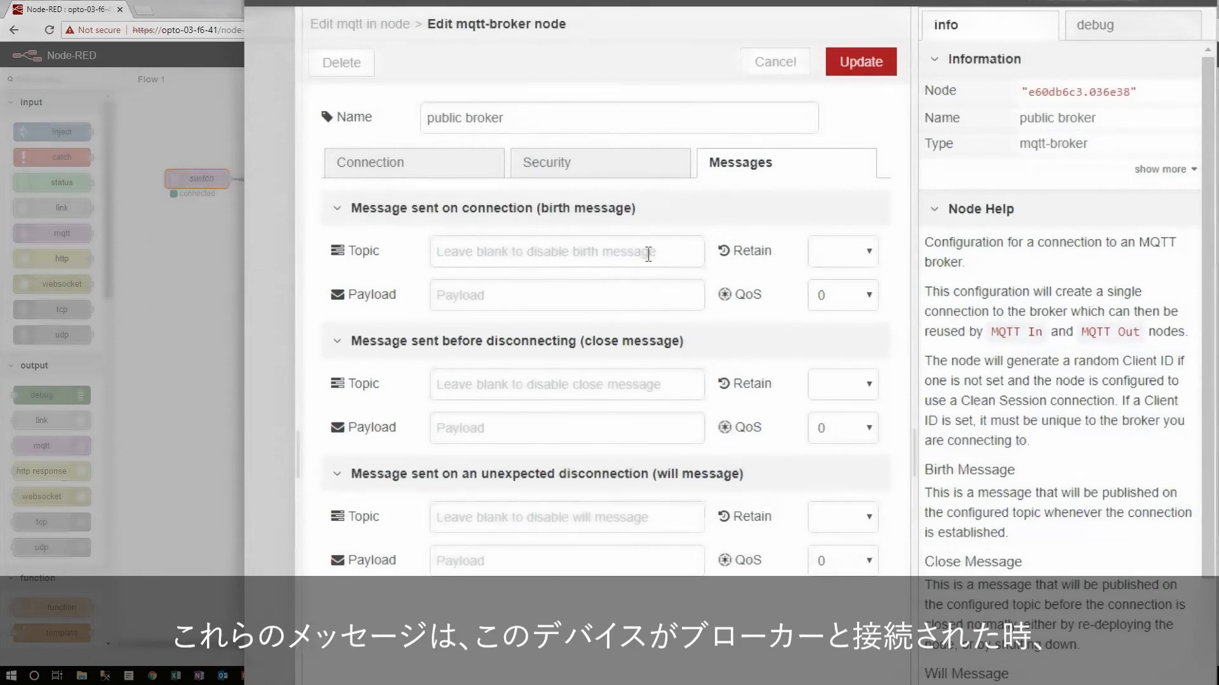
{"action": "mouse_move", "coordinate": [1114, 528]}
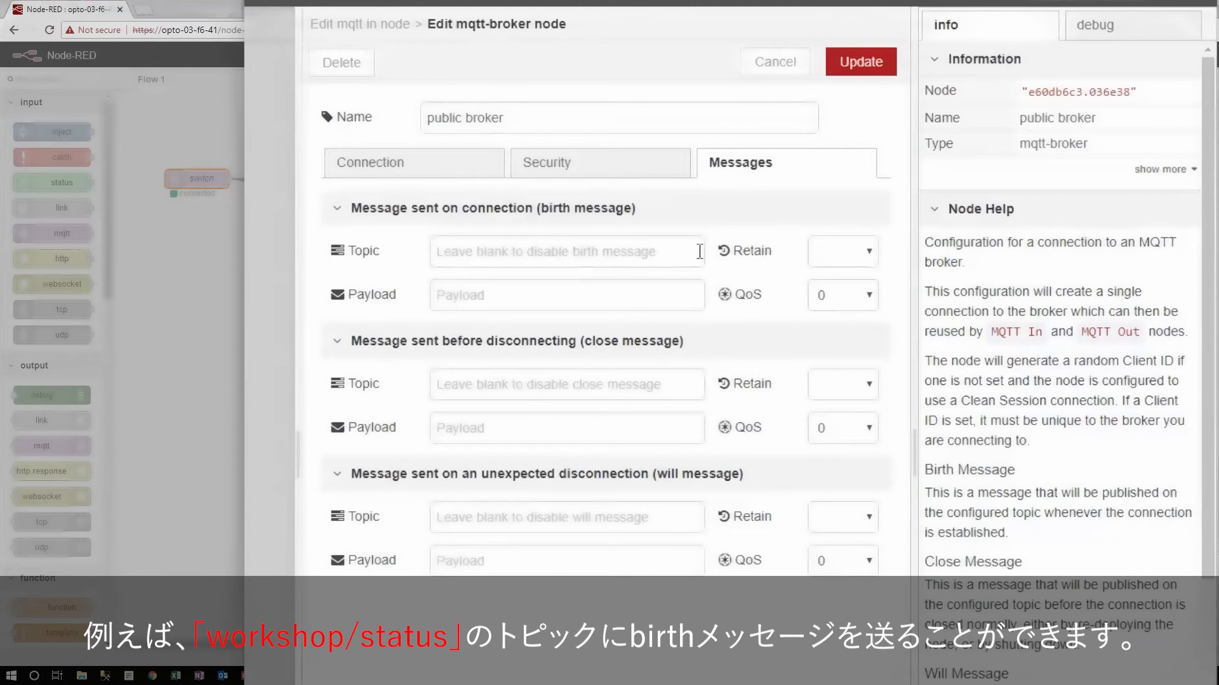
{"action": "left_click", "coordinate": [566, 250]}
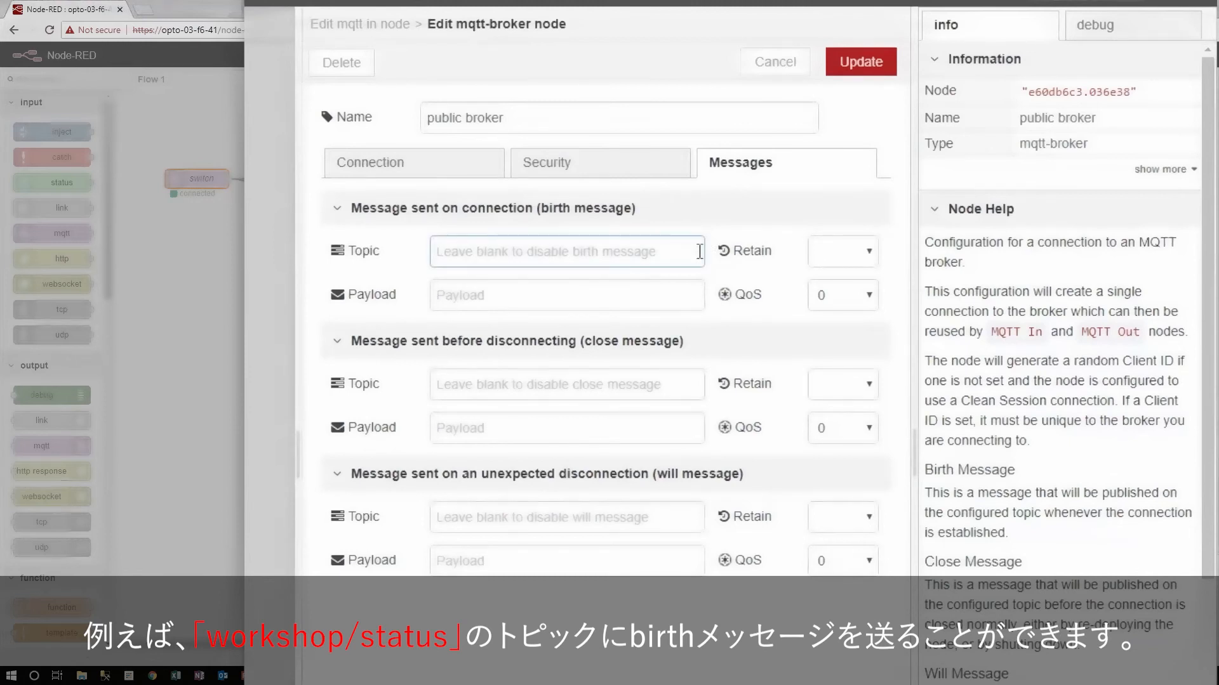
{"action": "type", "text": "workshop/st"}
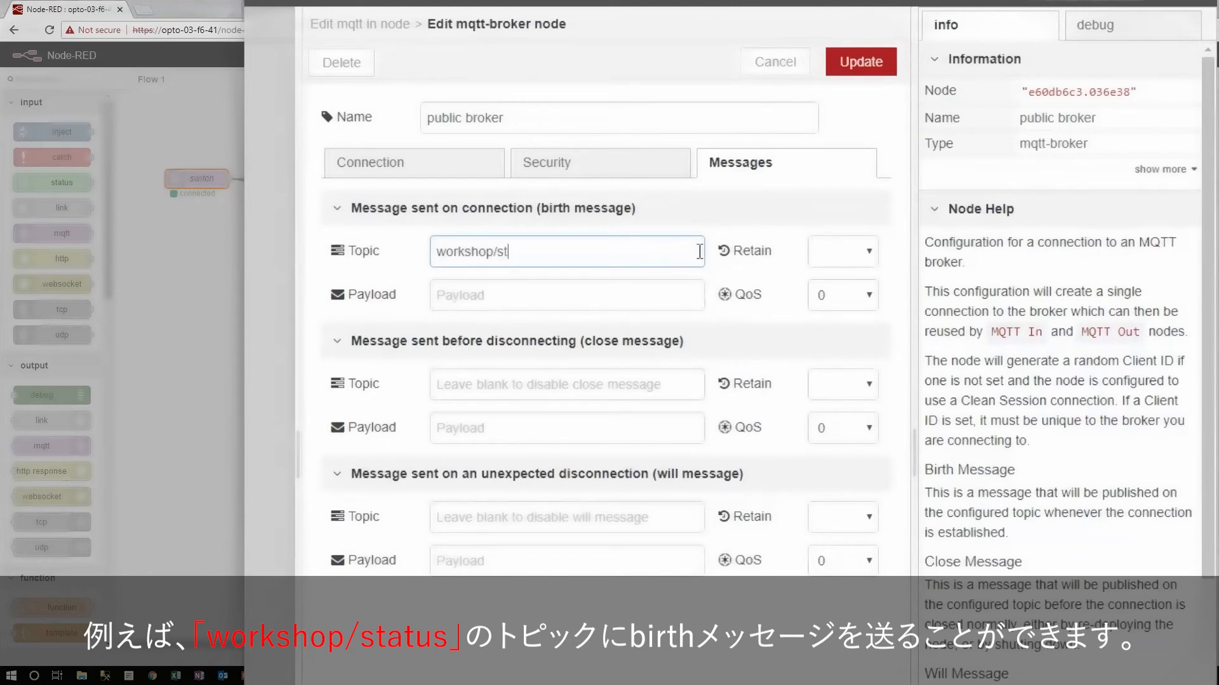
{"action": "left_click", "coordinate": [566, 295]}
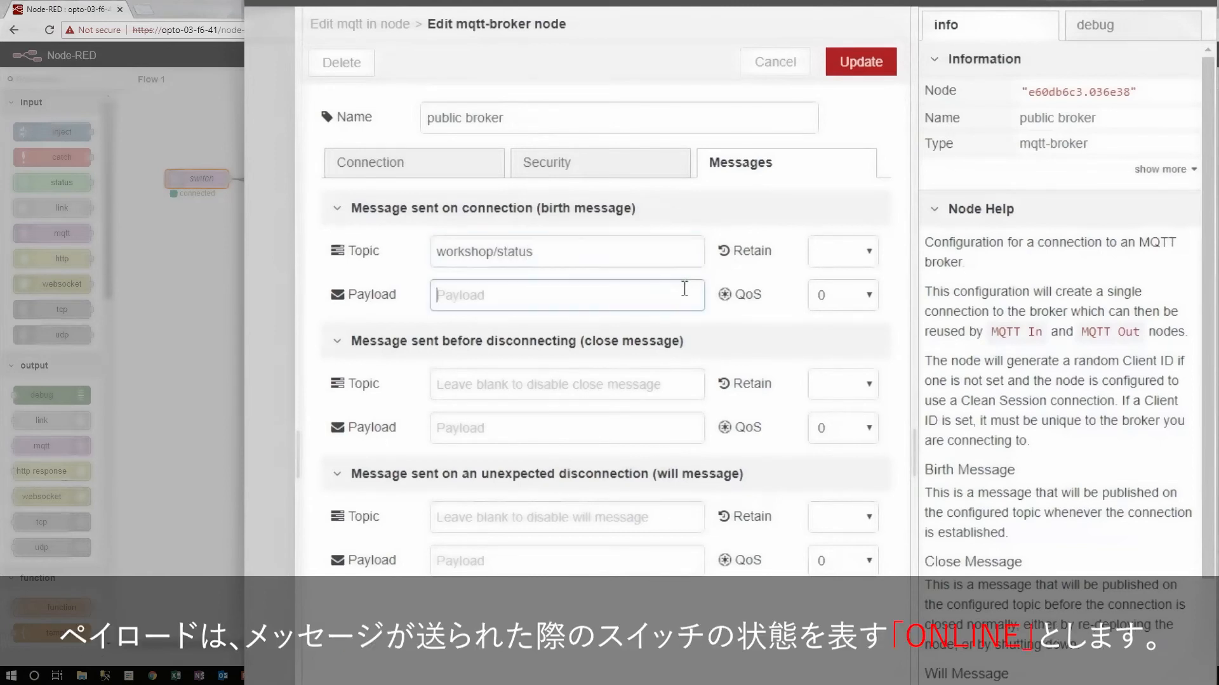
{"action": "type", "text": "ONL"}
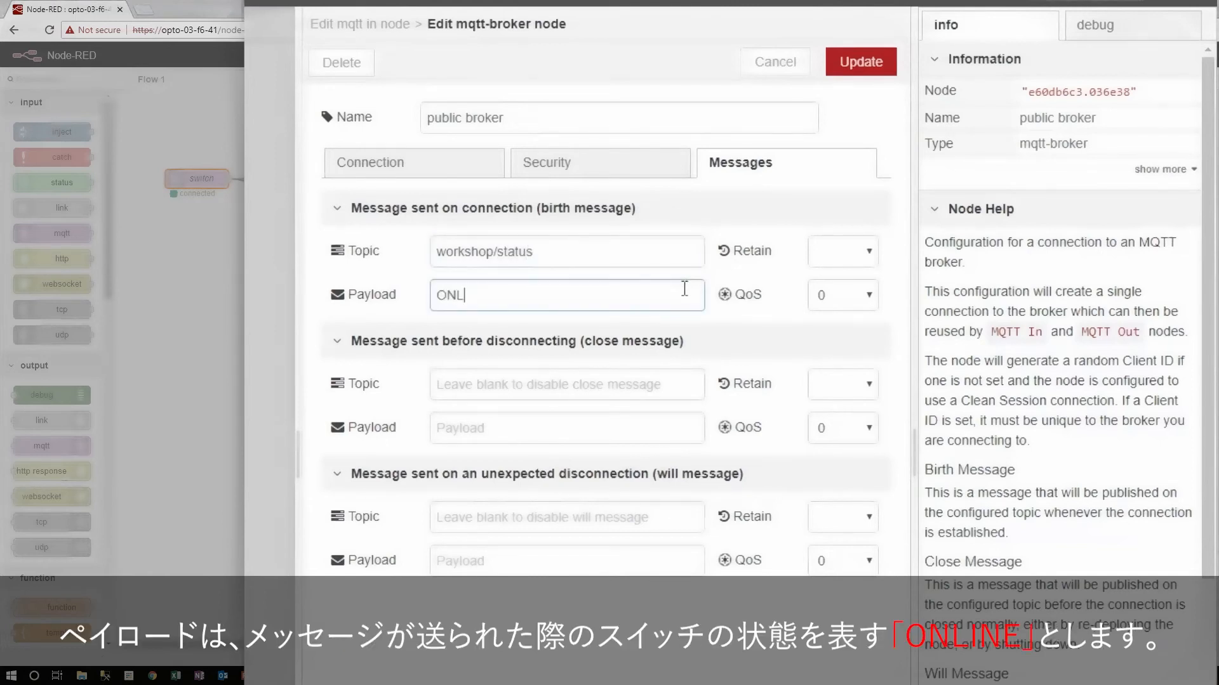
{"action": "type", "text": "INE"}
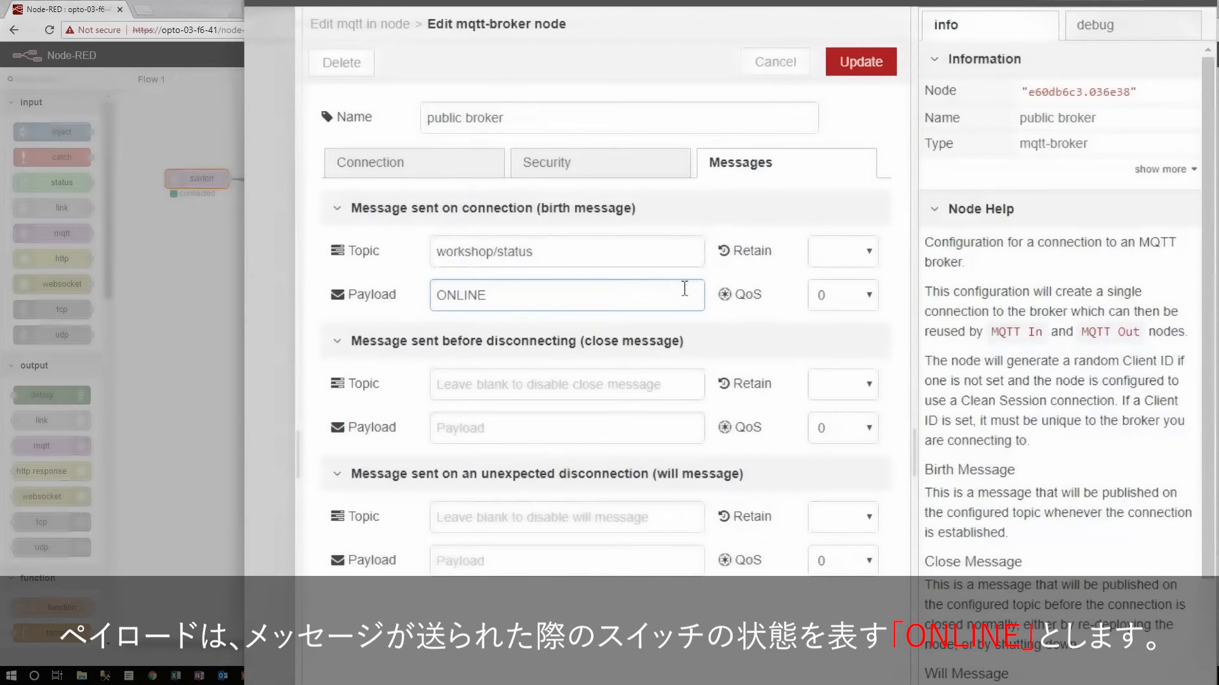
{"action": "left_click", "coordinate": [565, 295]}
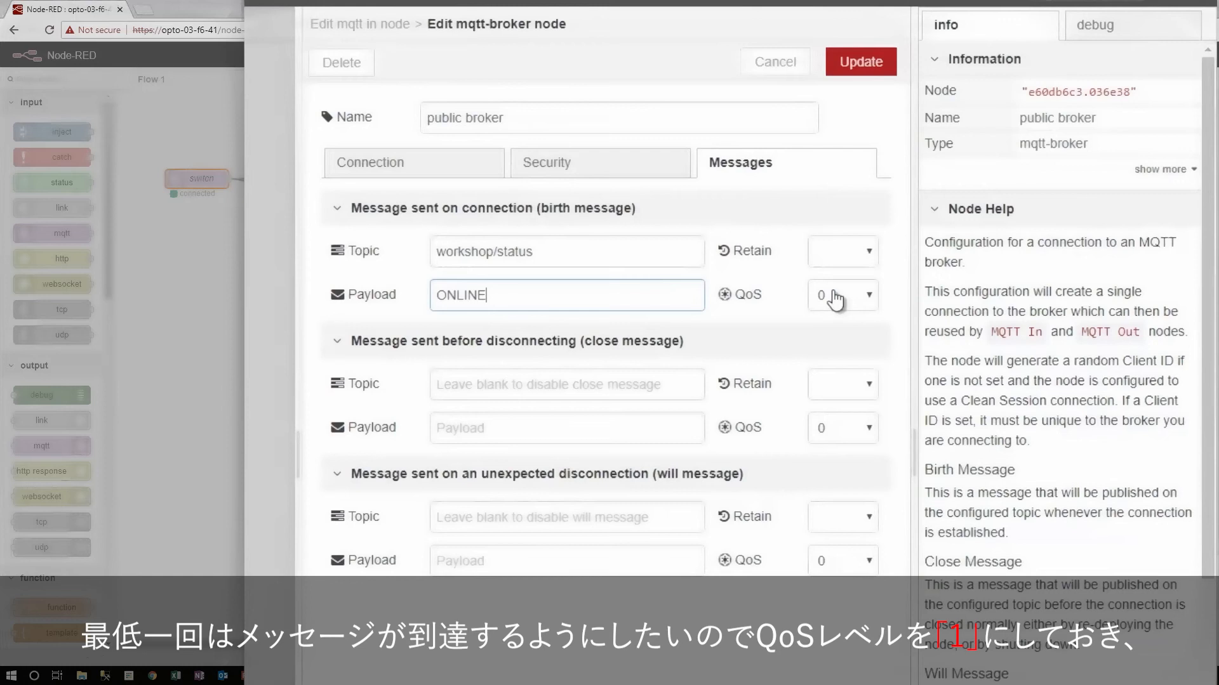
{"action": "left_click", "coordinate": [841, 296]}
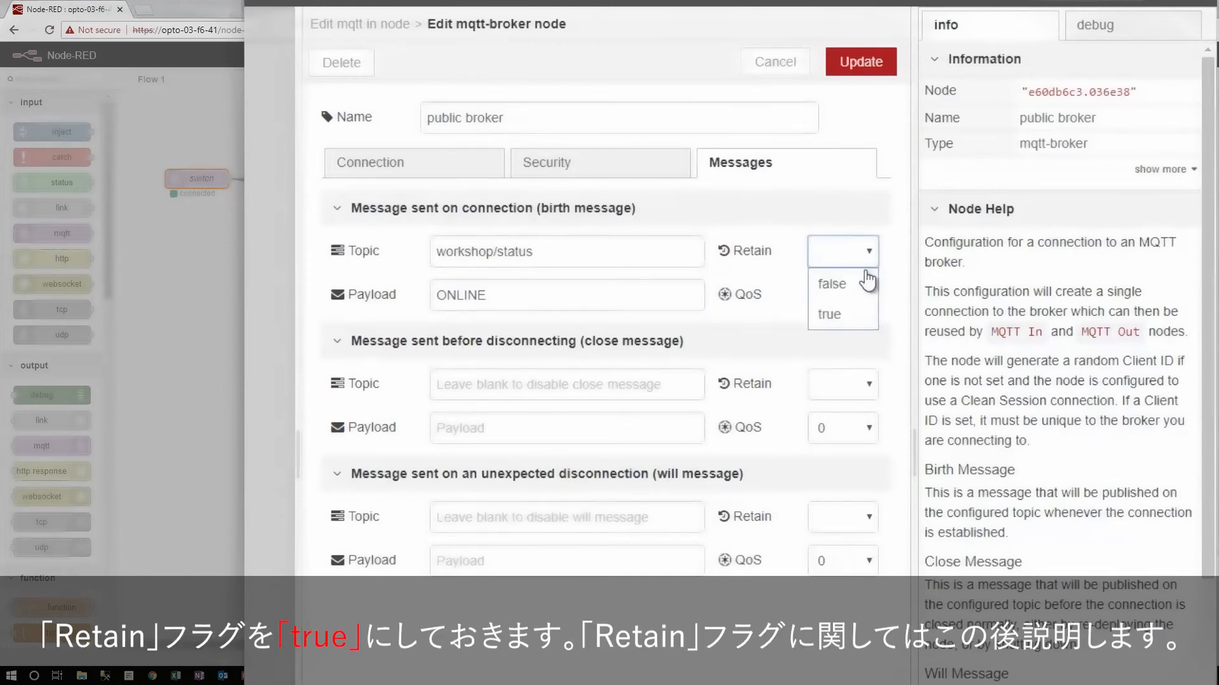
{"action": "left_click", "coordinate": [828, 315]}
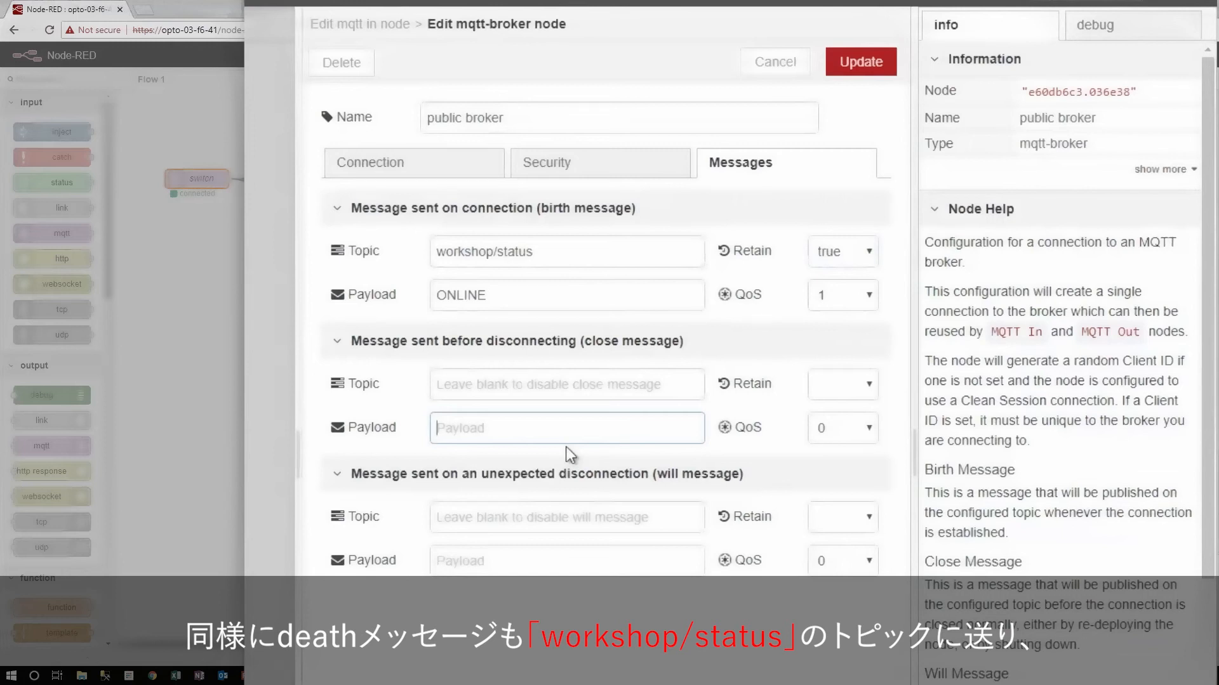
Set the close message to OFFLINE on workshop/status with retain true.
{"action": "type", "text": "OFFLINE"}
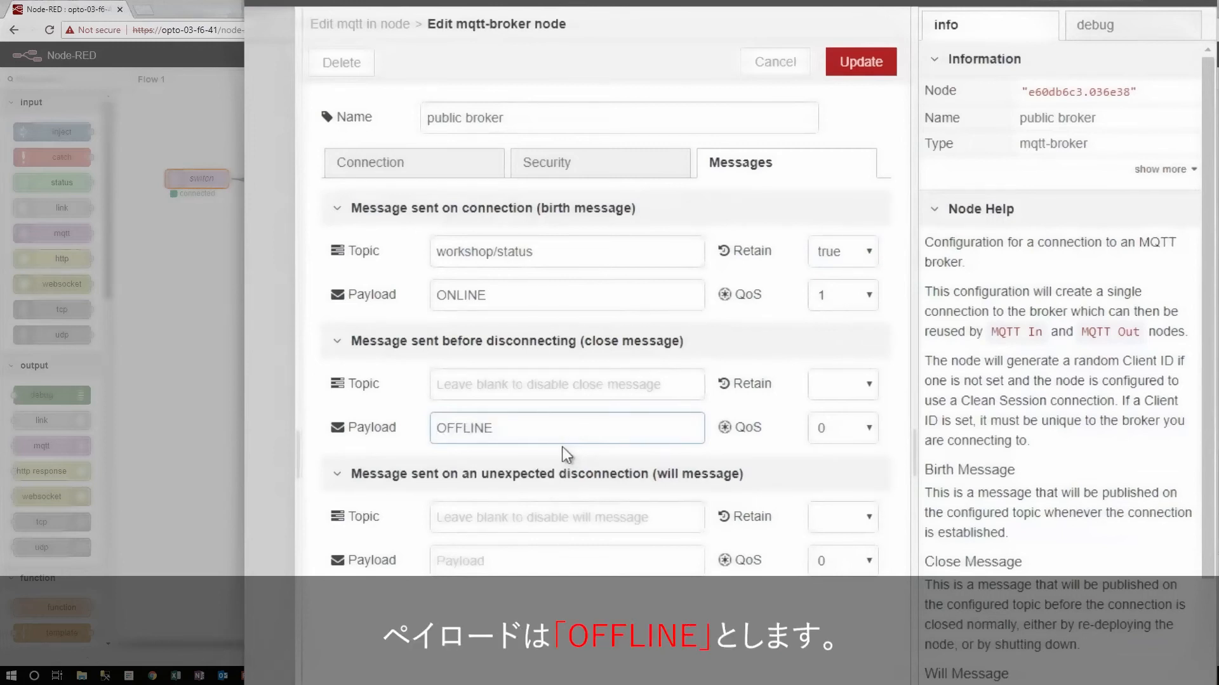
{"action": "type", "text": "workshop/status"}
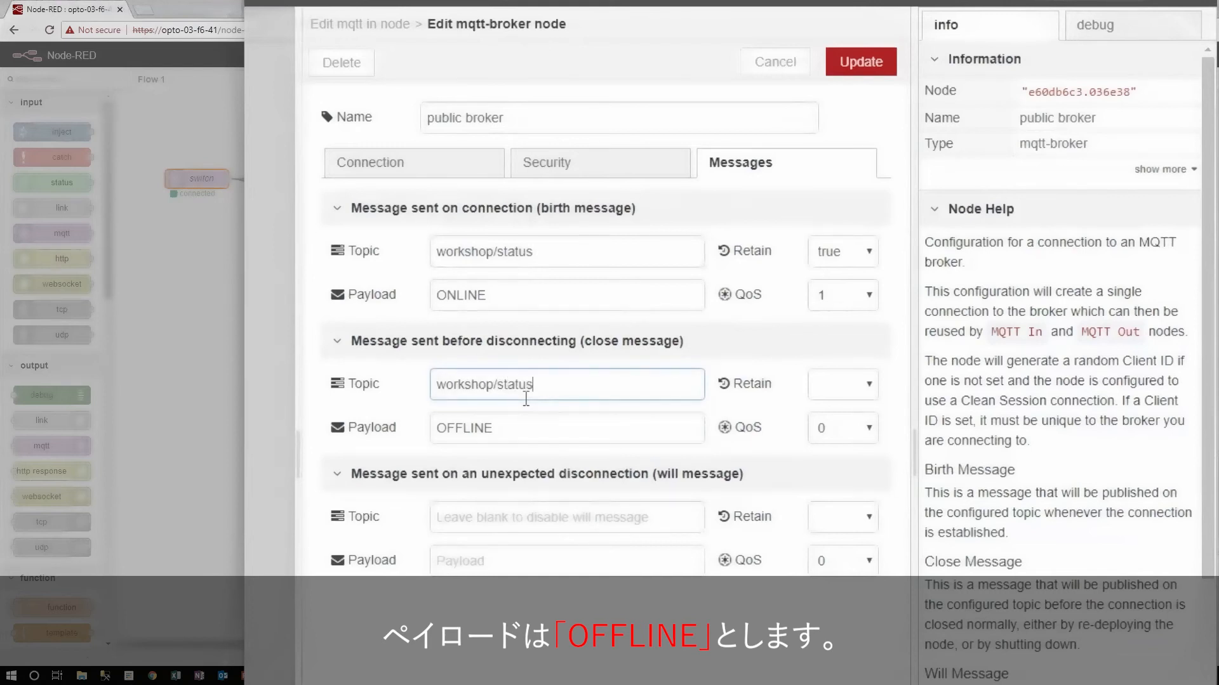
{"action": "left_click", "coordinate": [841, 428]}
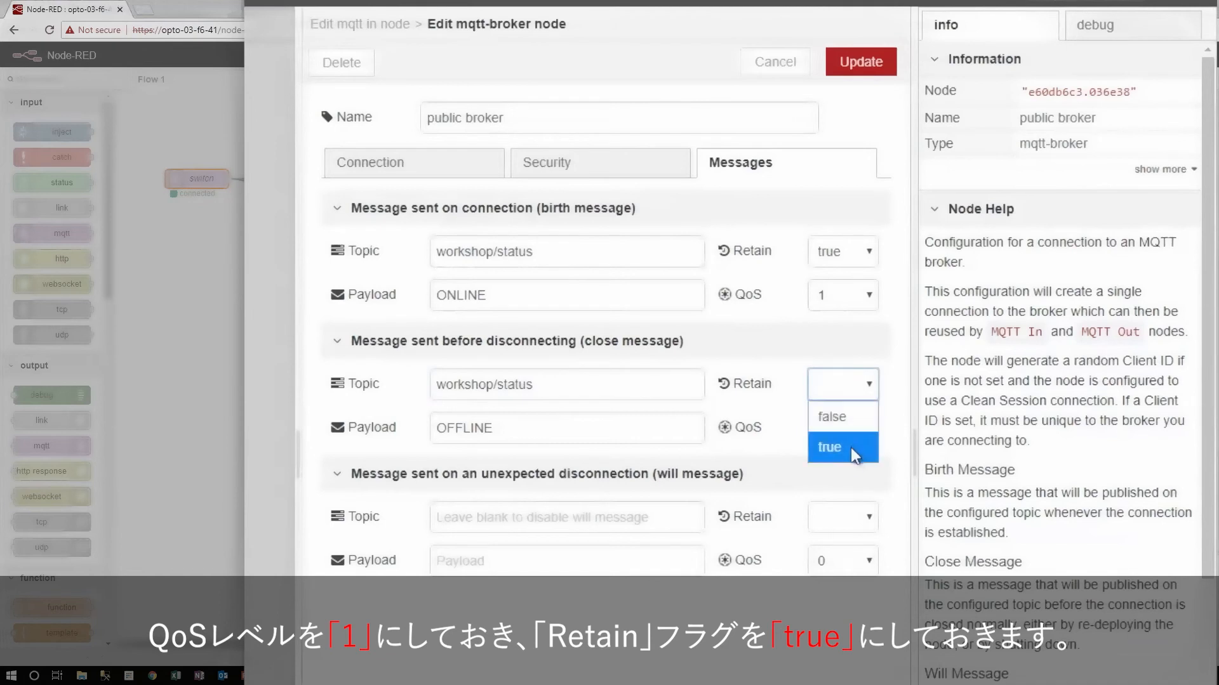
{"action": "left_click", "coordinate": [829, 446]}
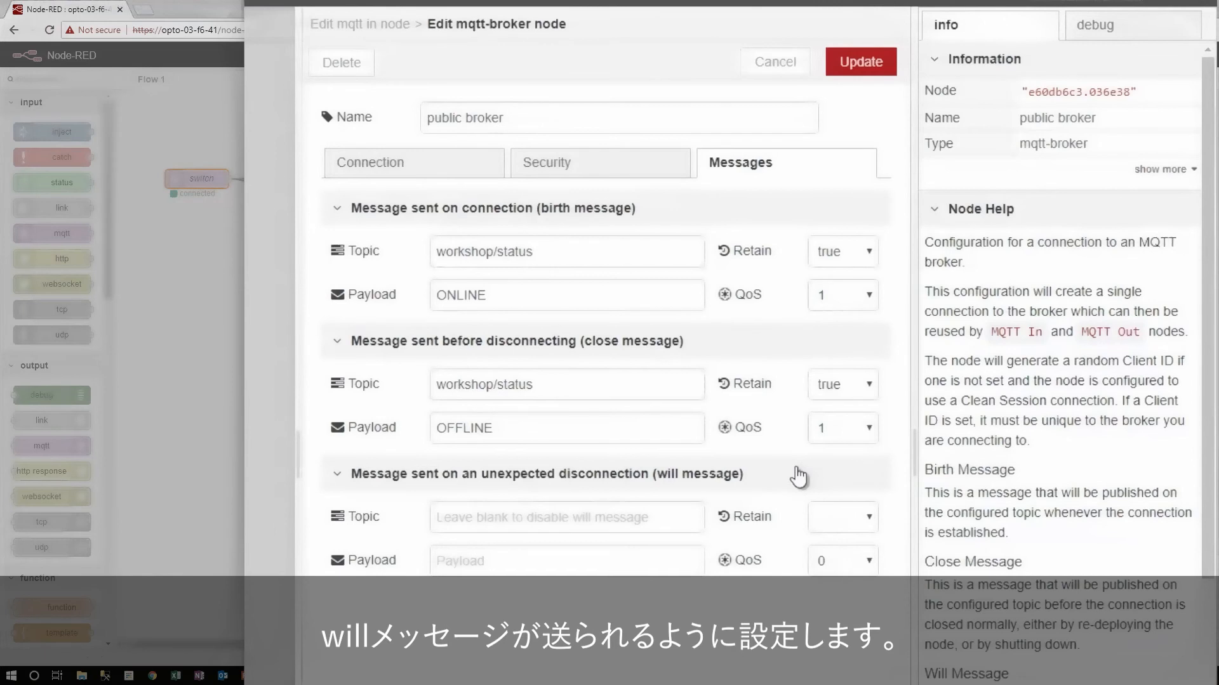
Set the will message to DISCONNECTED on workshop/status, retained, with a QoS level.
{"action": "left_click", "coordinate": [566, 517]}
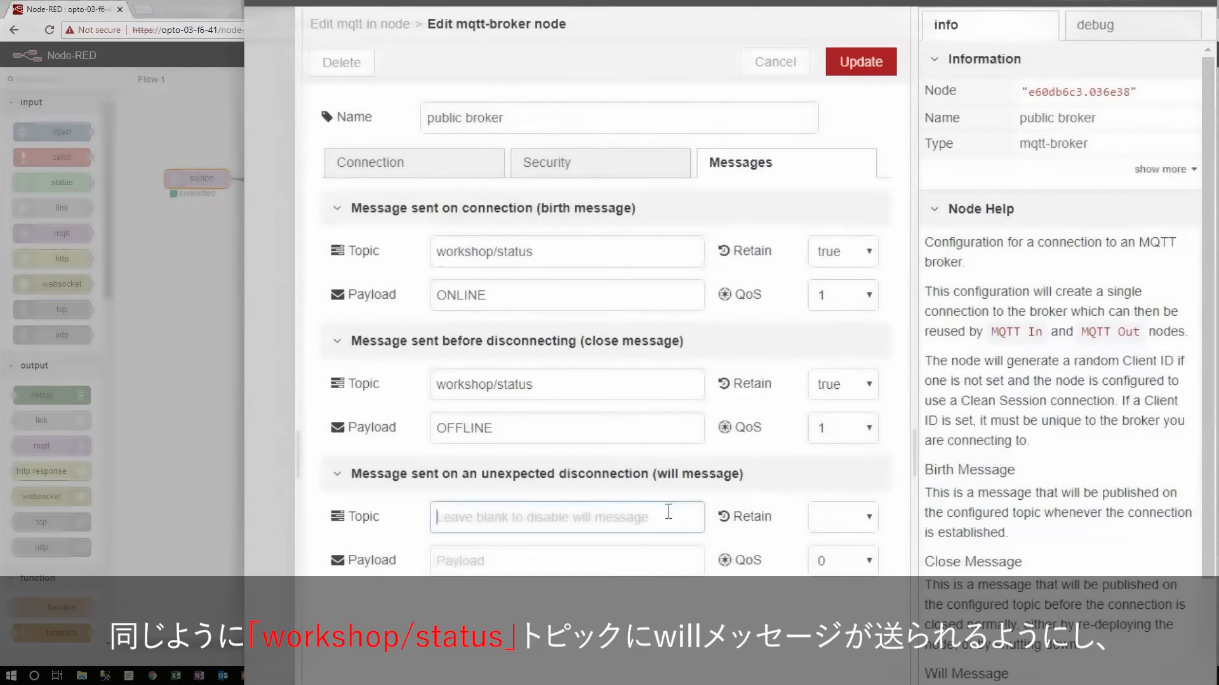
{"action": "type", "text": "workshop"}
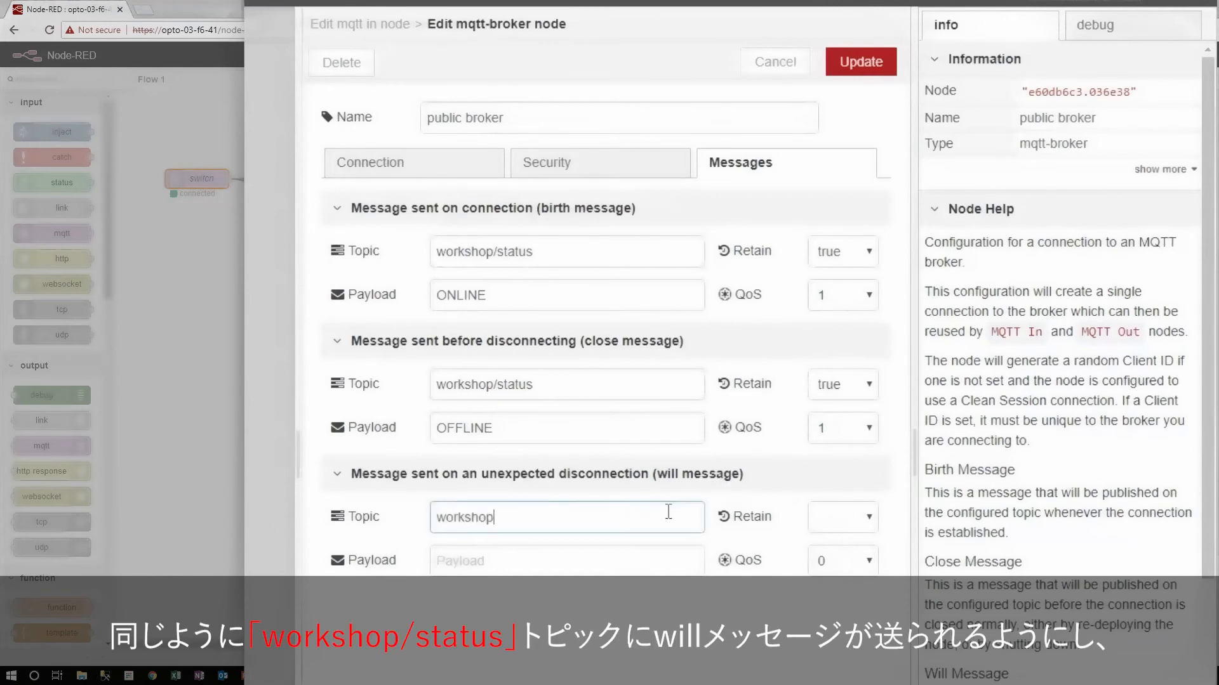
{"action": "type", "text": "/status"}
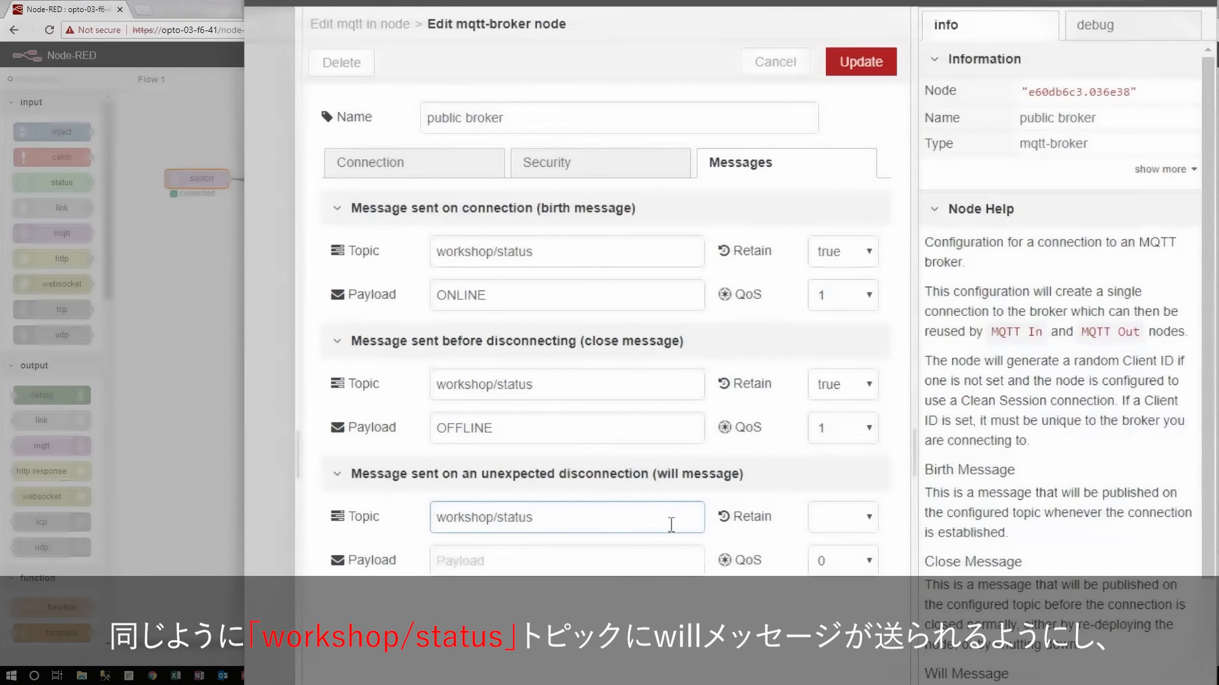
{"action": "type", "text": "DISCONNECTED"}
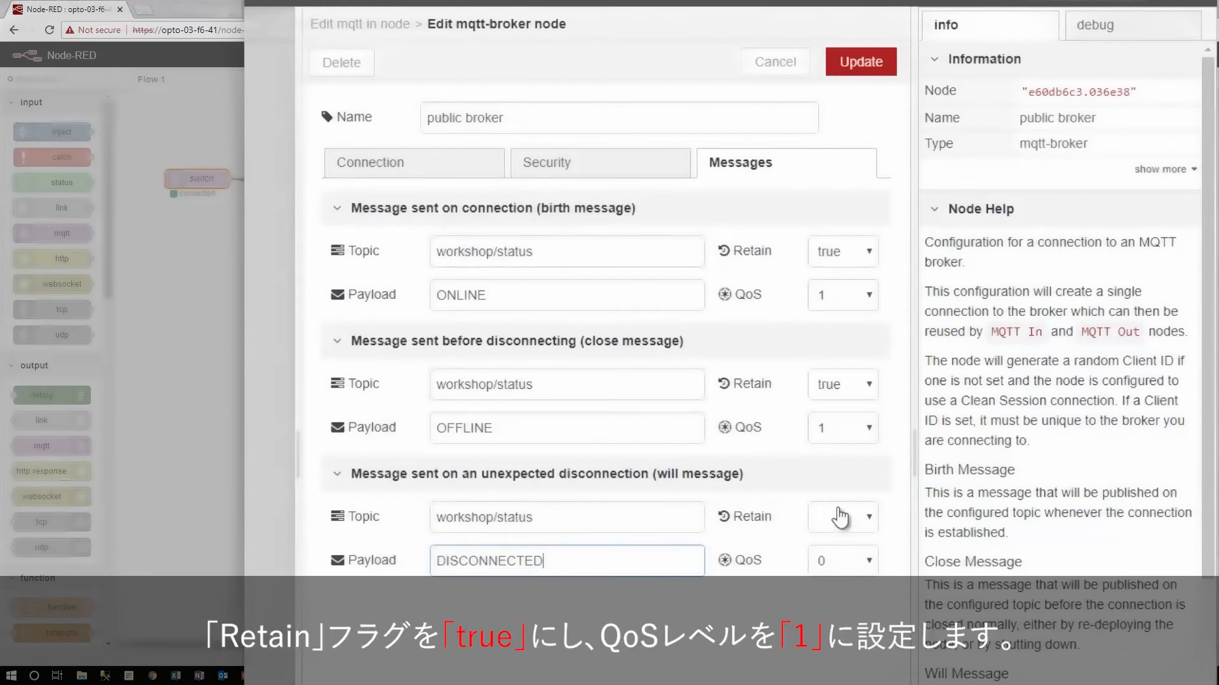
{"action": "left_click", "coordinate": [841, 517]}
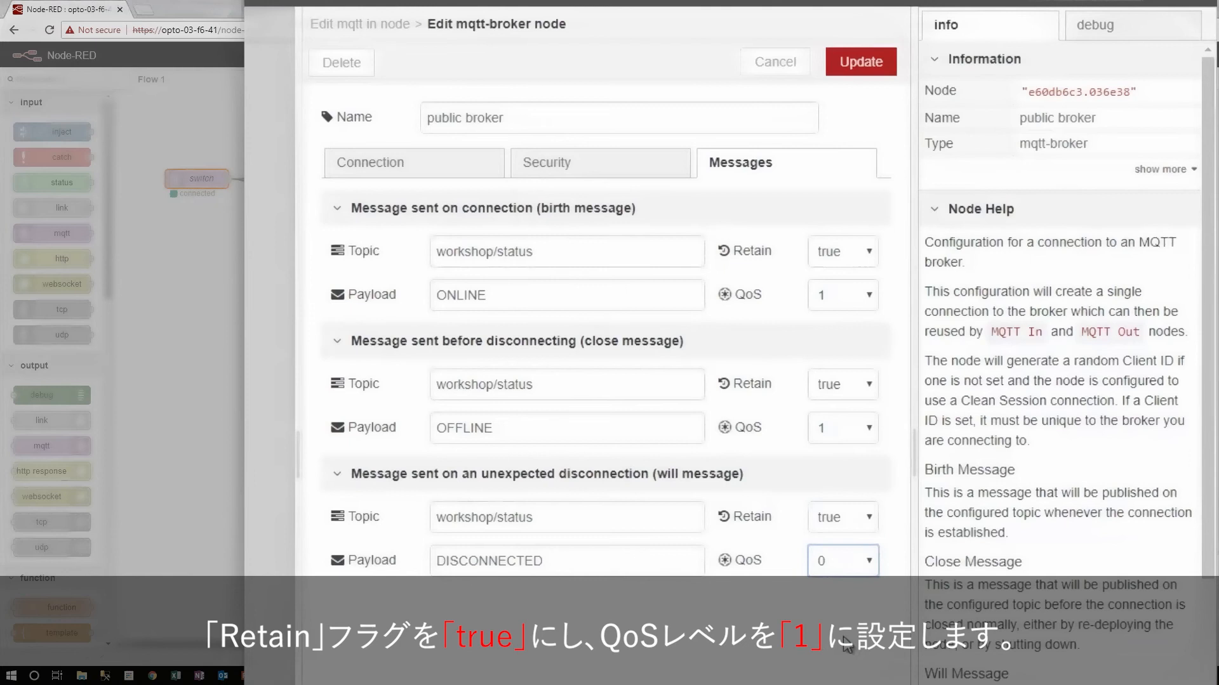
{"action": "left_click", "coordinate": [859, 61]}
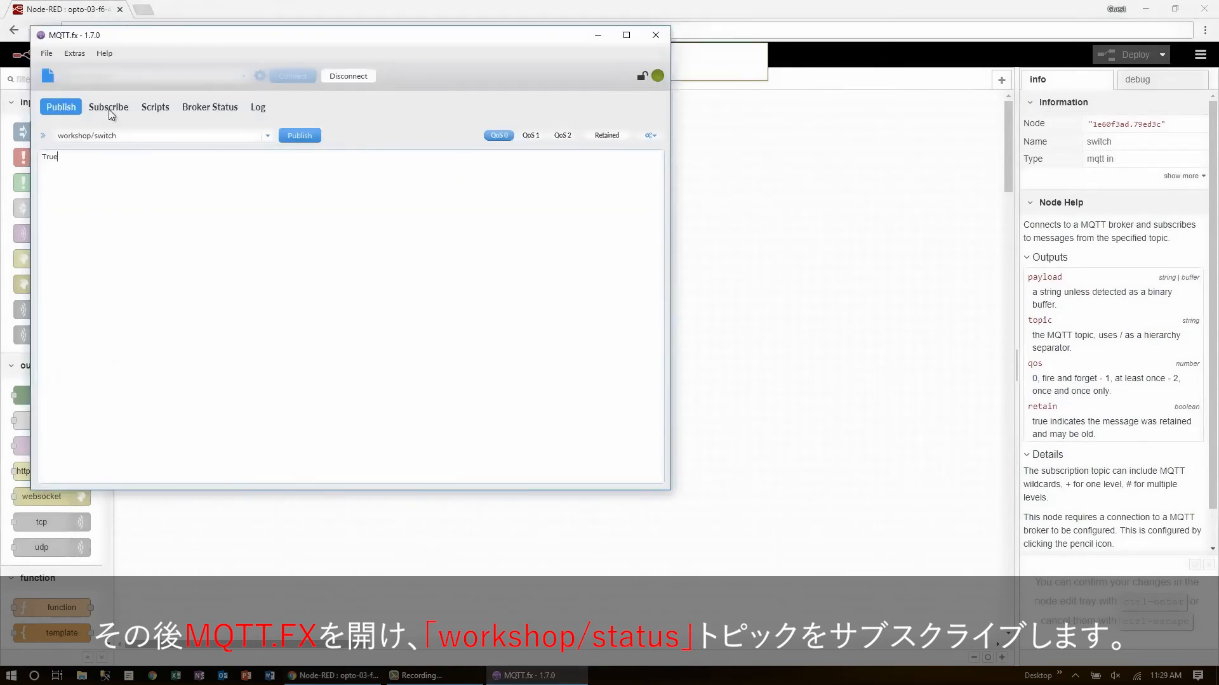
Subscribe to workshop/status and receive the retained ONLINE message.
{"action": "left_click", "coordinate": [108, 106]}
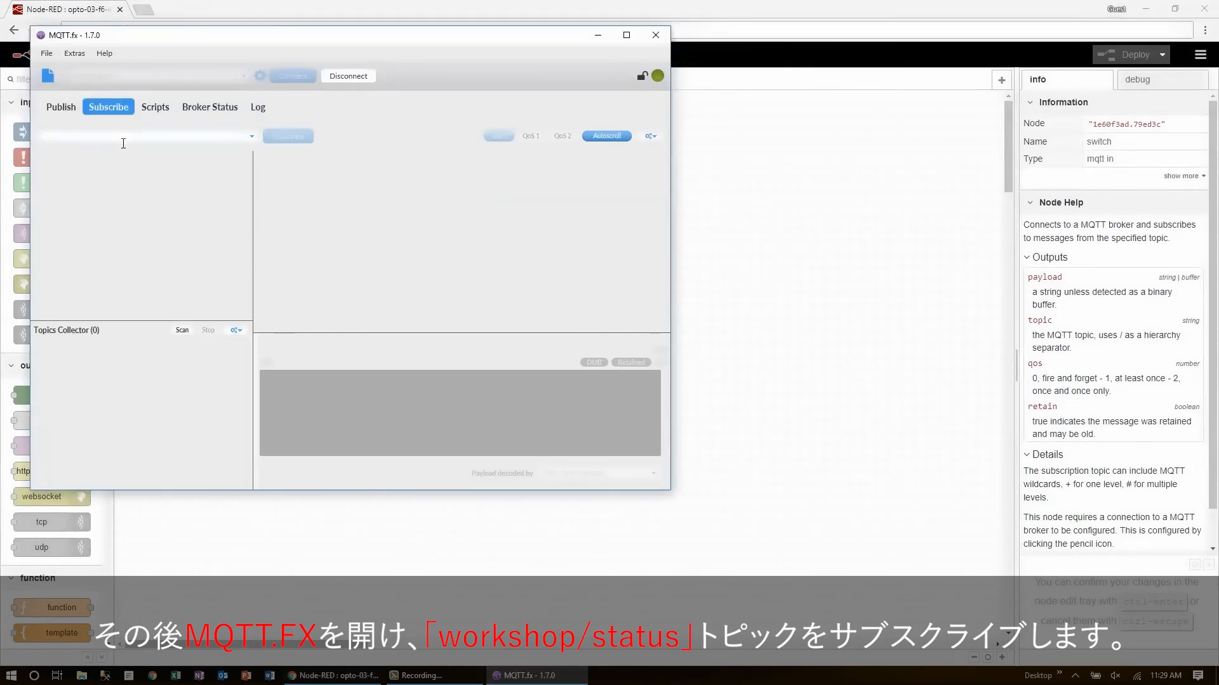
{"action": "type", "text": "workshop/"}
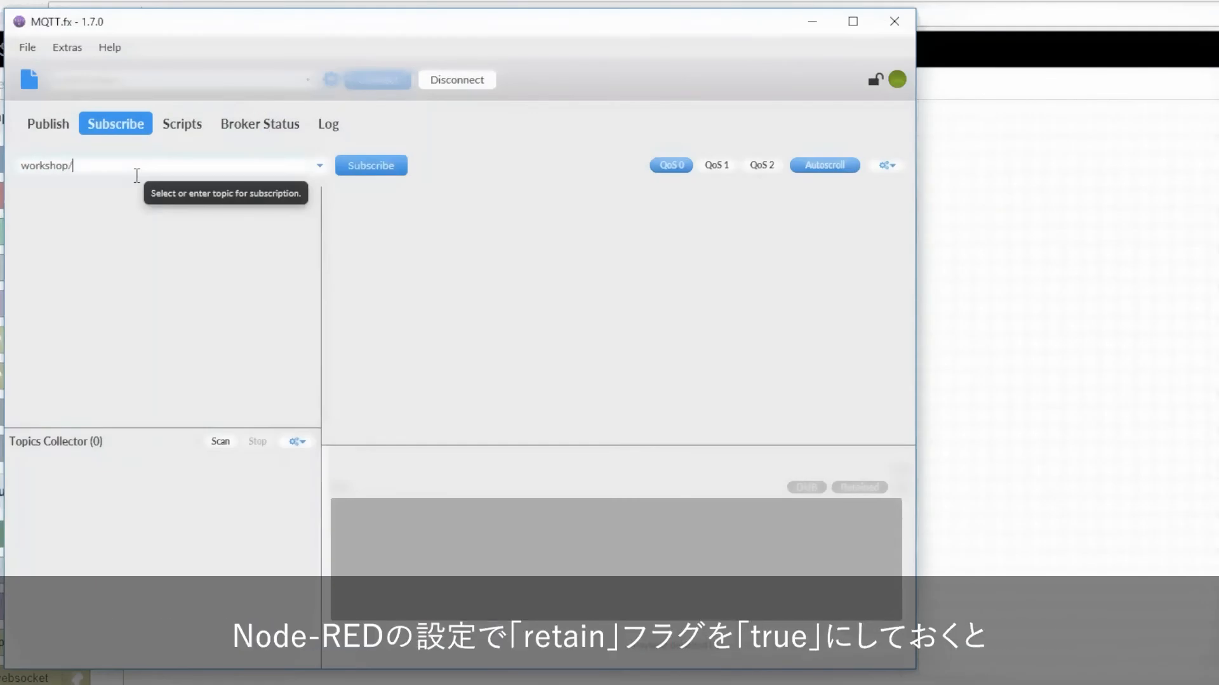
{"action": "type", "text": "status"}
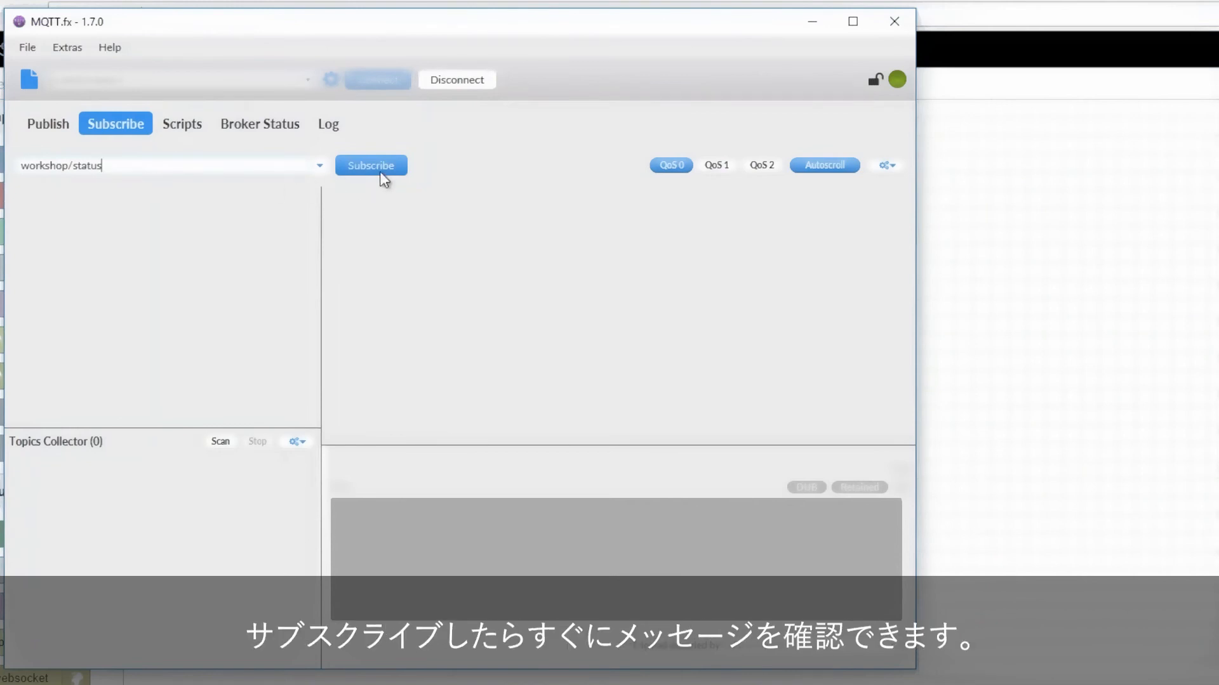
{"action": "left_click", "coordinate": [370, 165]}
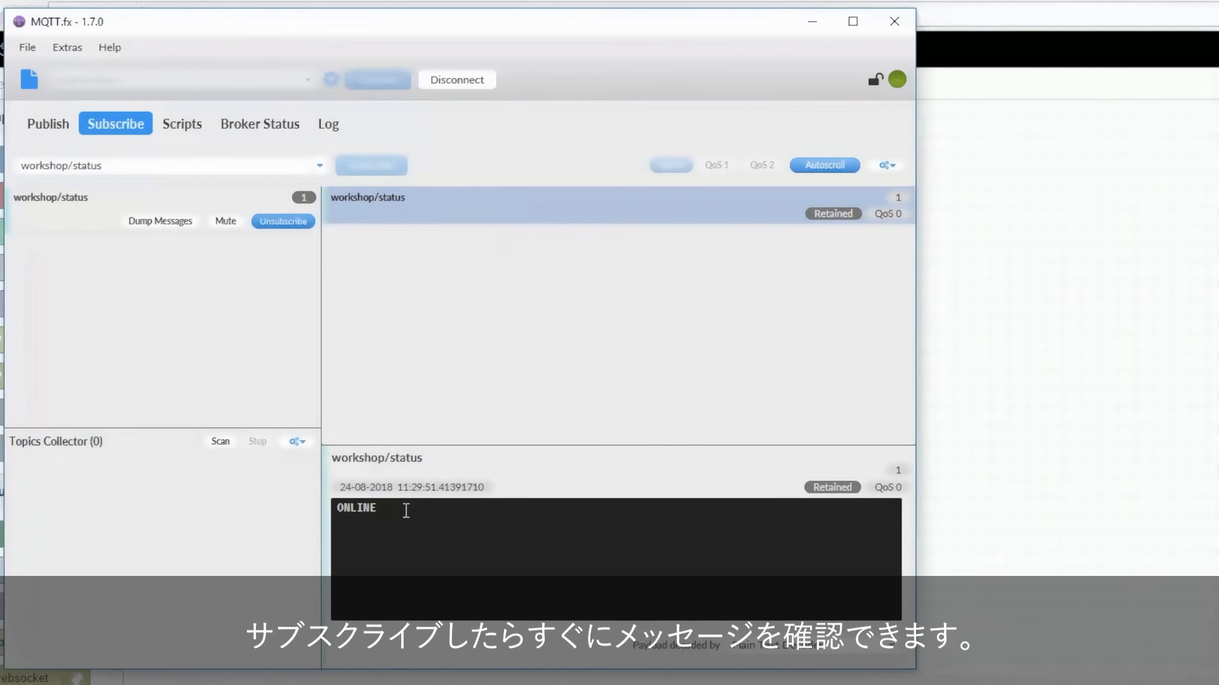
{"action": "double_click", "coordinate": [355, 508]}
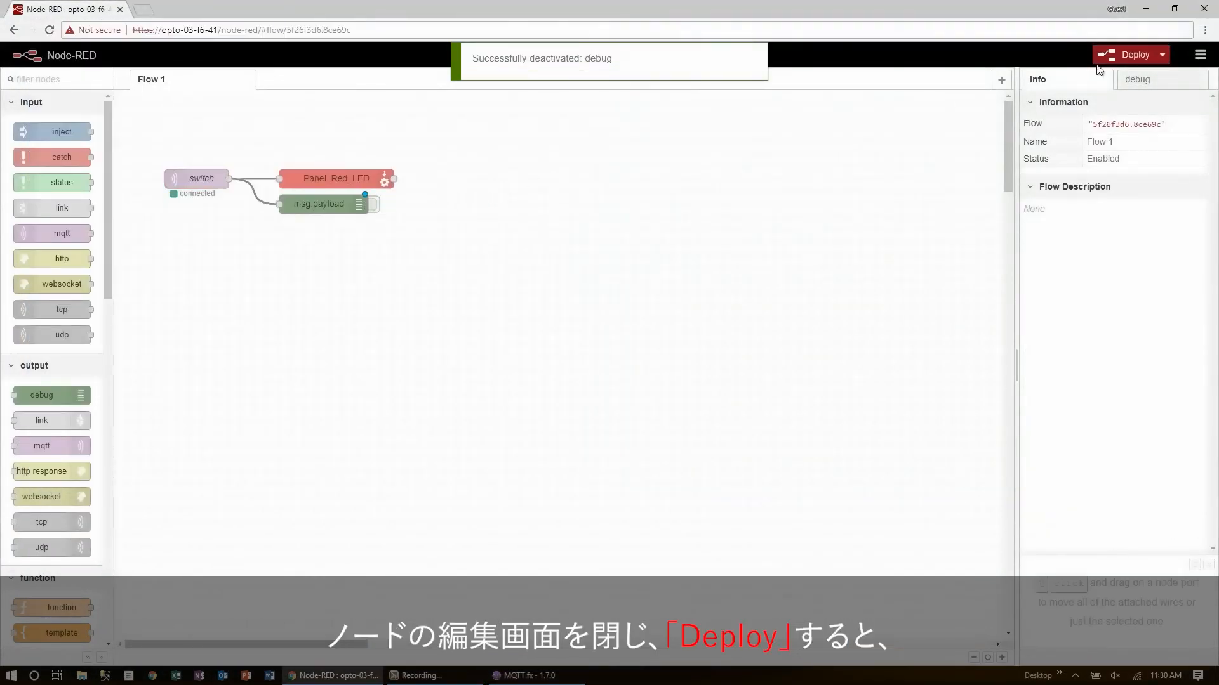
Redeploy the flow to restart the broker connection, then return to MQTT.fx.
{"action": "left_click", "coordinate": [1129, 55]}
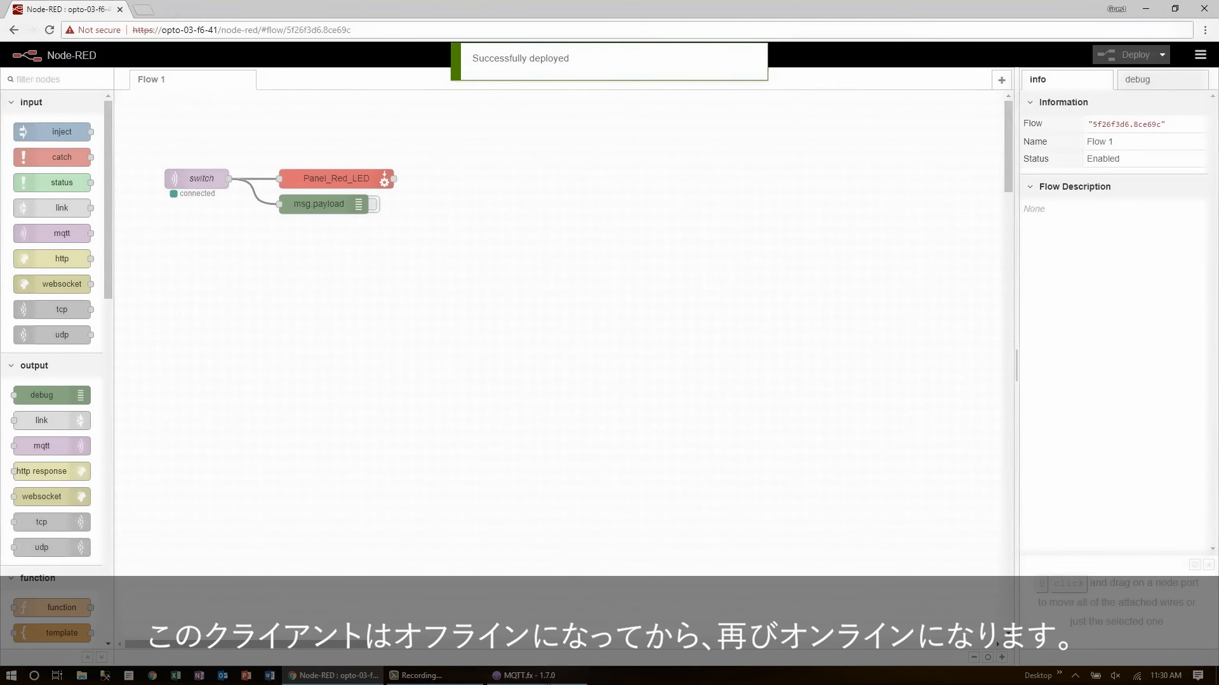
{"action": "left_click", "coordinate": [524, 675]}
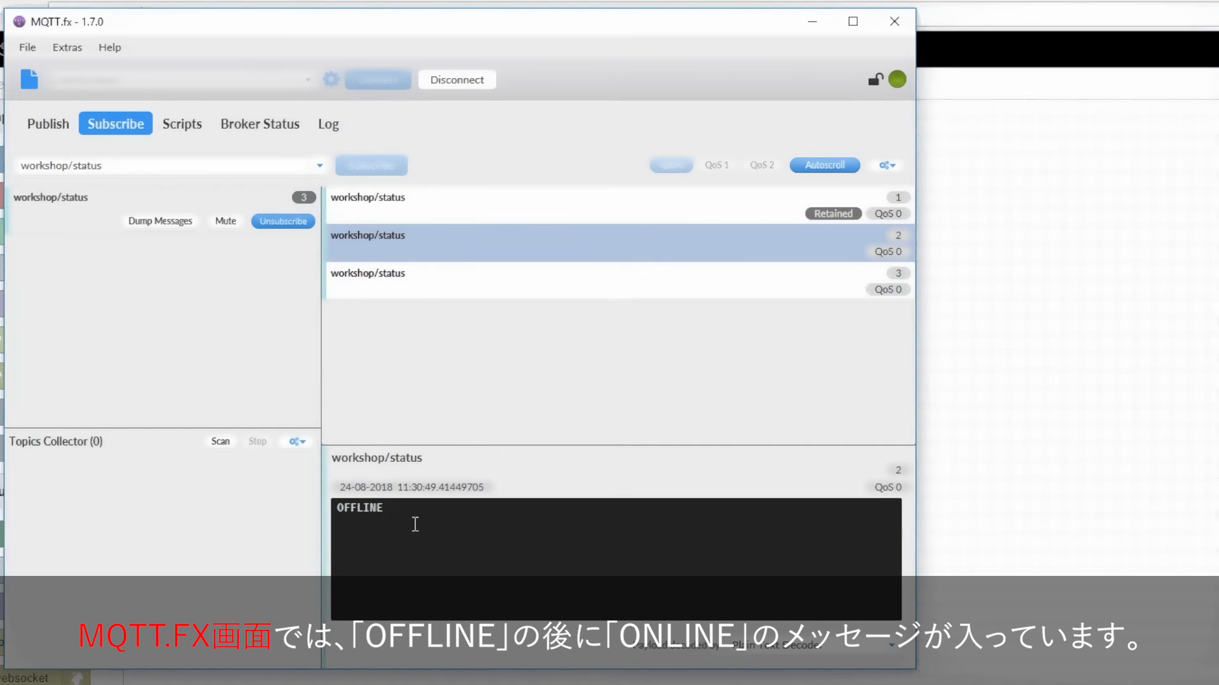
{"action": "mouse_move", "coordinate": [629, 302]}
{"action": "type", "text": "+"}
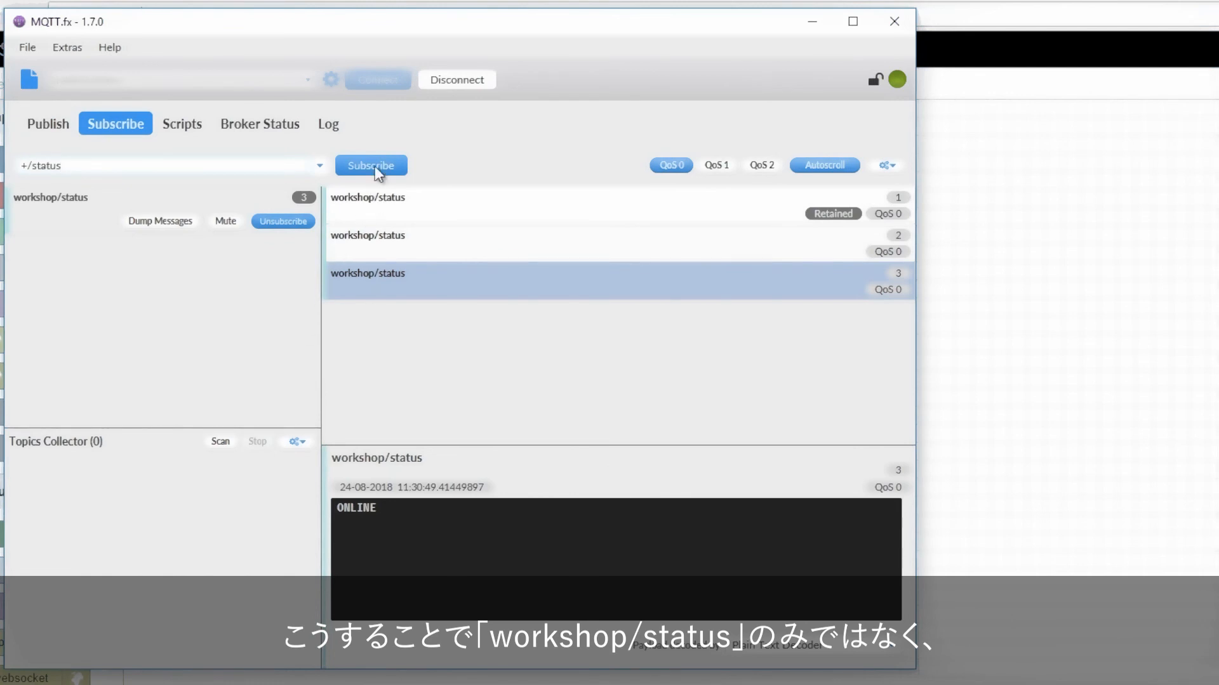
Subscribe to the +/status wildcard, catching workshop/status and developer/status.
{"action": "left_click", "coordinate": [371, 165]}
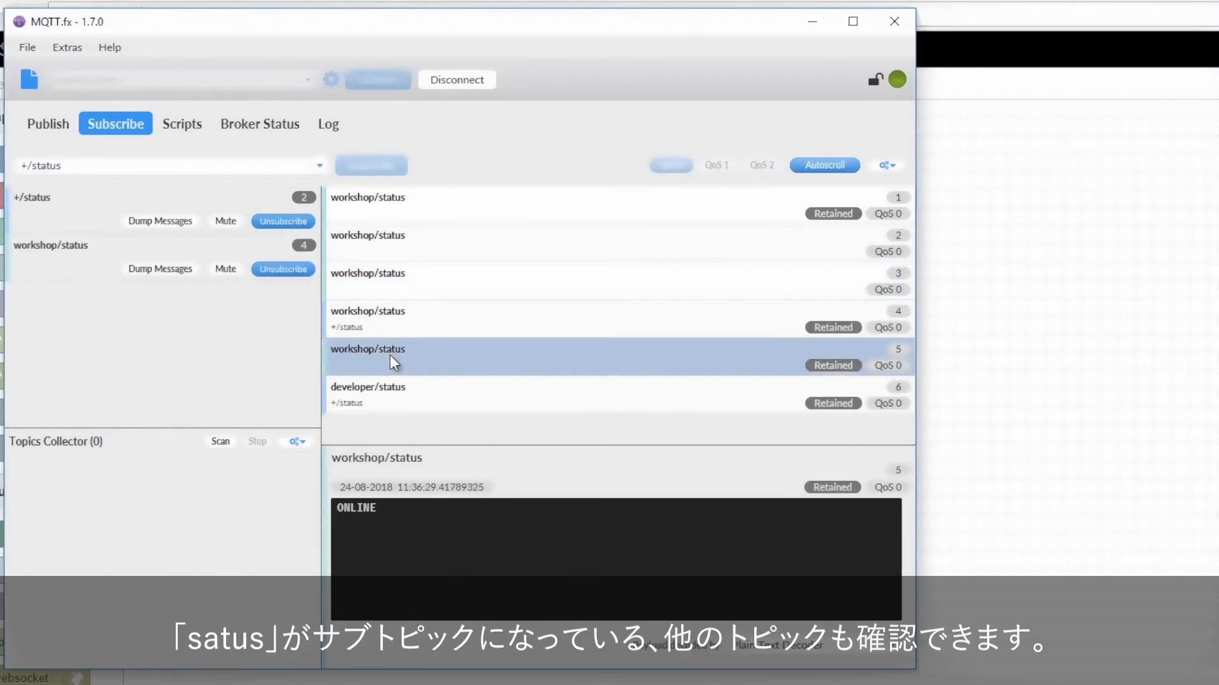
{"action": "mouse_move", "coordinate": [416, 399]}
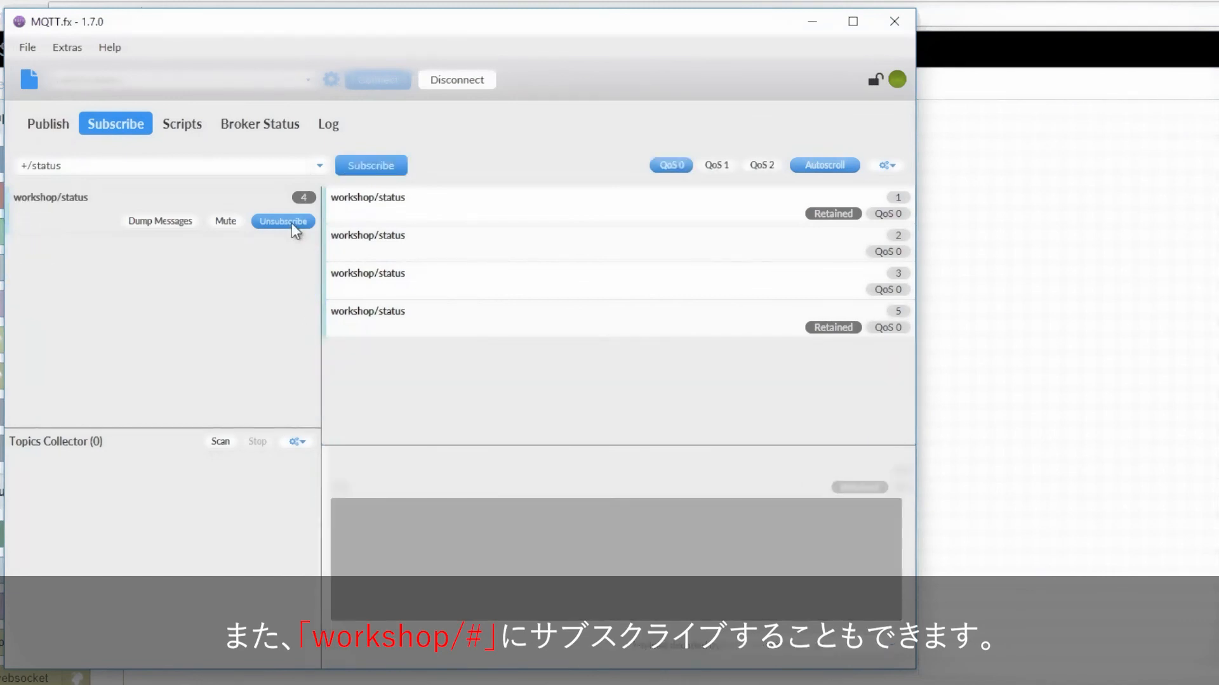
{"action": "mouse_move", "coordinate": [295, 234]}
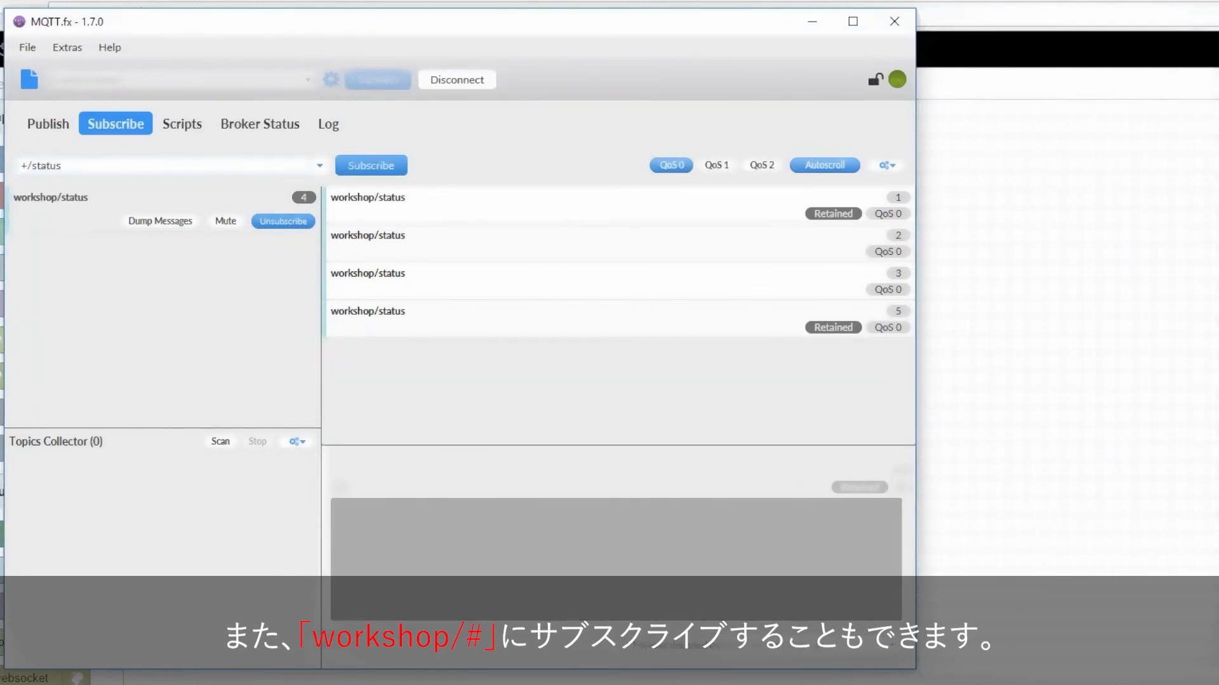
Subscribe to the workshop/# wildcard and then the # wildcard for every topic.
{"action": "type", "text": "workshop/#"}
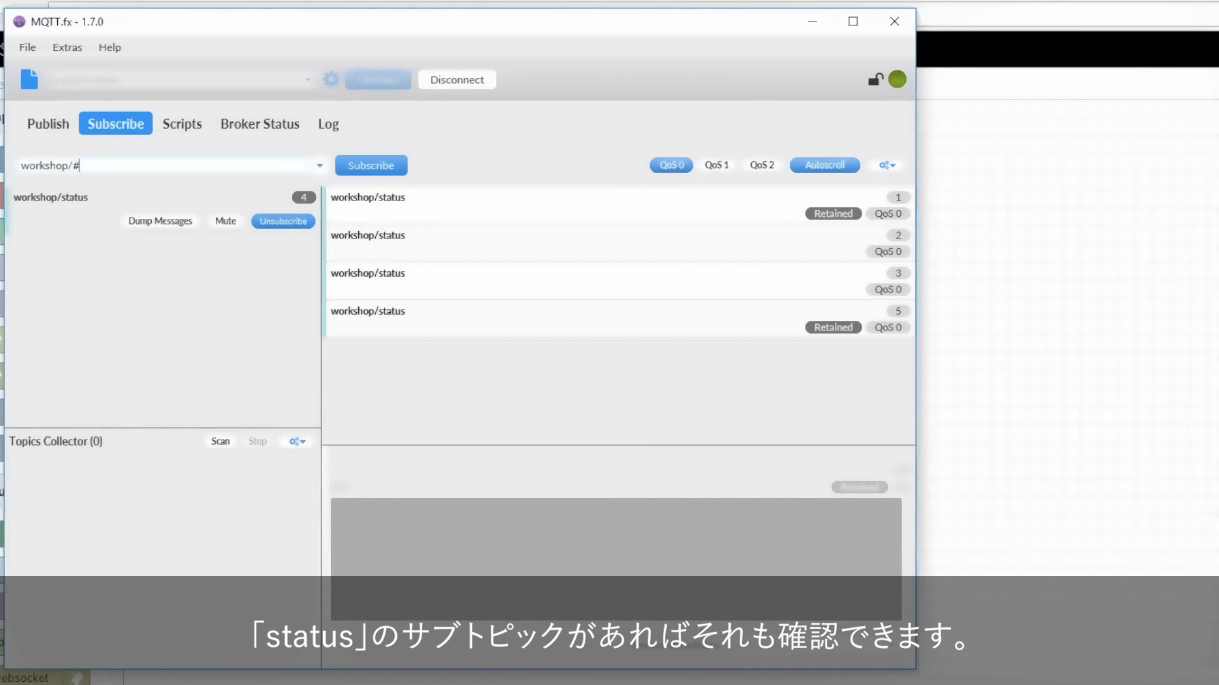
{"action": "left_click", "coordinate": [370, 165]}
{"action": "type", "text": "#"}
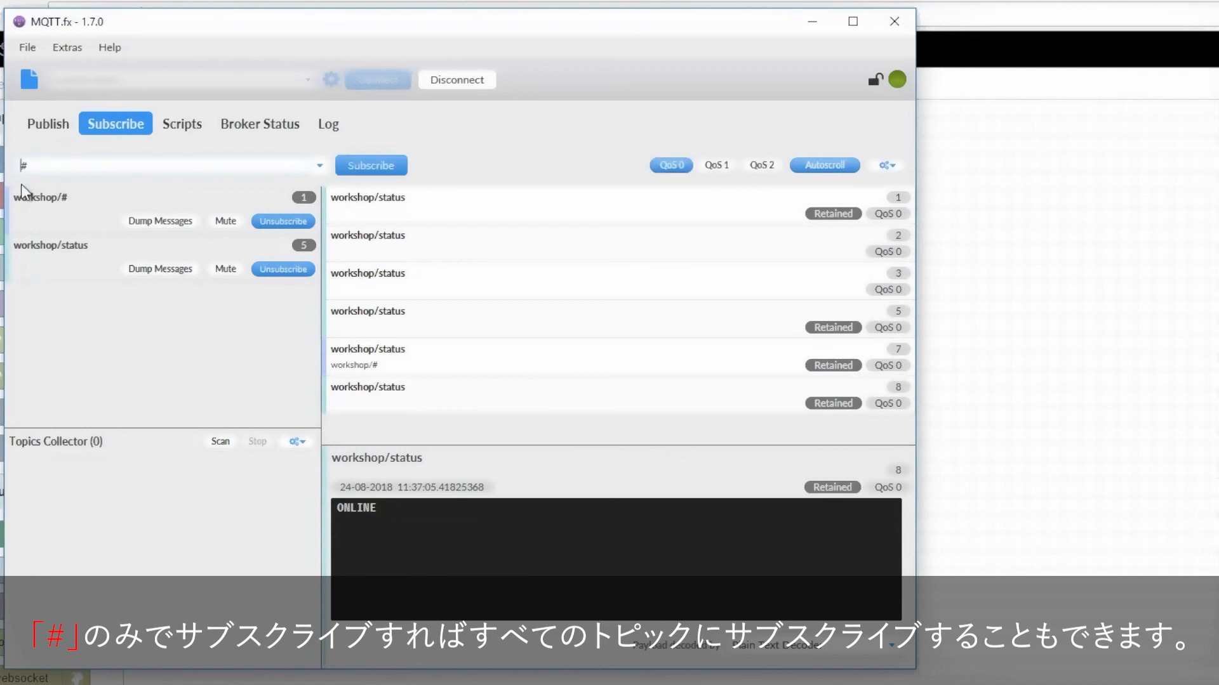
{"action": "mouse_move", "coordinate": [78, 169]}
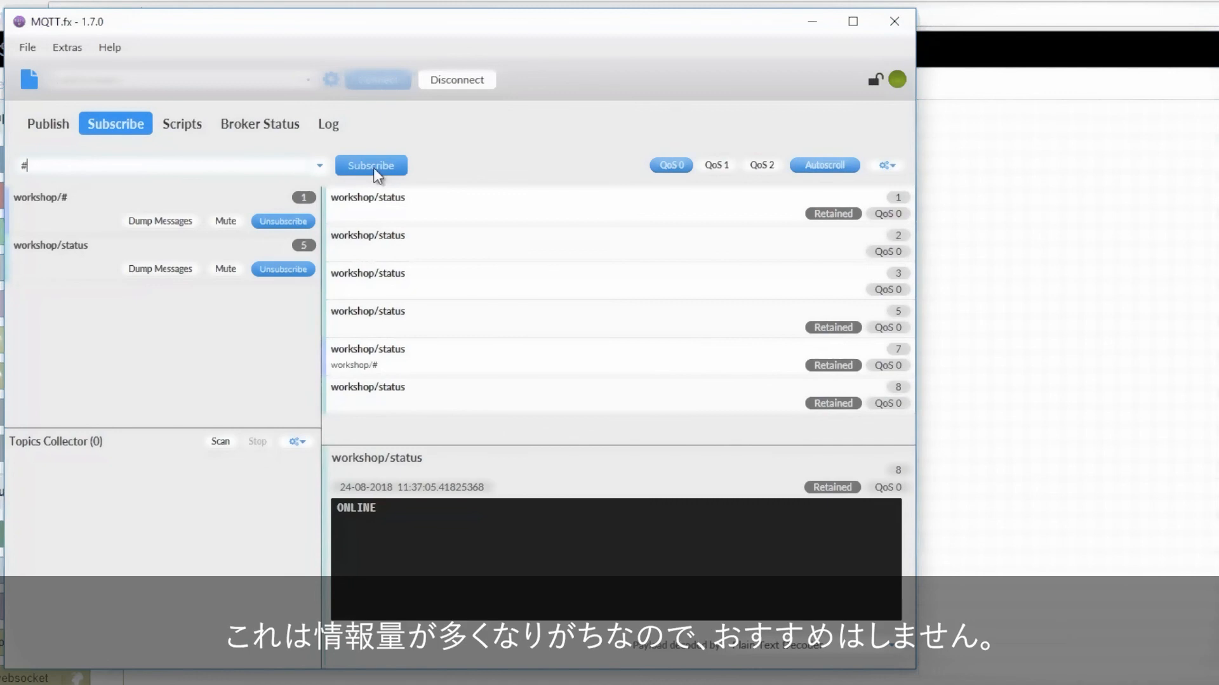
{"action": "left_click", "coordinate": [371, 165]}
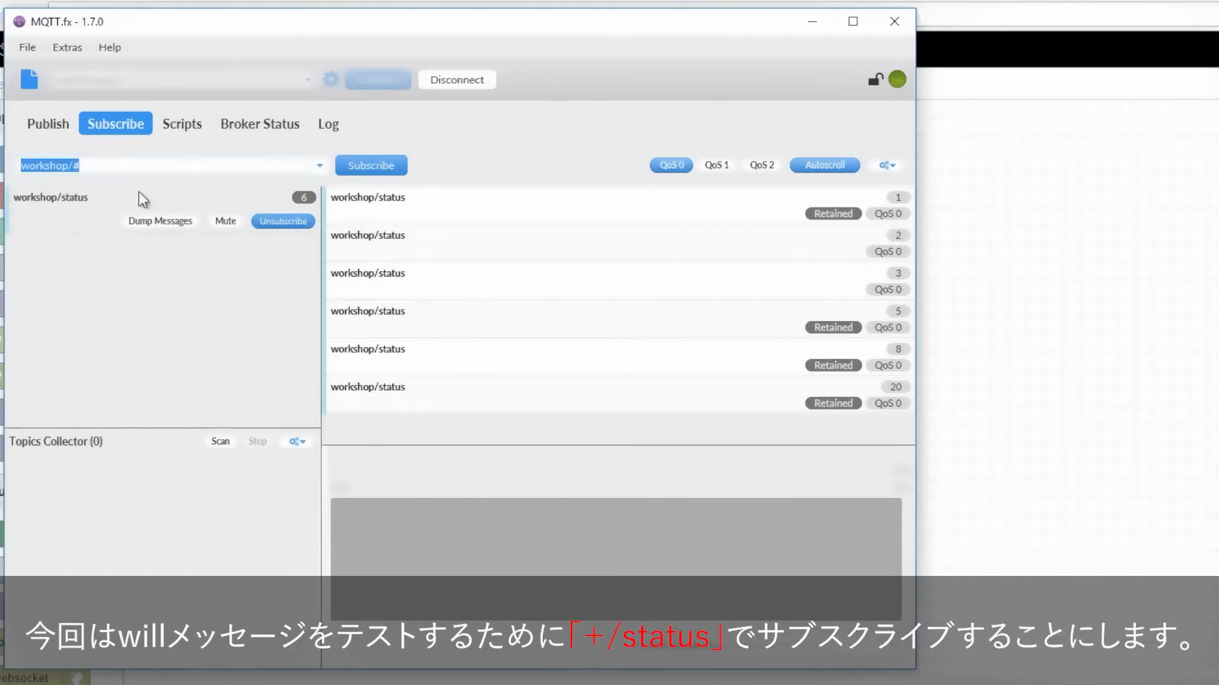
Drop the workshop/status subscription and subscribe to +/status instead.
{"action": "left_click", "coordinate": [282, 220]}
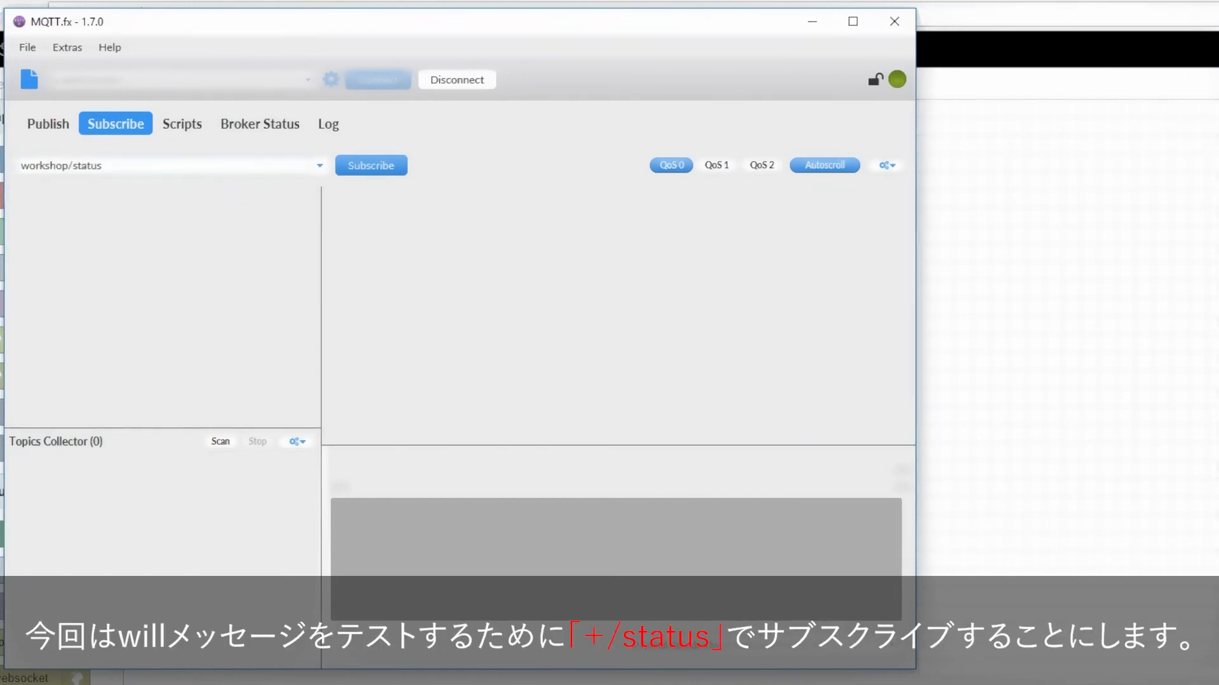
{"action": "double_click", "coordinate": [46, 165]}
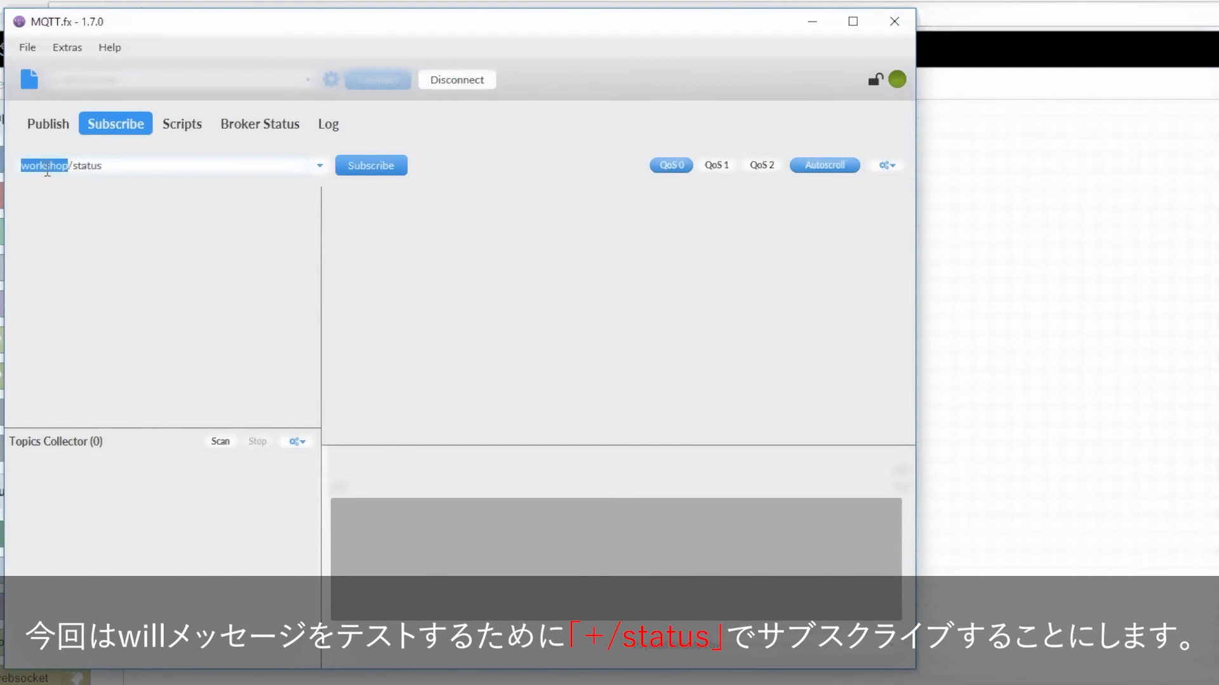
{"action": "type", "text": "+/status"}
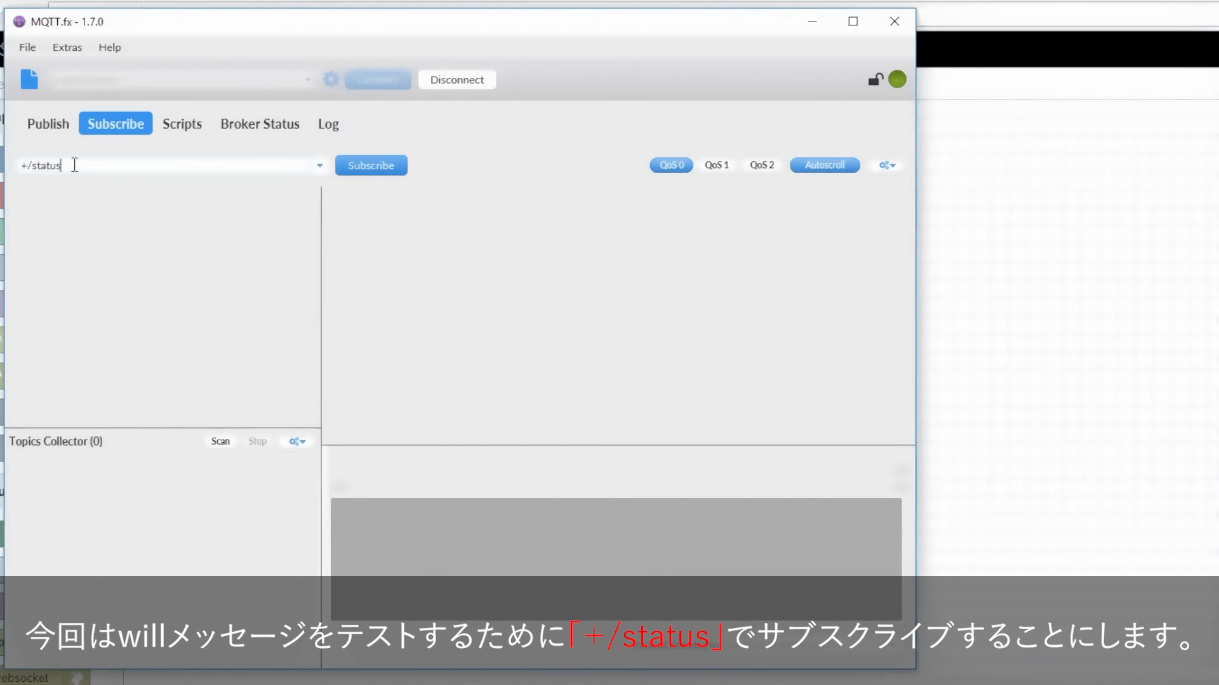
{"action": "mouse_move", "coordinate": [371, 165]}
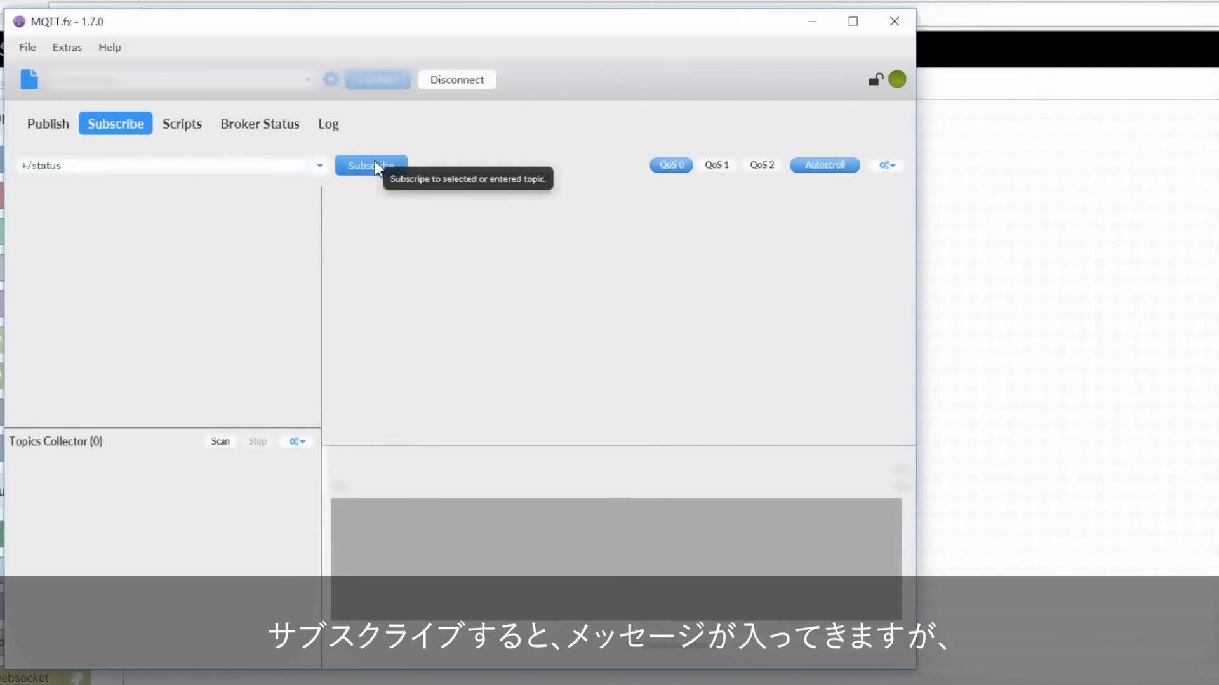
{"action": "left_click", "coordinate": [371, 165]}
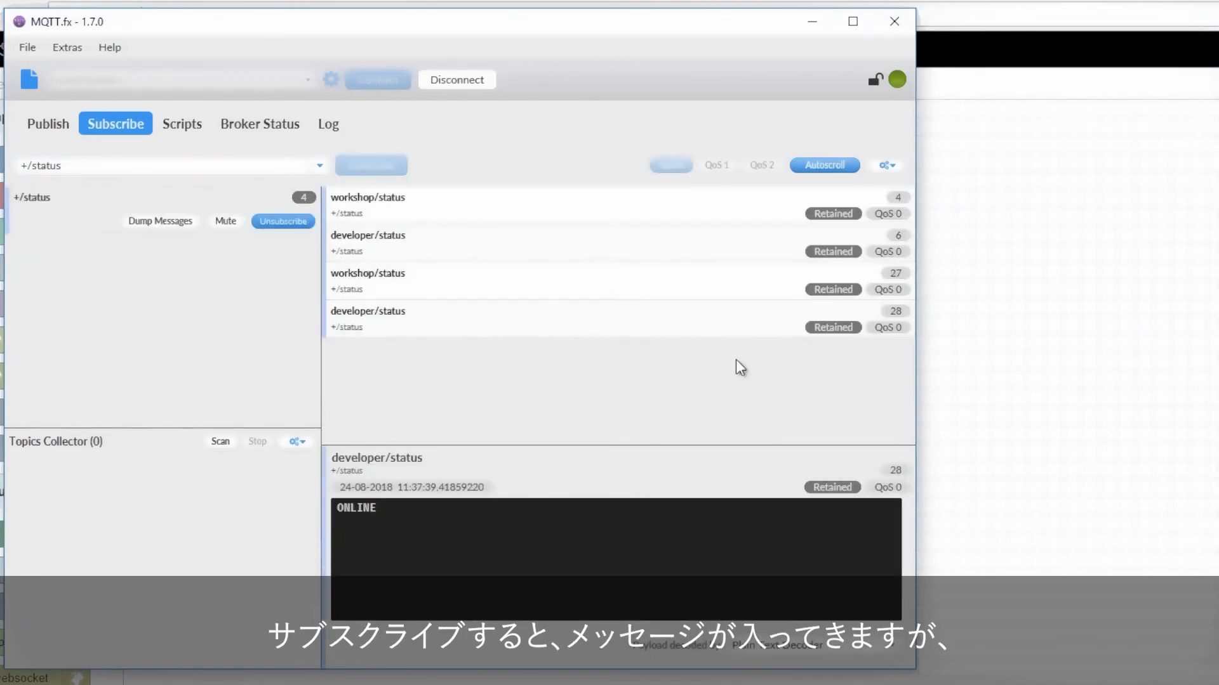